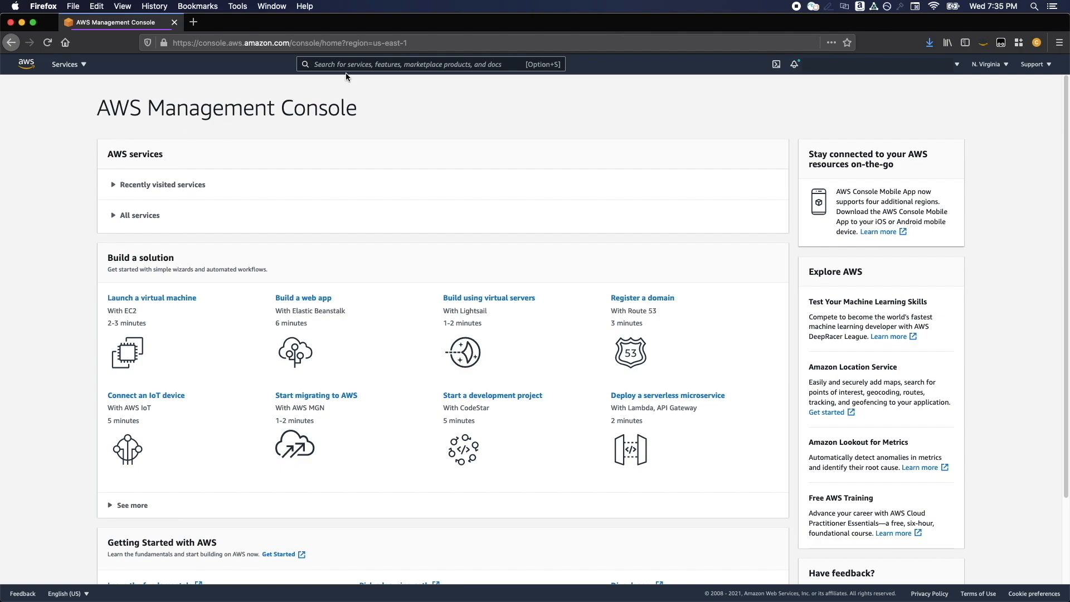
Search the console for 'Red' and open the Amazon Redshift service dashboard
type("Redshift")
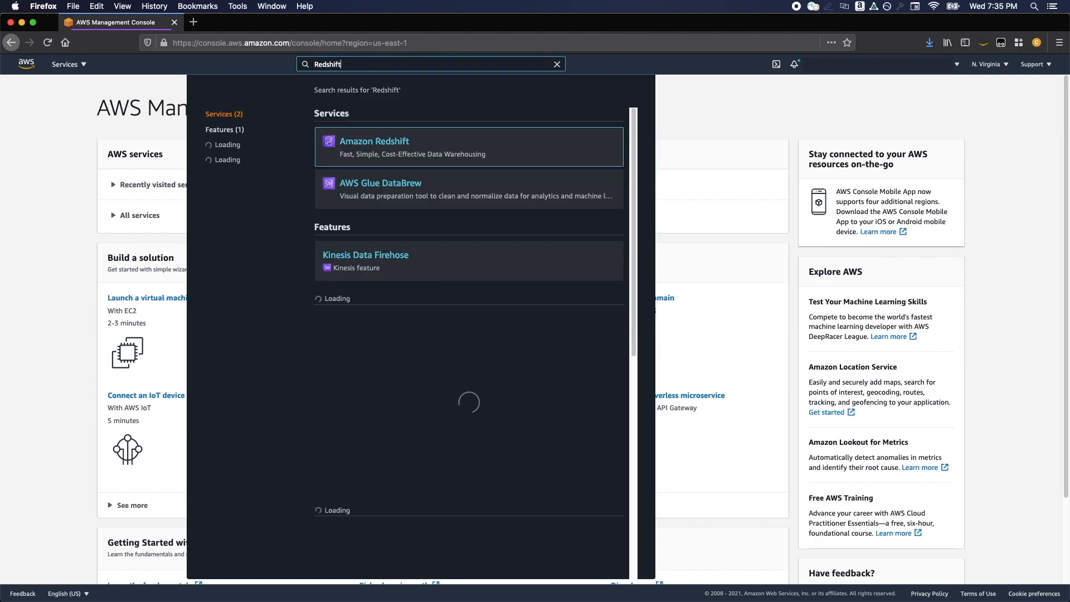
left_click(374, 141)
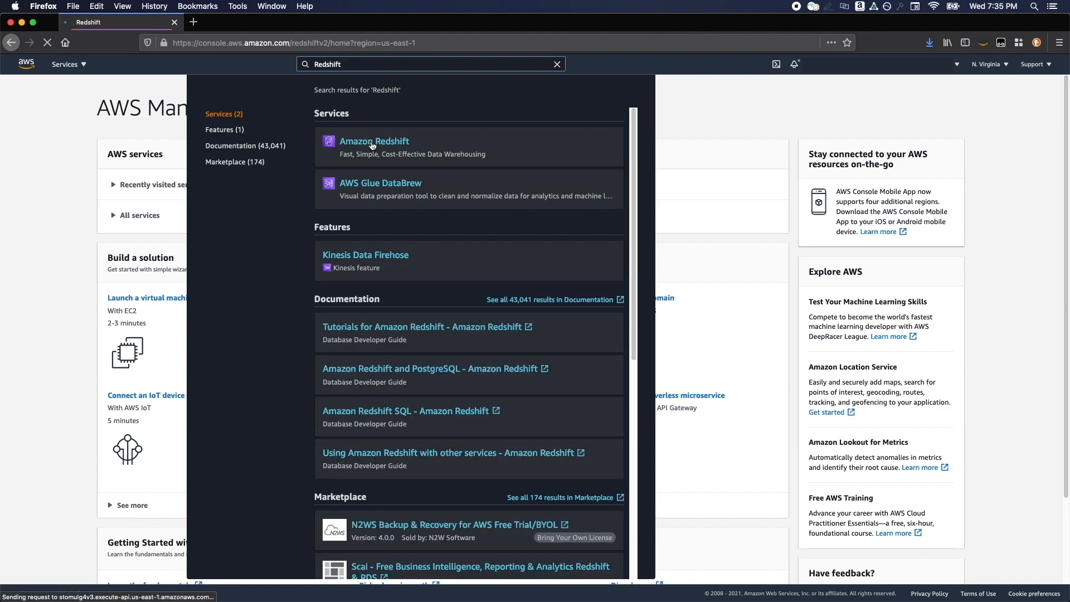
left_click(374, 140)
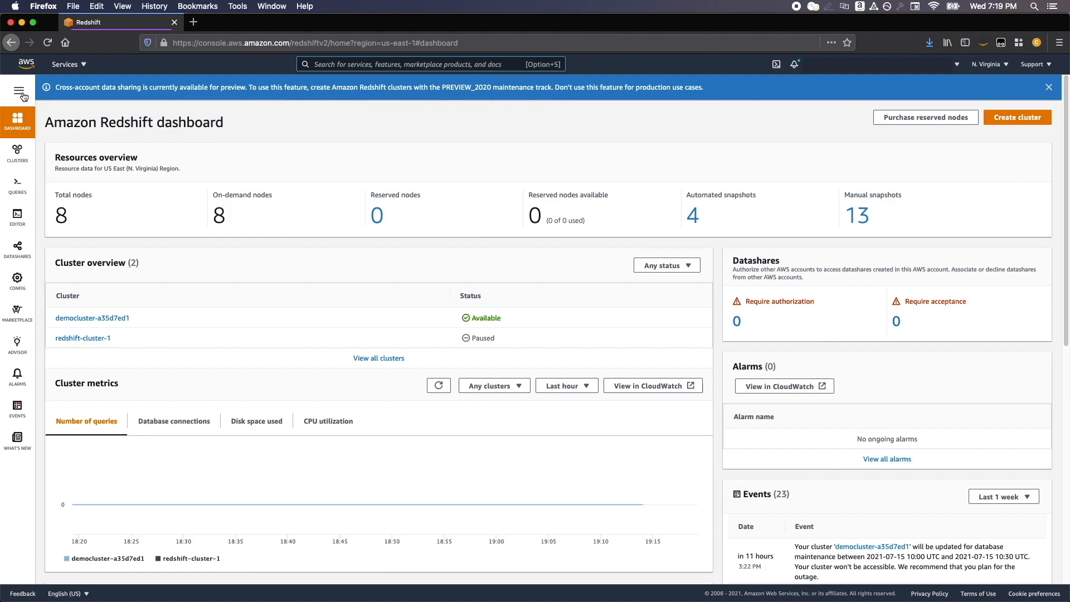
left_click(18, 91)
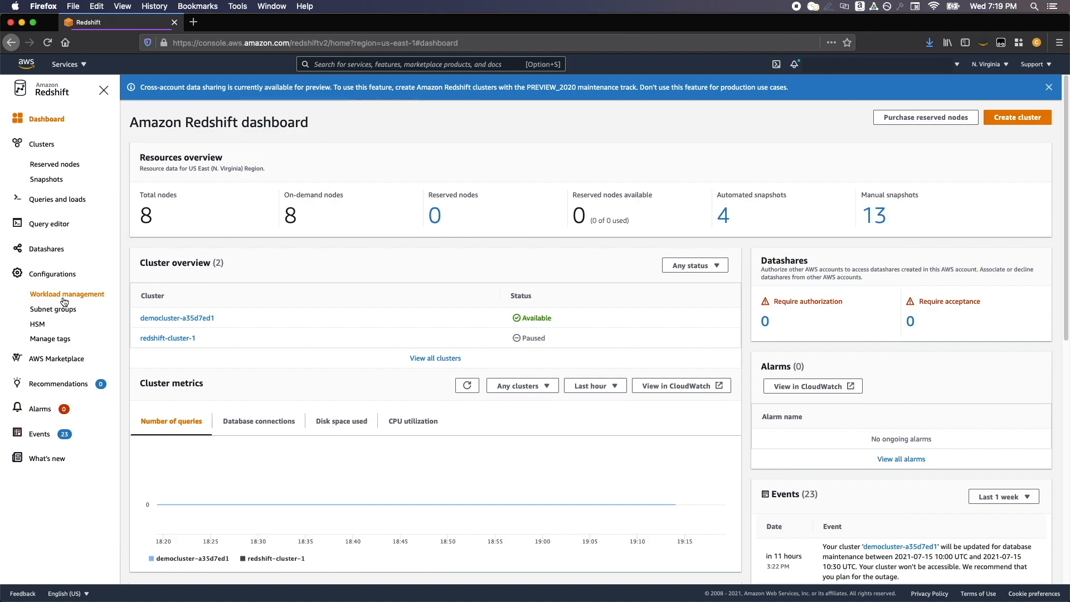
mouse_move(109, 383)
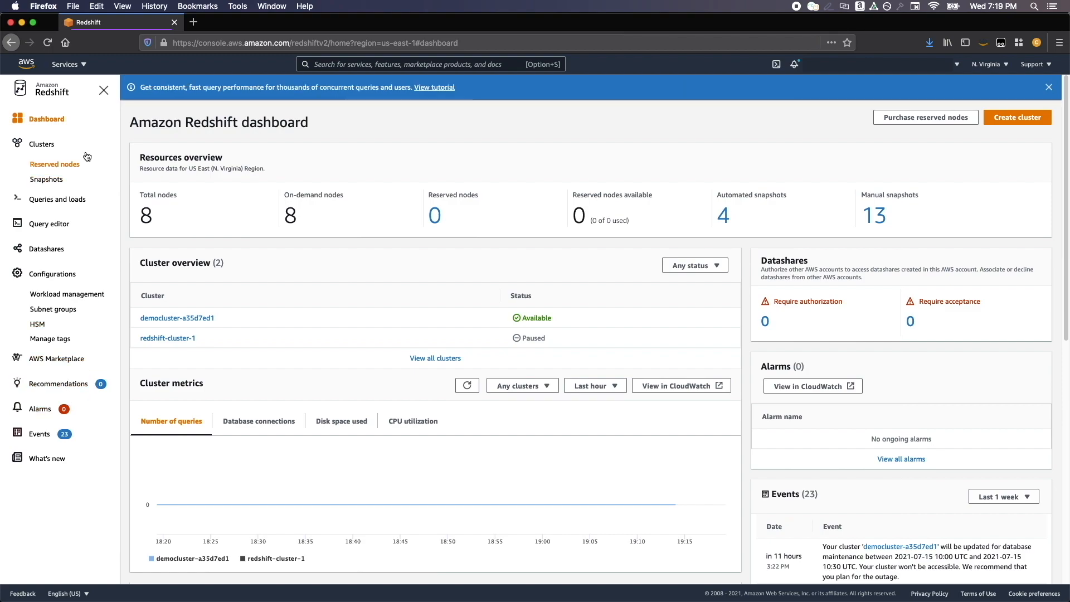
left_click(104, 89)
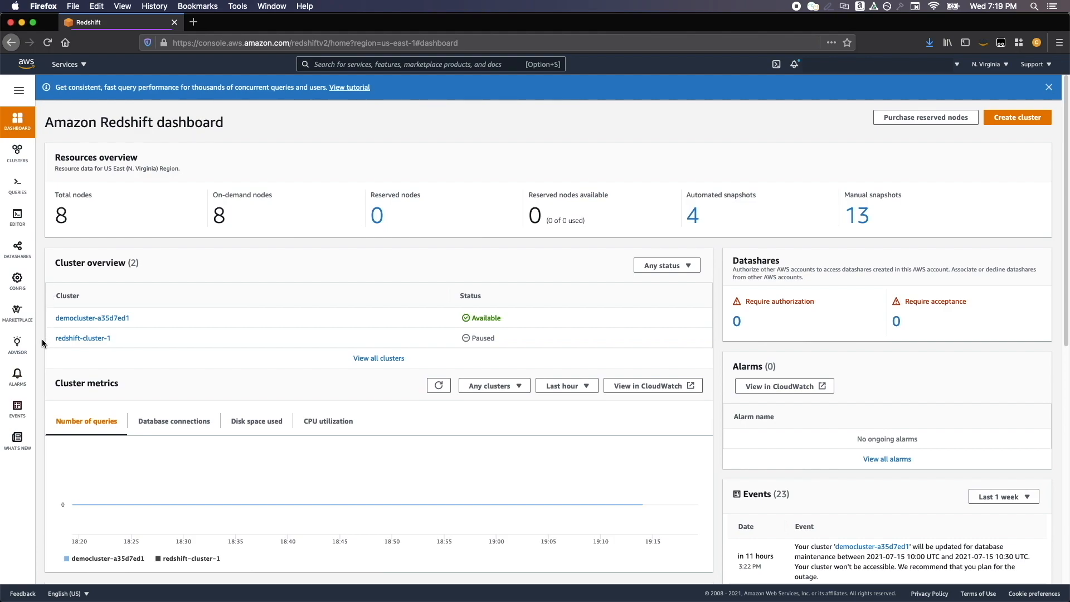
mouse_move(352, 279)
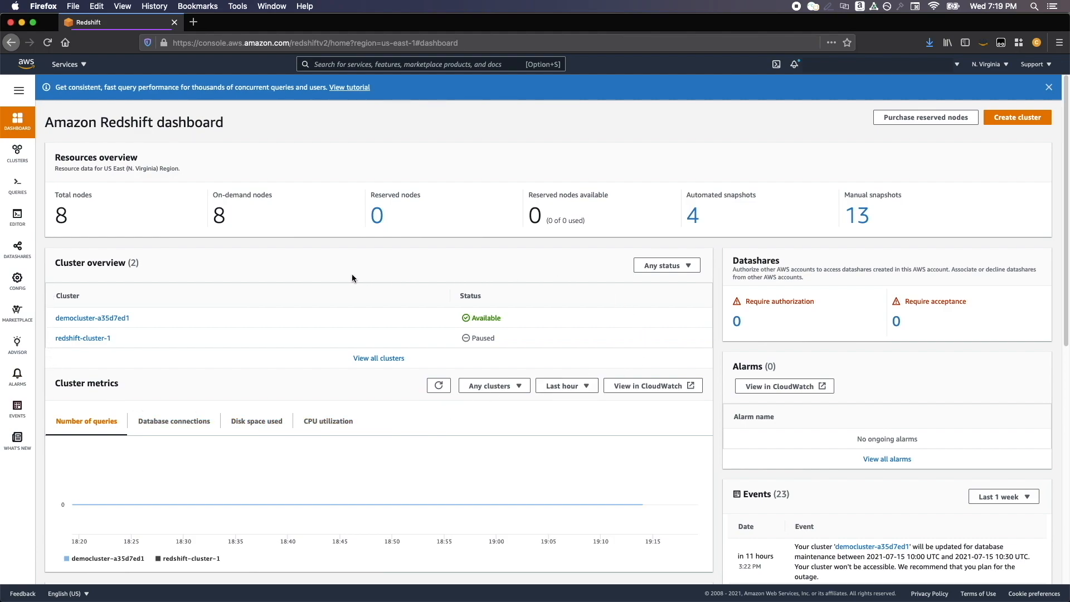
mouse_move(135, 386)
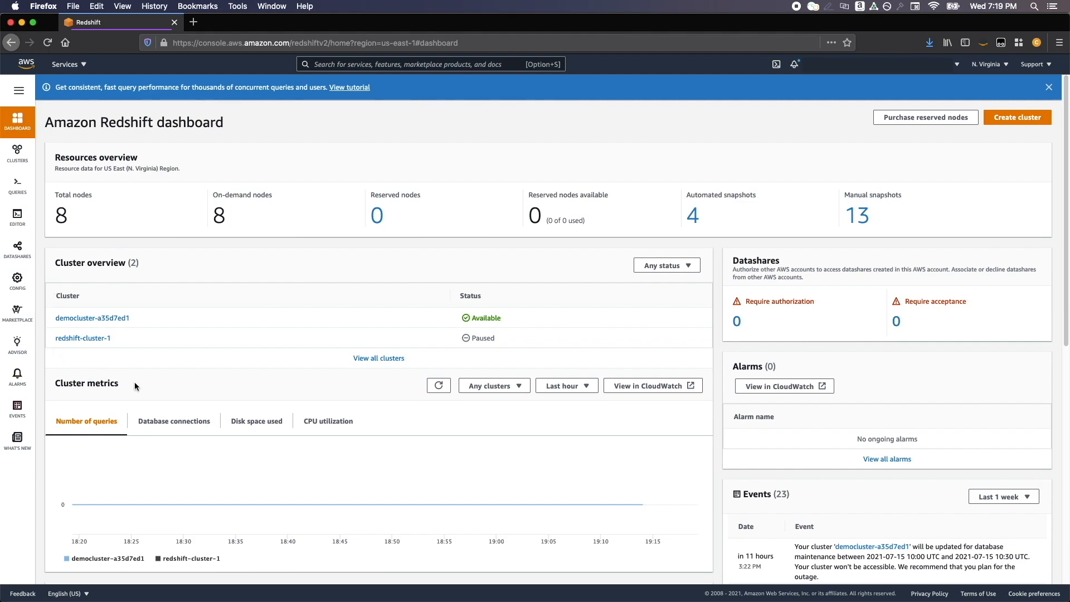
scroll("down", 3)
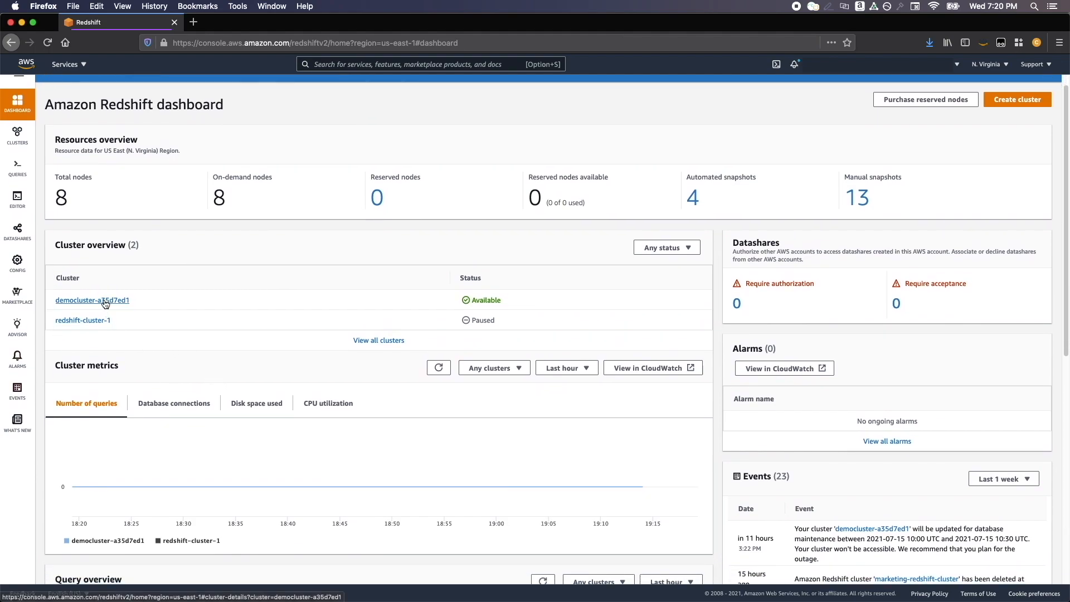
mouse_move(82, 319)
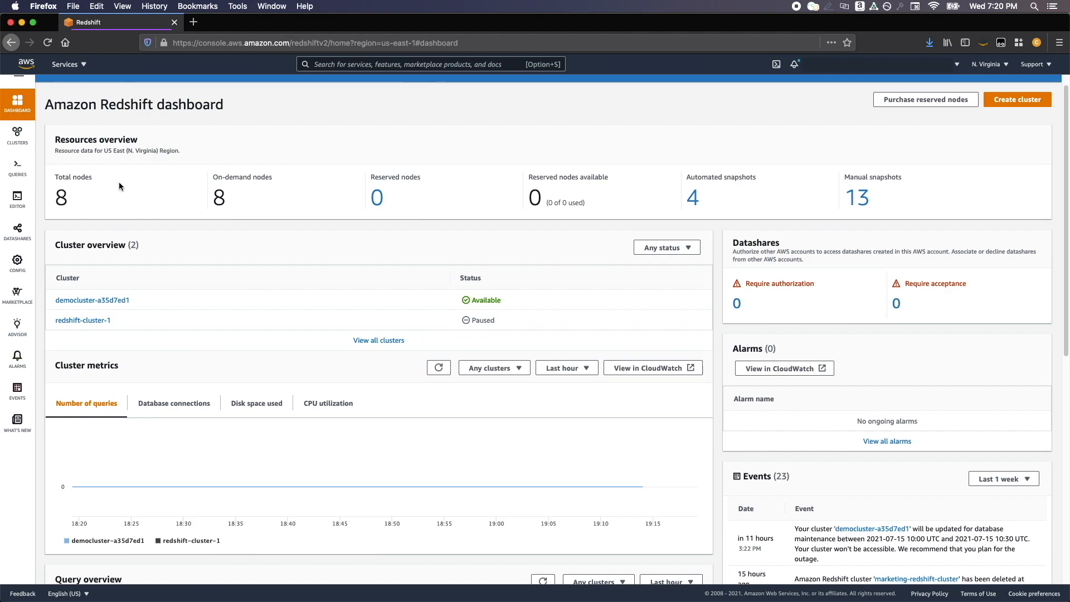
mouse_move(682, 210)
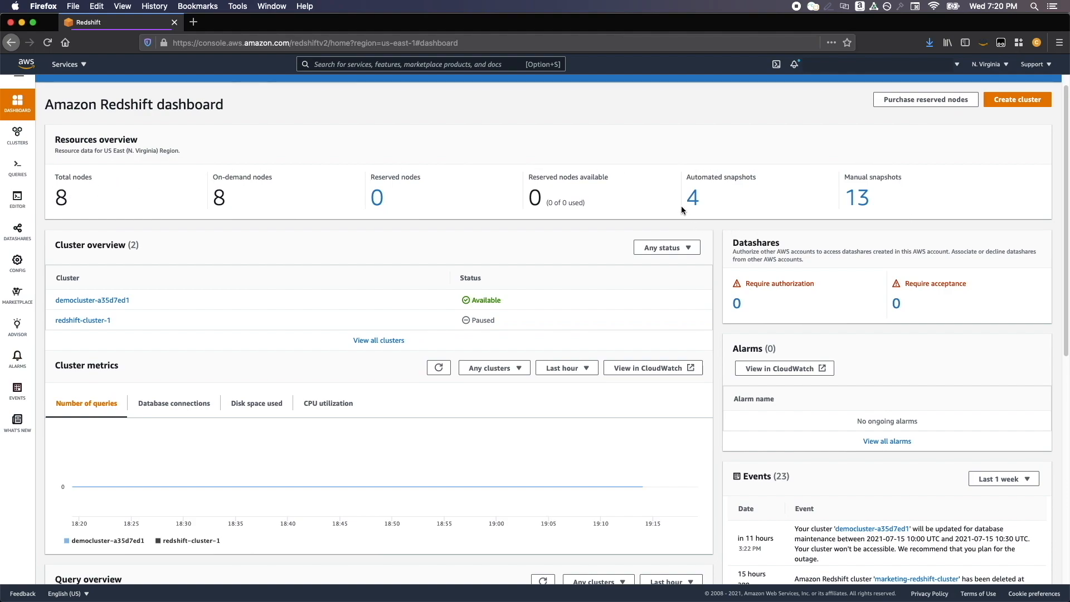
mouse_move(738, 234)
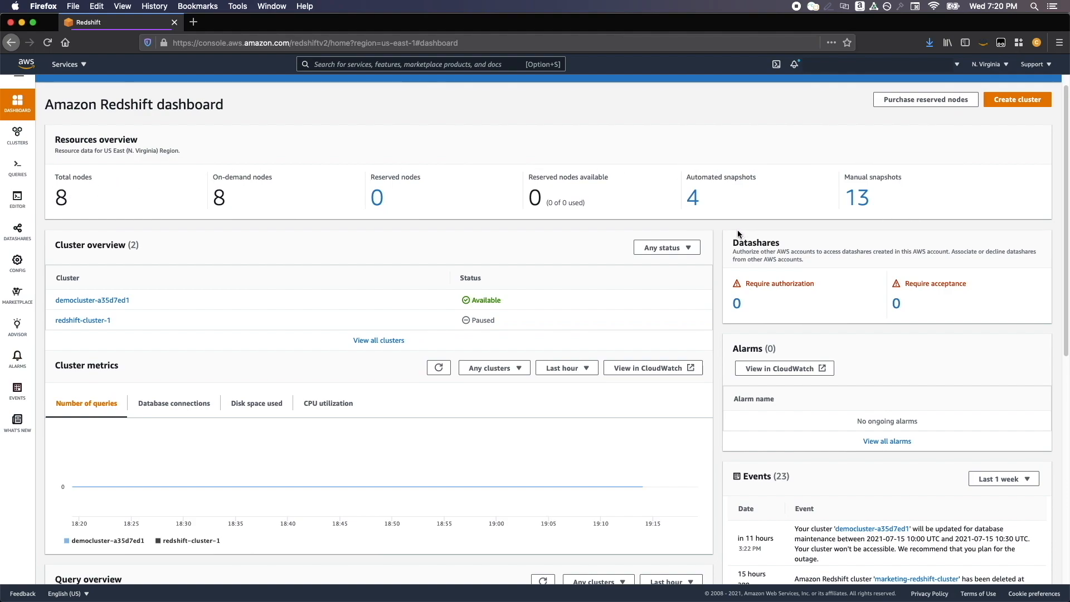
mouse_move(755, 240)
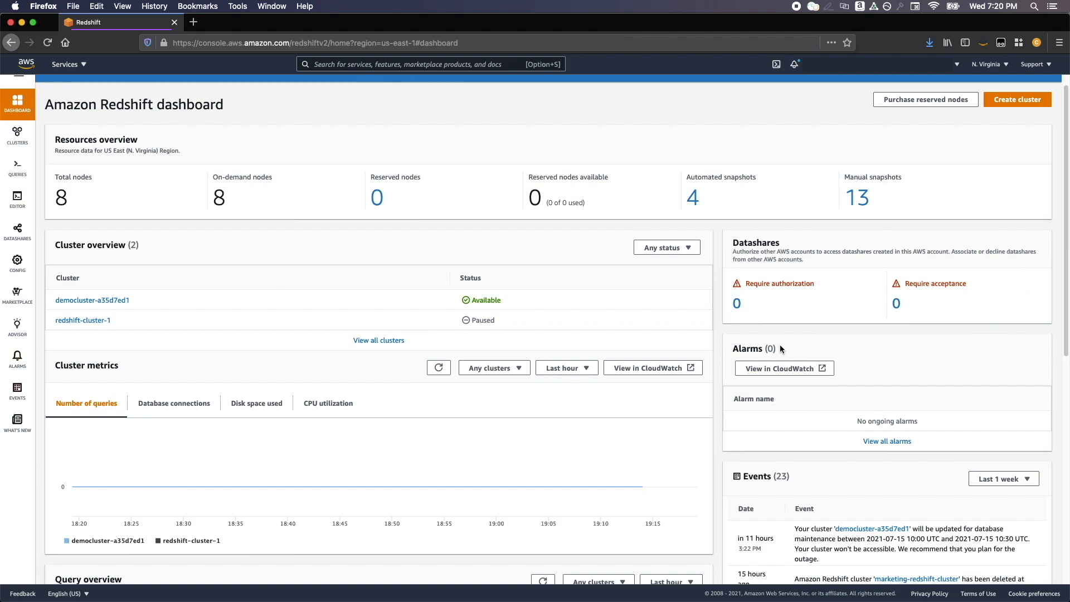
mouse_move(1013, 462)
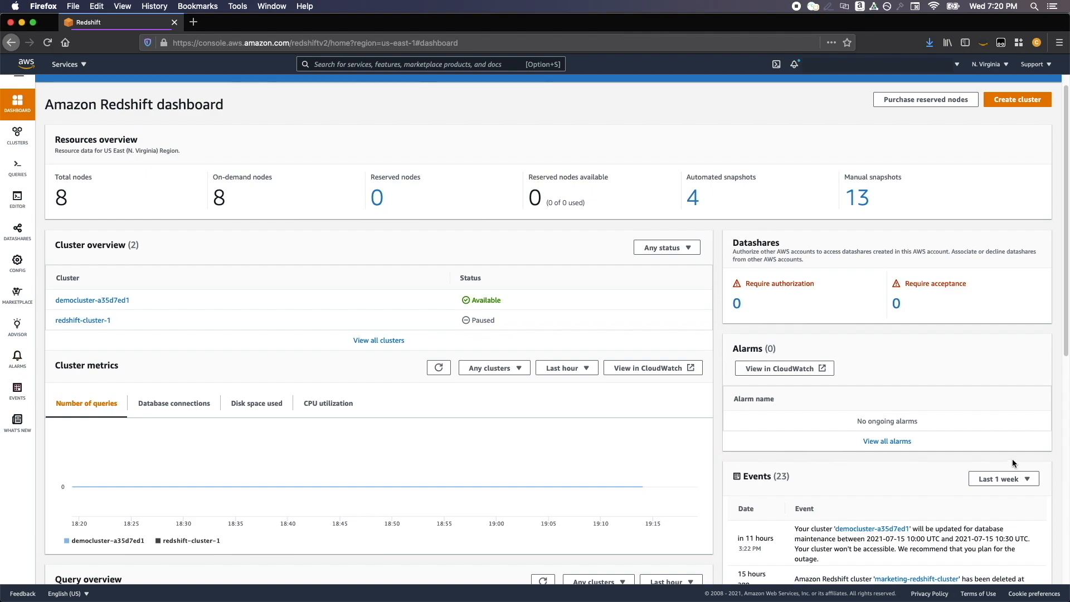
mouse_move(726, 369)
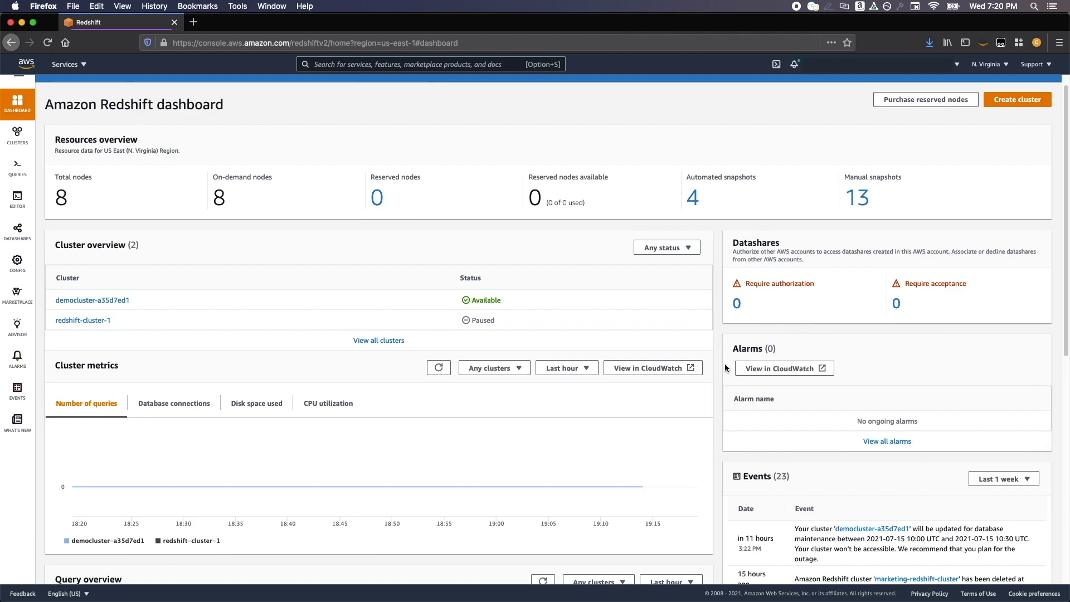
Review the dashboard's disk space used and CPU utilization charts, plus the feature spotlight
scroll("down", 3)
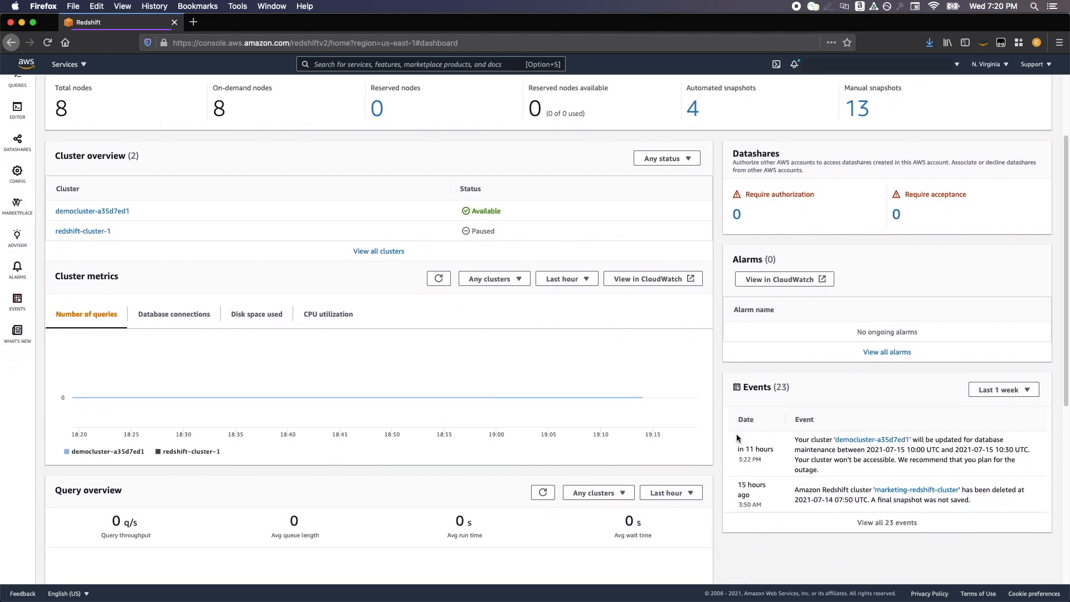
scroll("down", 3)
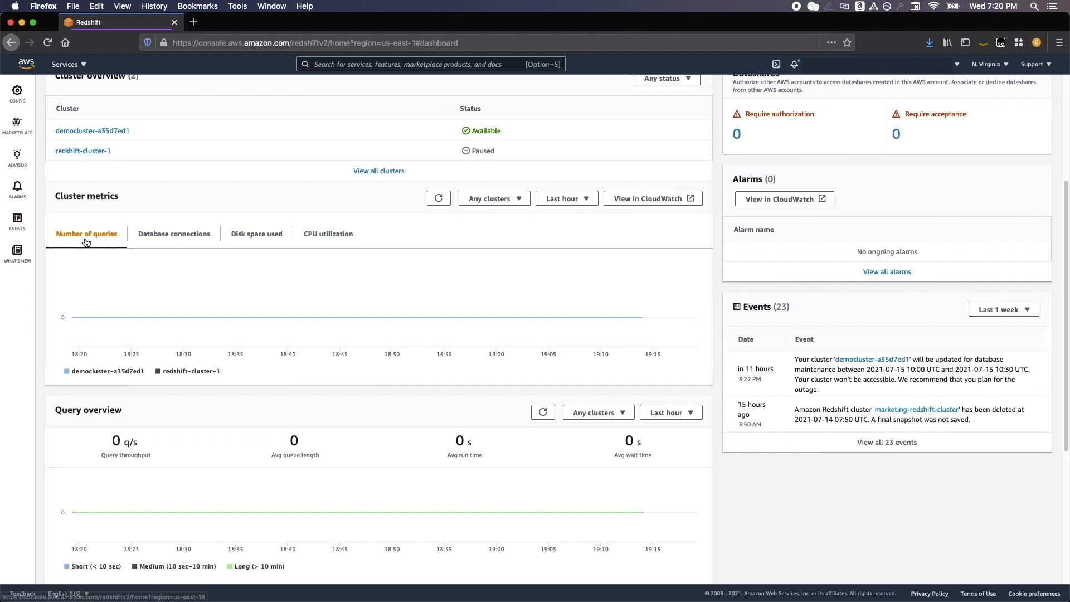
scroll("up", 3)
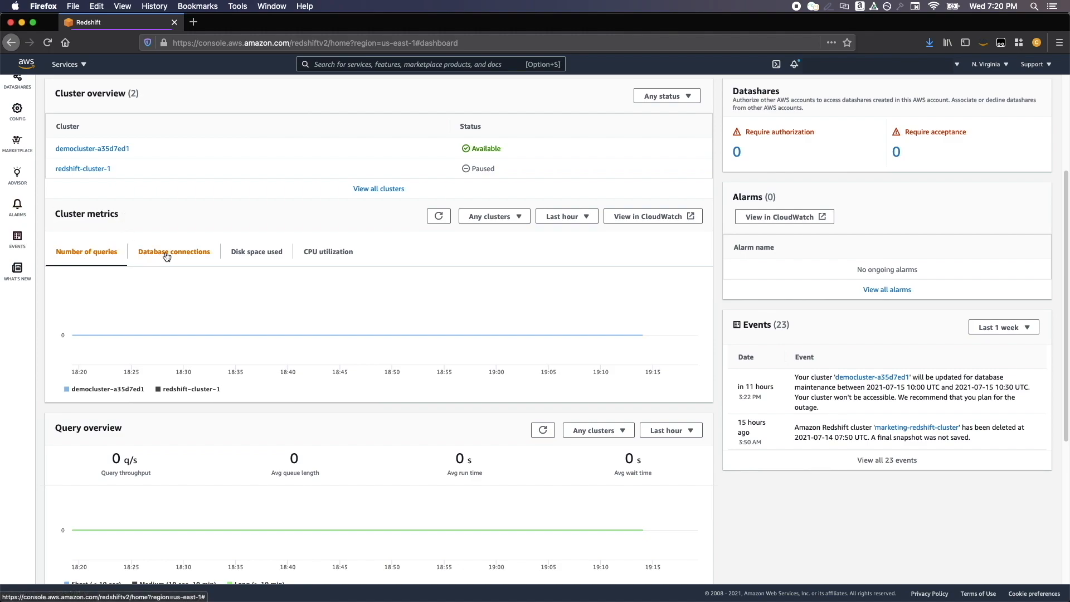
left_click(256, 252)
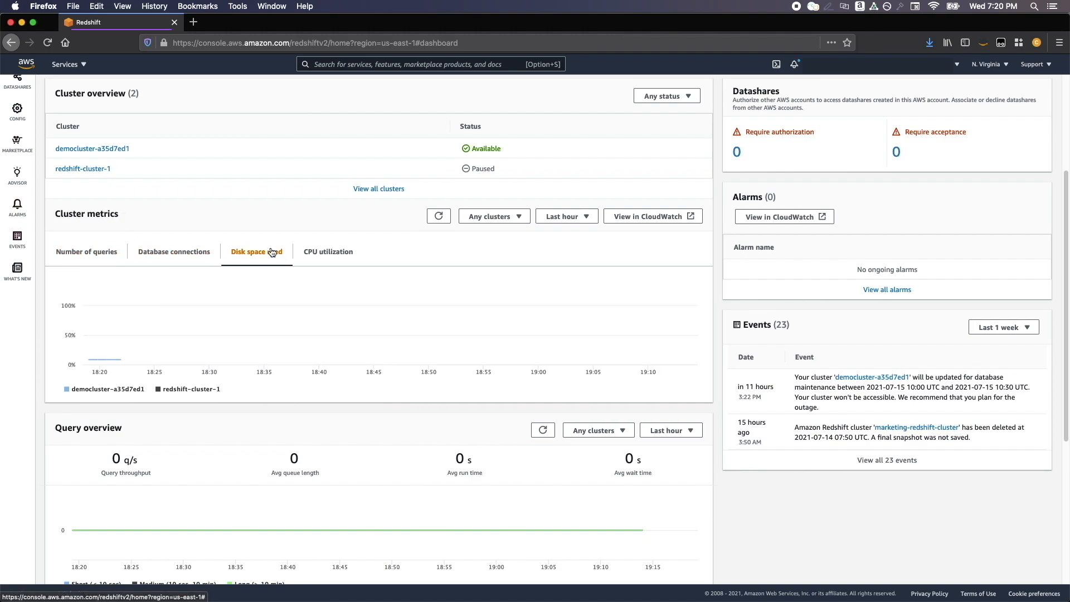
left_click(328, 251)
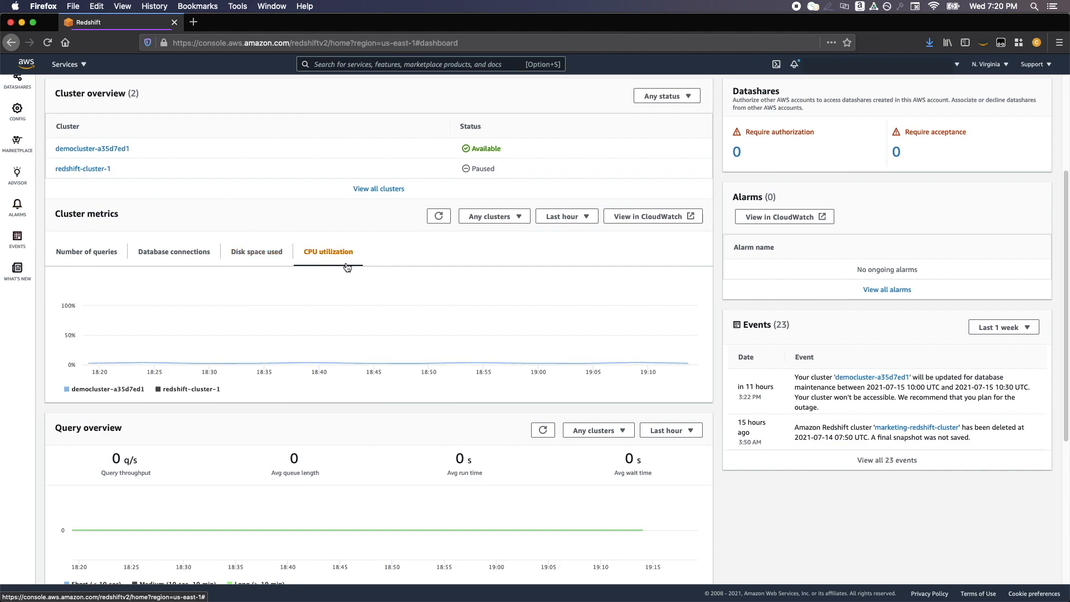
scroll("down", 3)
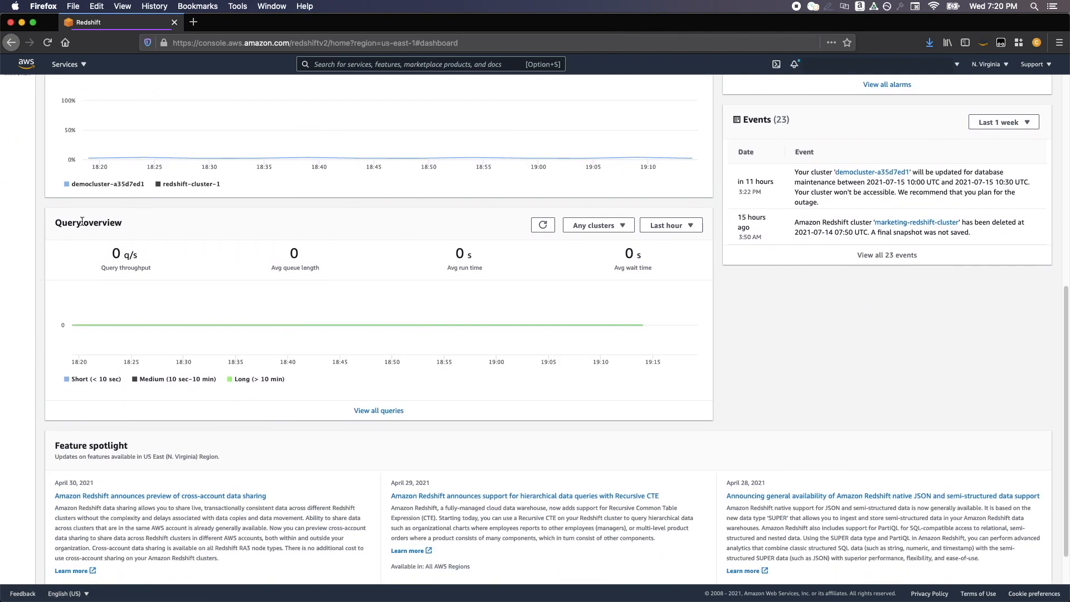
mouse_move(277, 325)
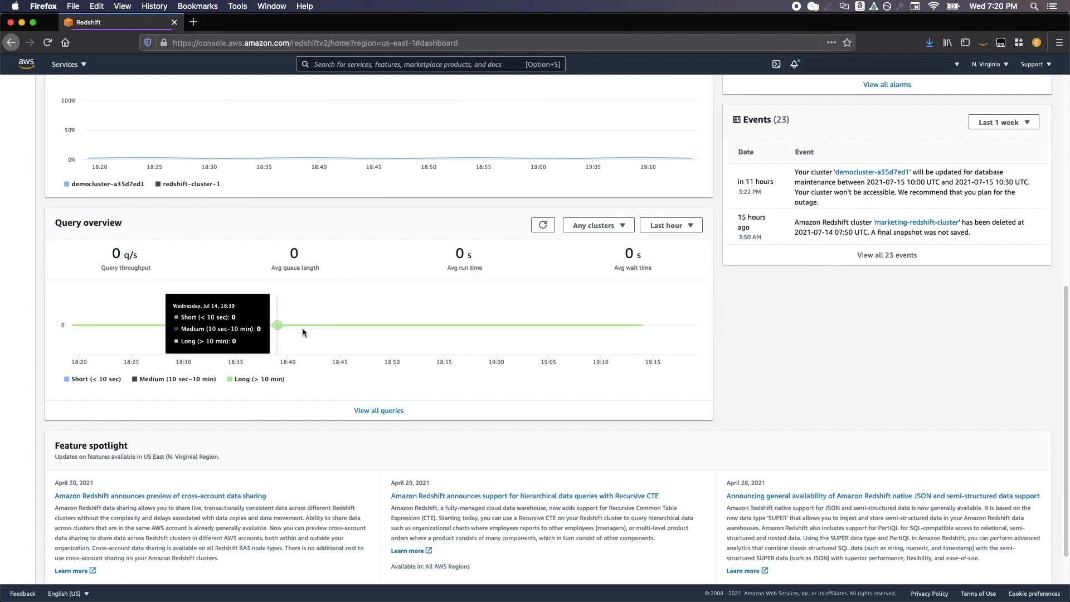
mouse_move(57, 380)
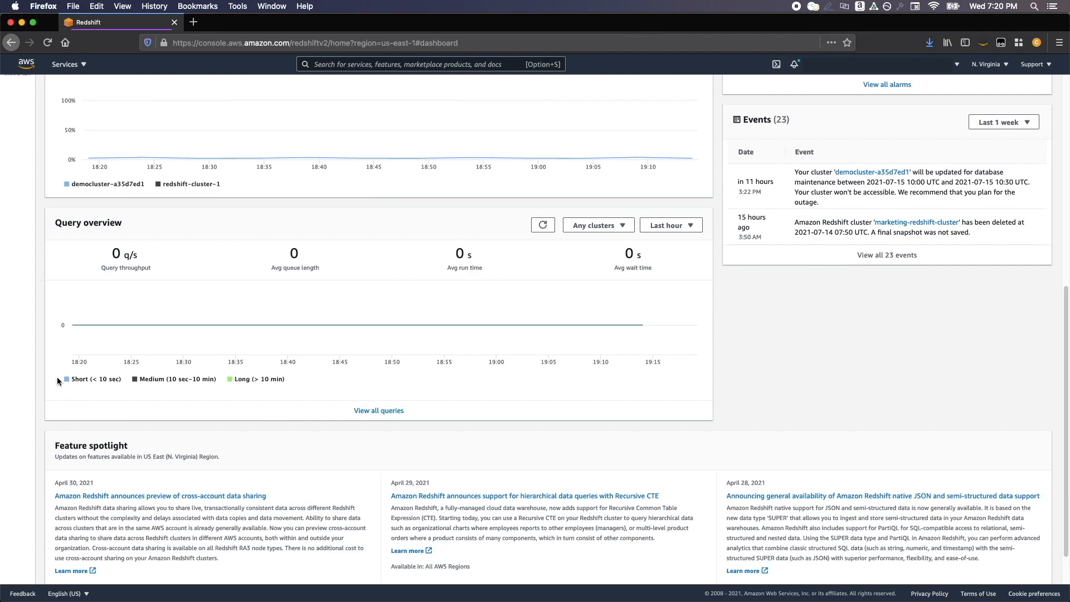
scroll("down", 3)
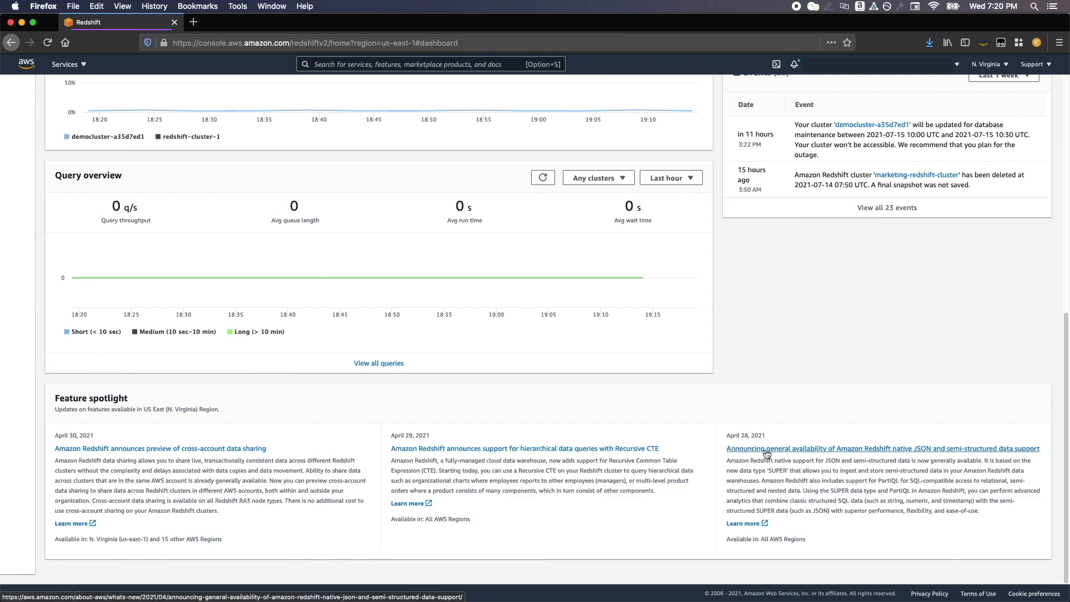
scroll("up", 3)
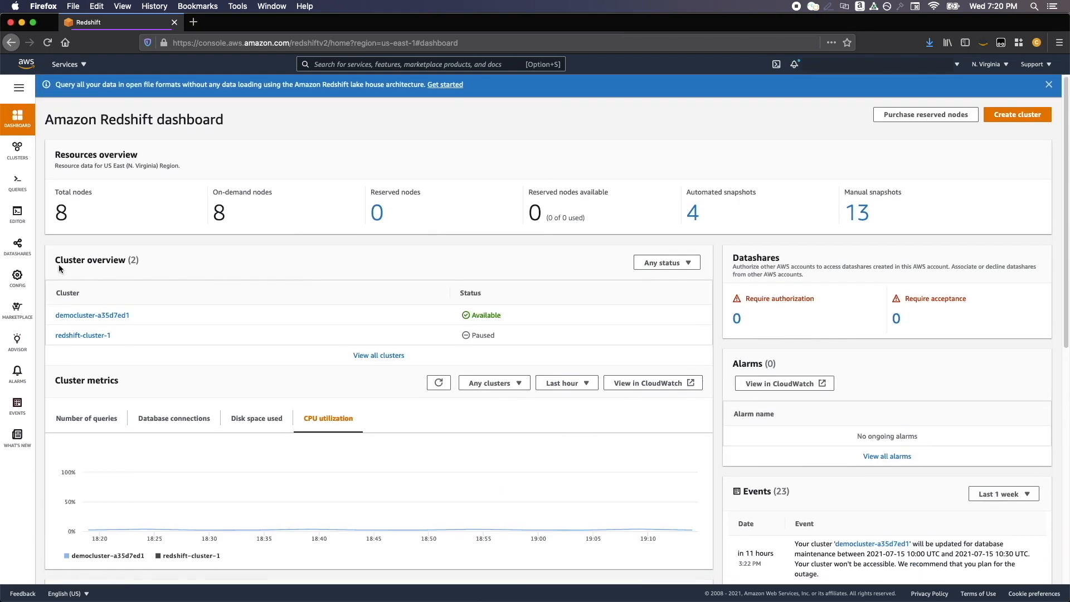
left_click(17, 152)
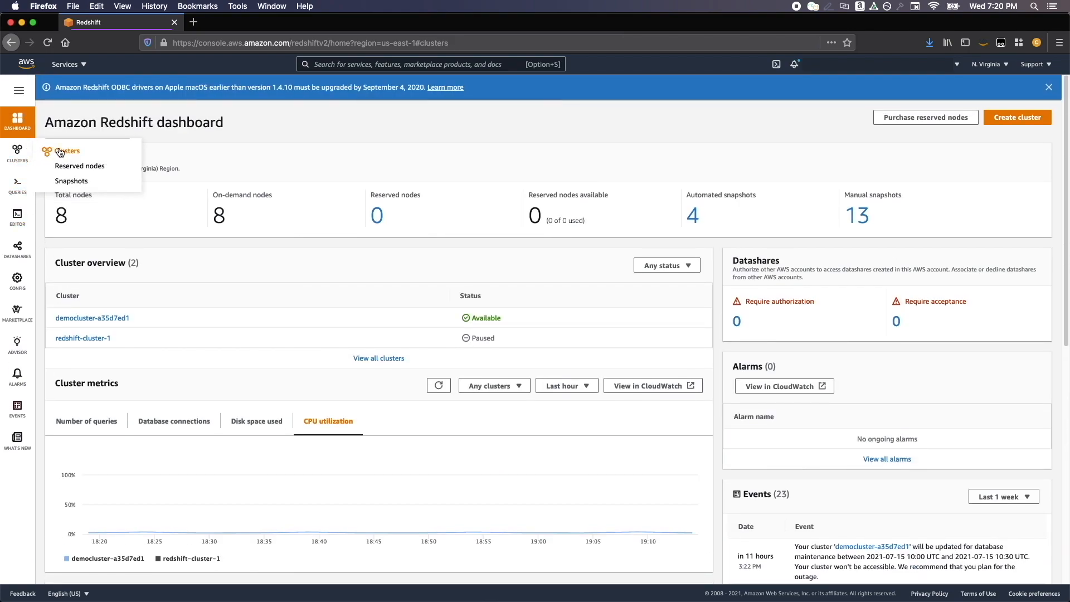
left_click(68, 151)
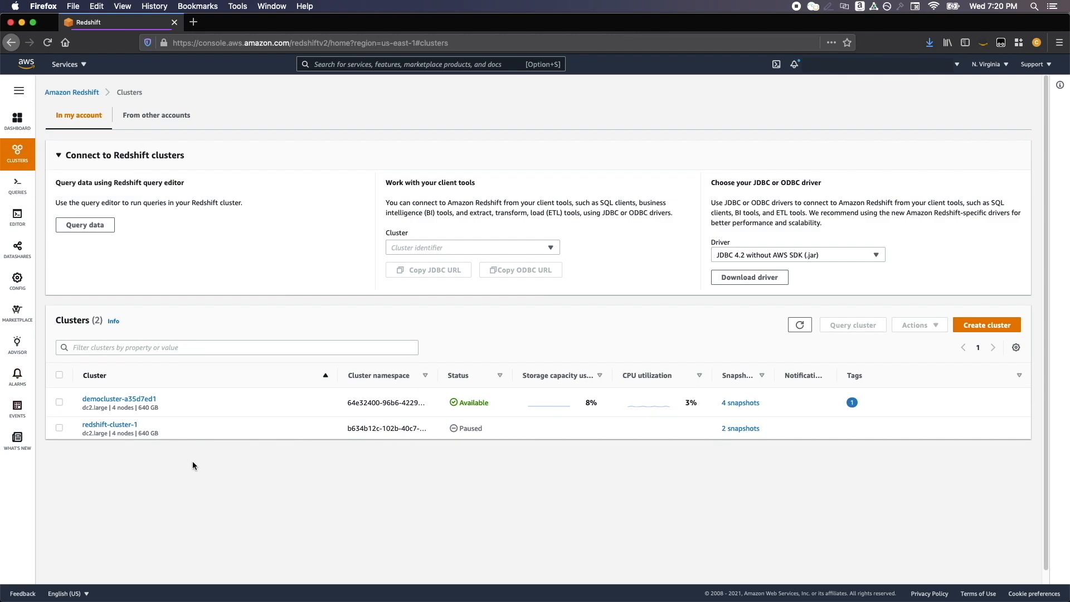
mouse_move(505, 394)
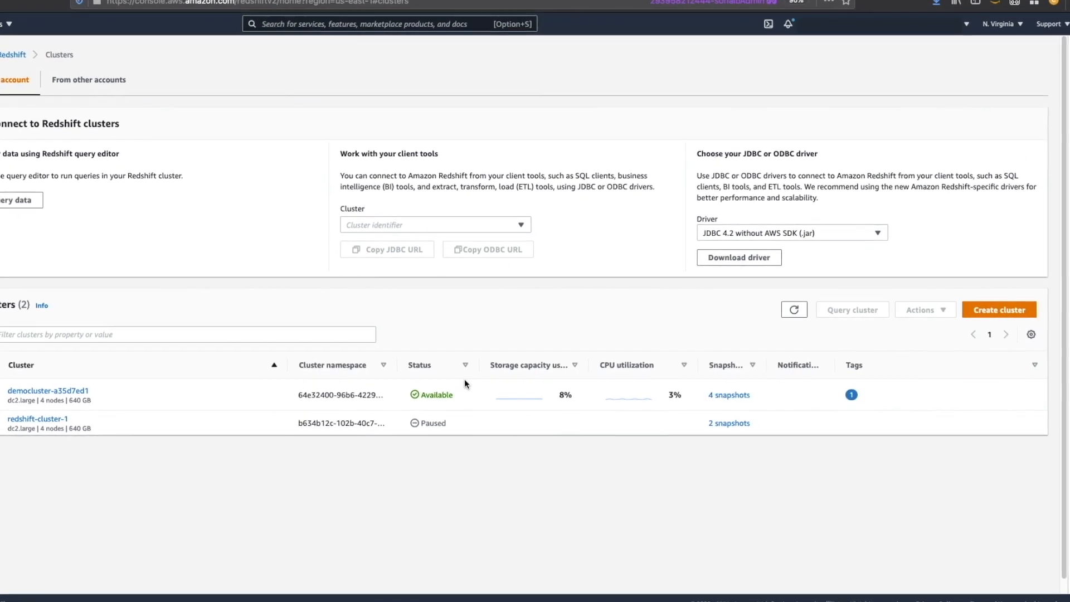
scroll("down", 3)
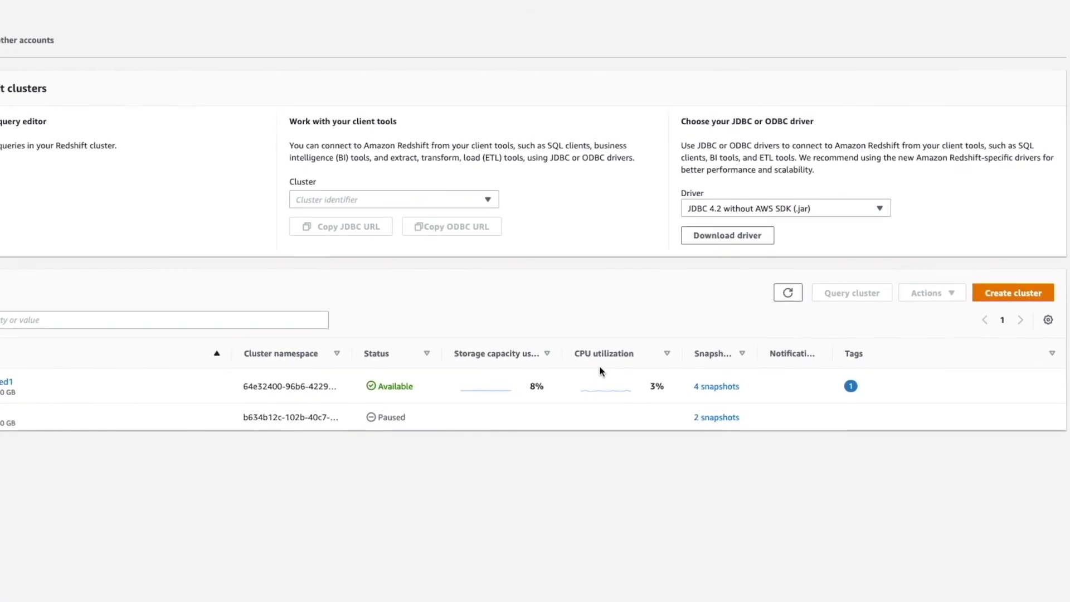
scroll("down", 3)
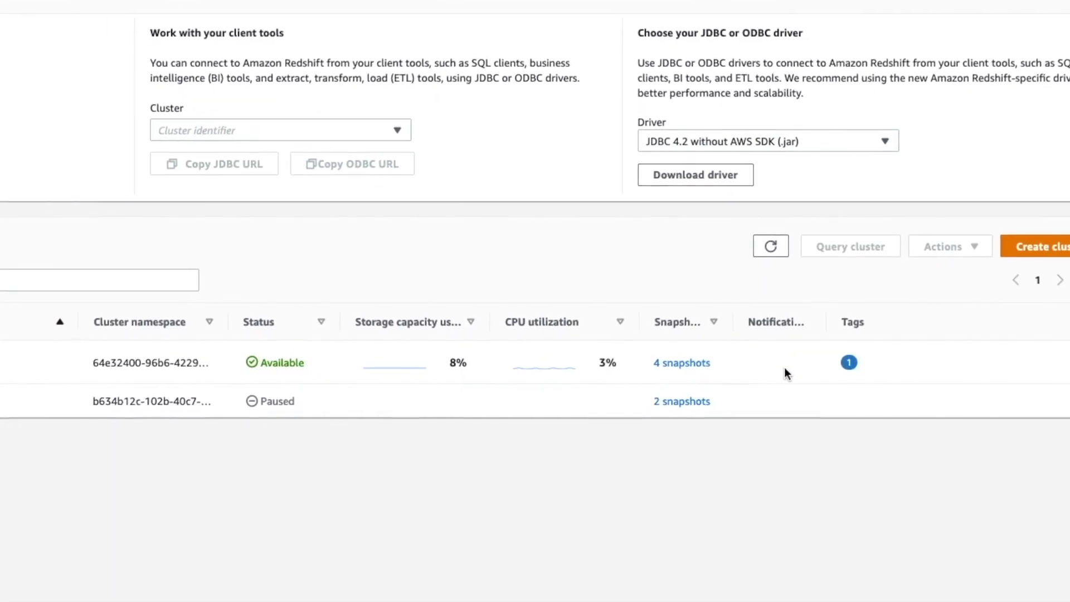
scroll("down", 3)
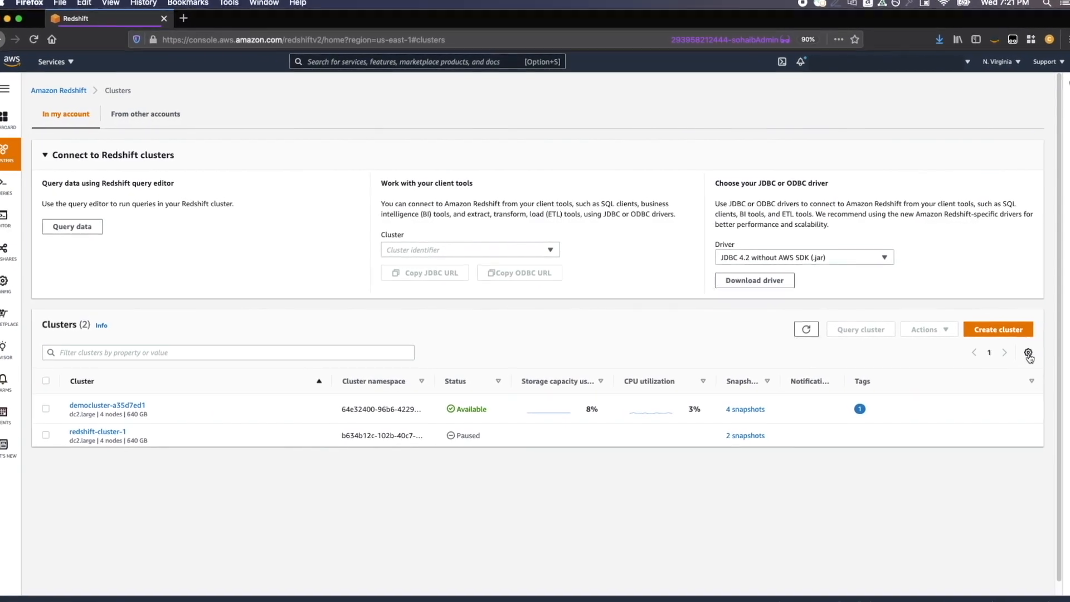
left_click(1028, 353)
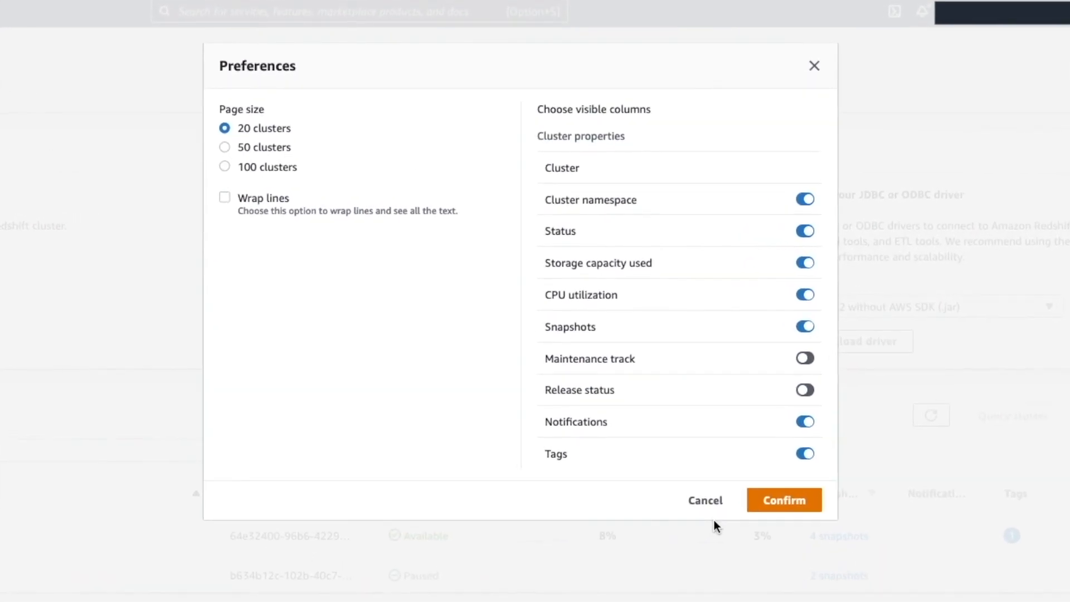
left_click(783, 499)
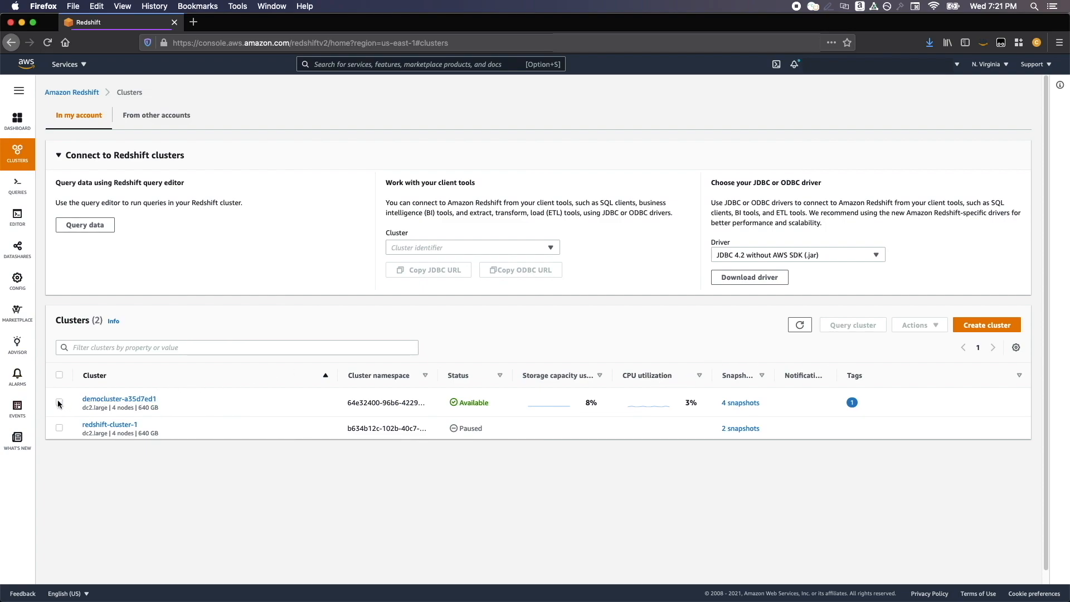
left_click(59, 401)
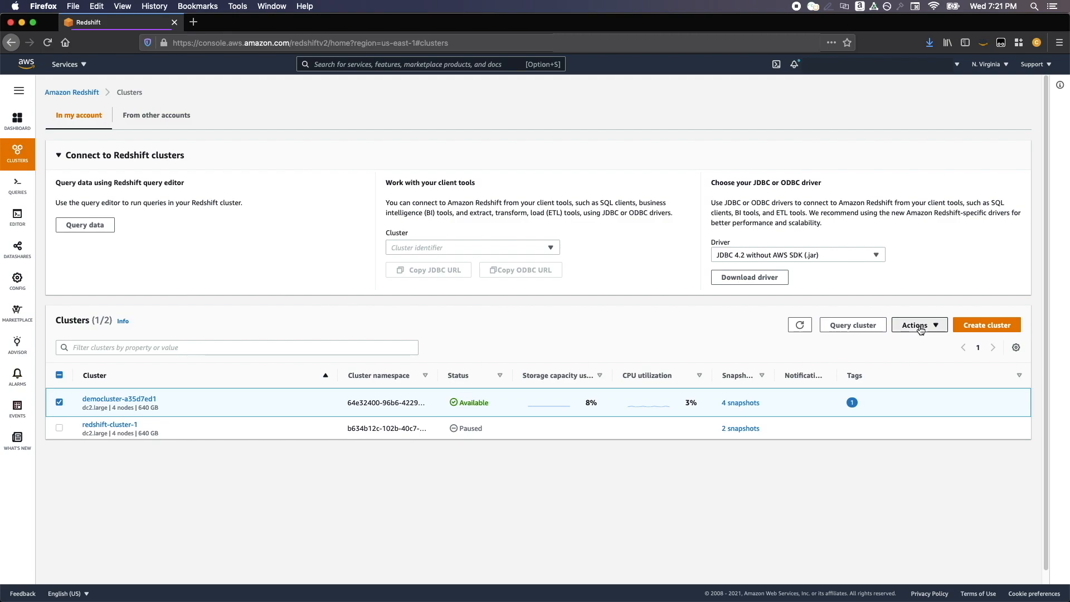
left_click(915, 324)
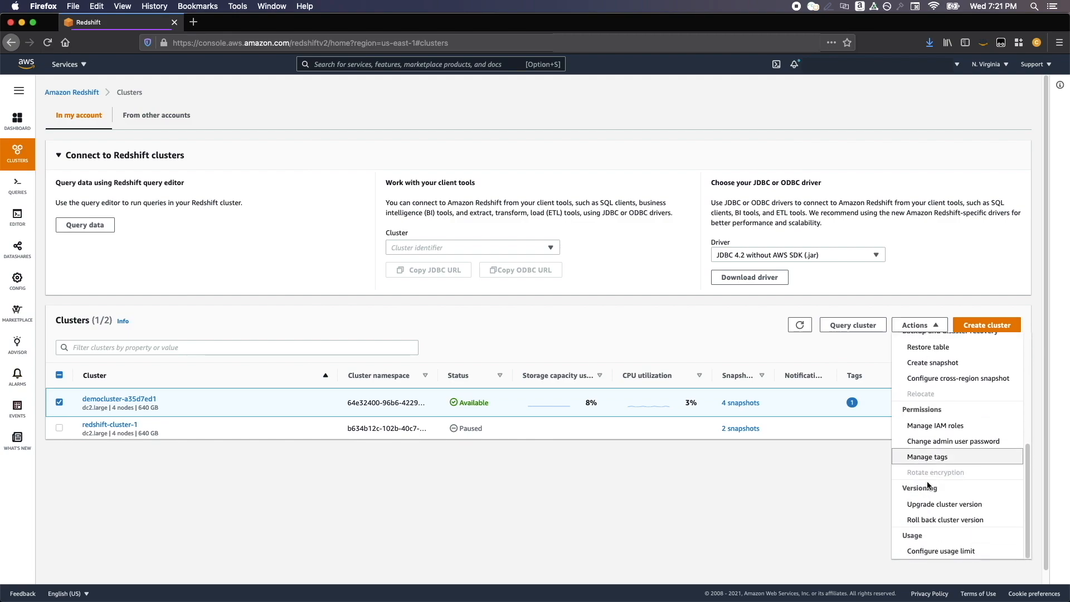
left_click(918, 324)
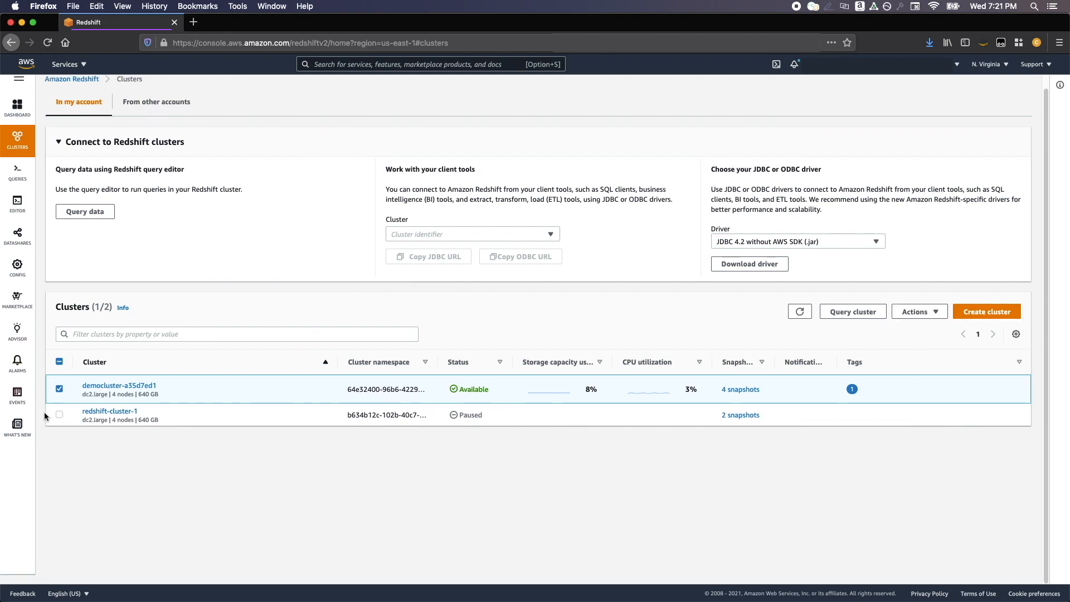
left_click(59, 414)
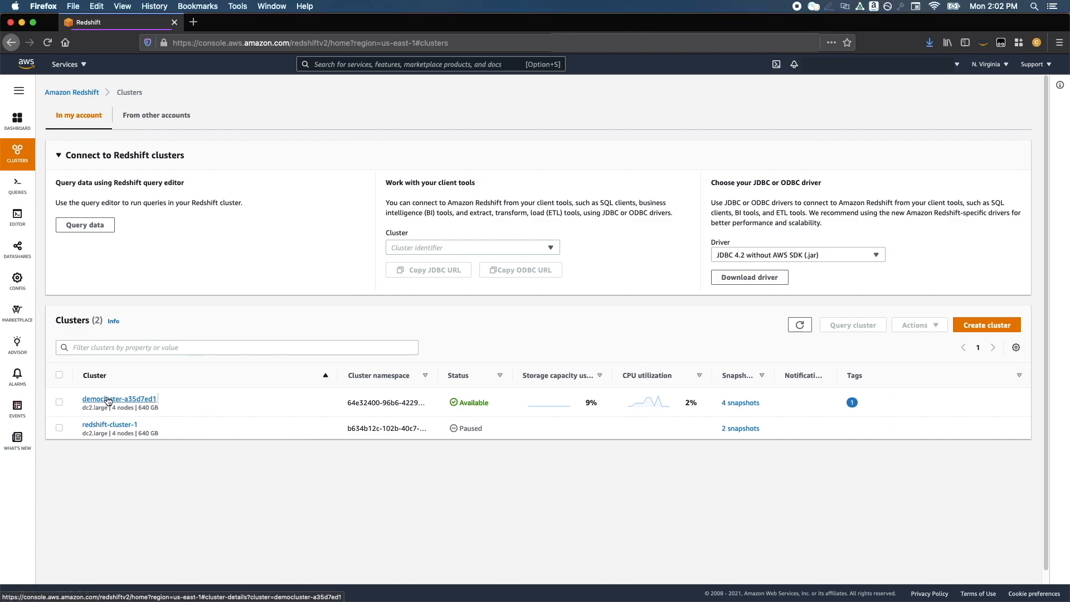
Open democluster-a35d7ed1's details page and dismiss the resize recommendation banner
left_click(119, 398)
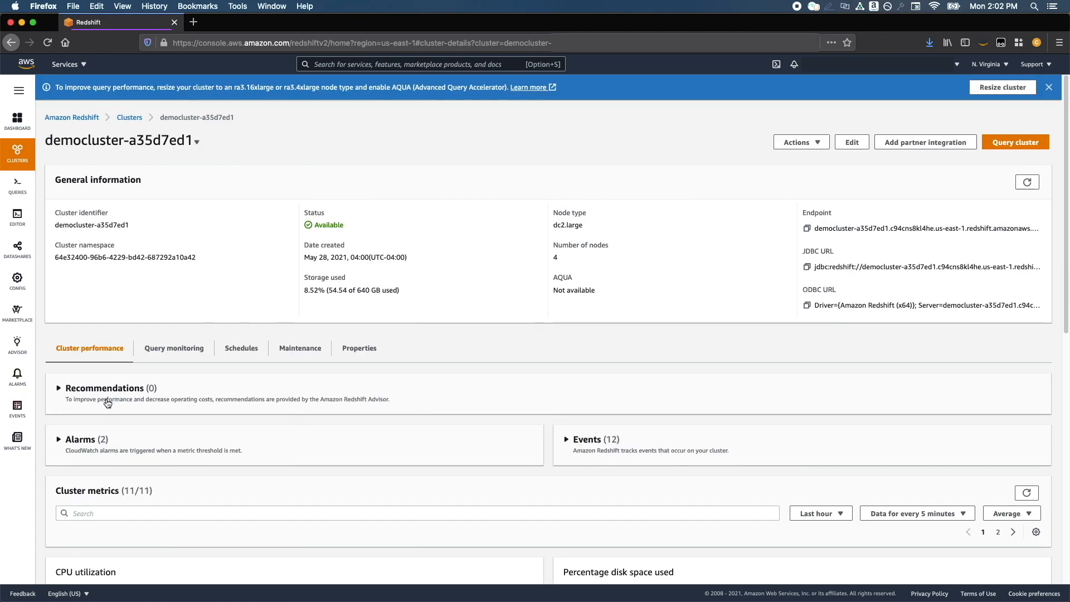
left_click(1049, 87)
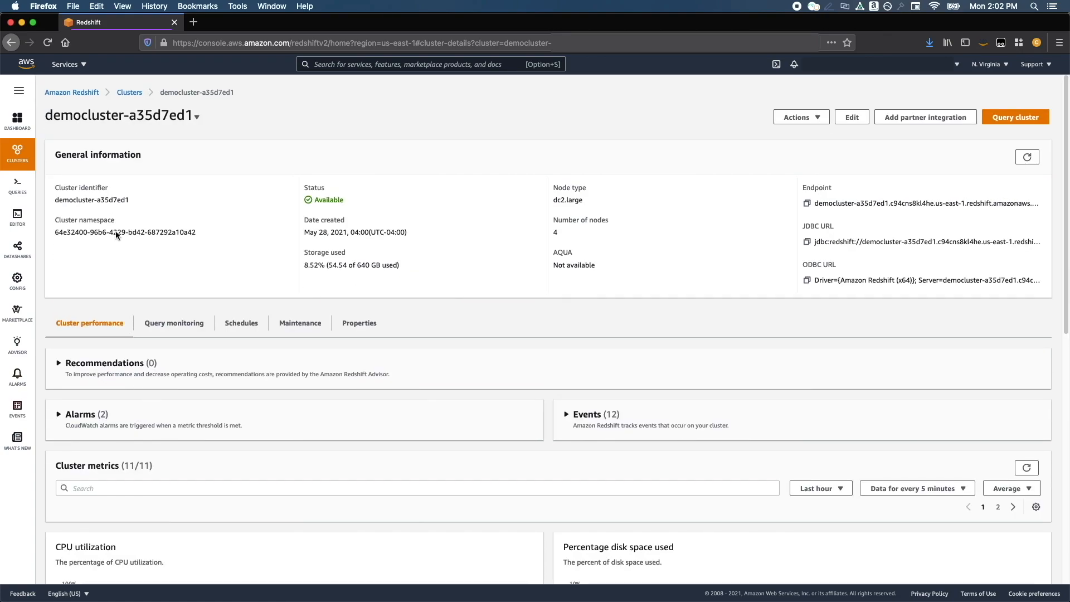
mouse_move(414, 458)
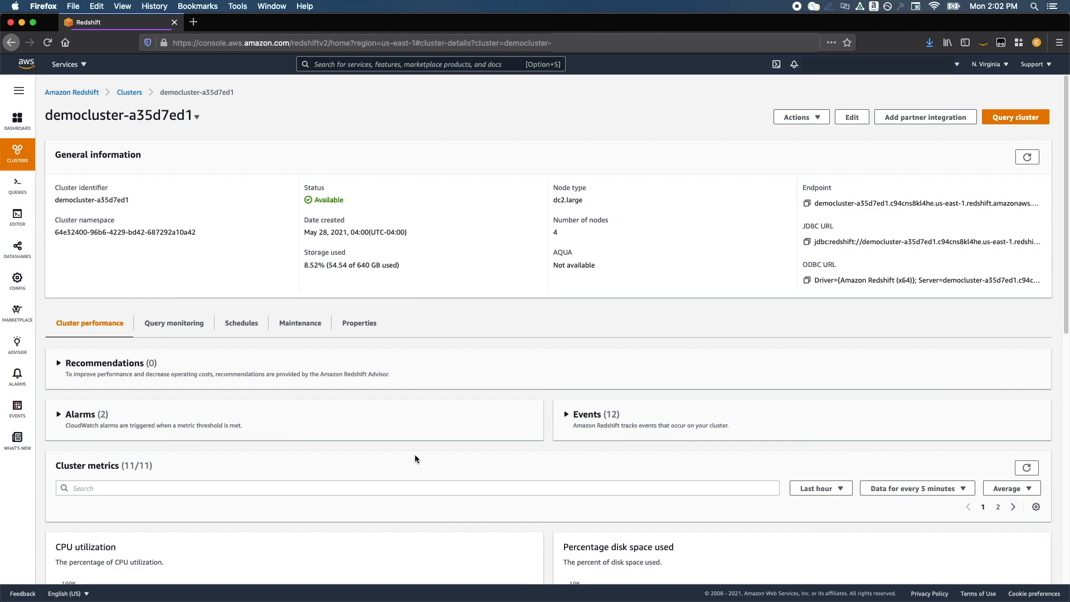
mouse_move(258, 252)
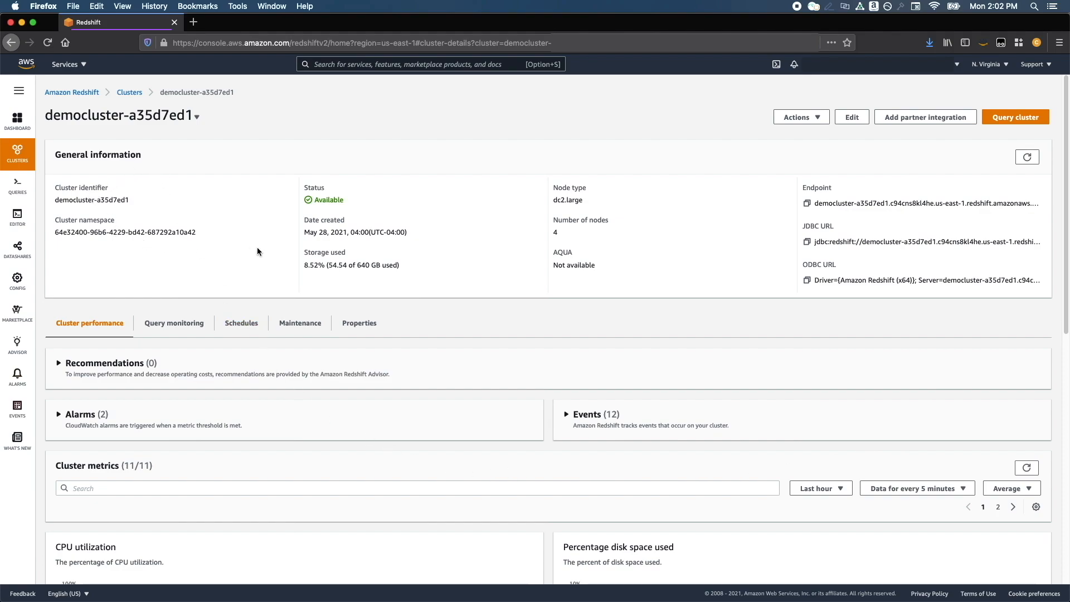
mouse_move(855, 164)
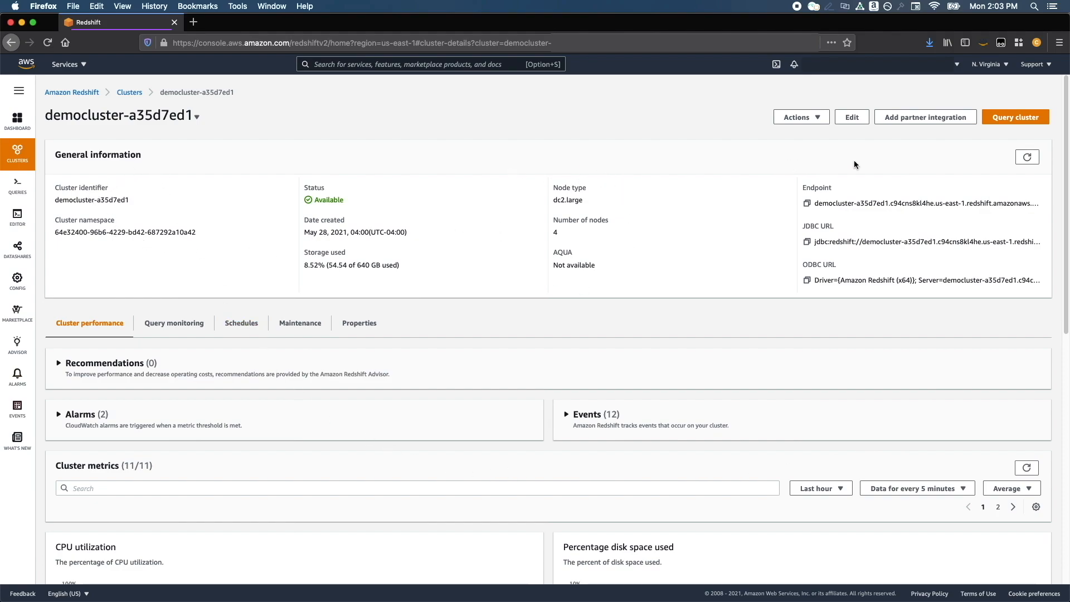
mouse_move(67, 310)
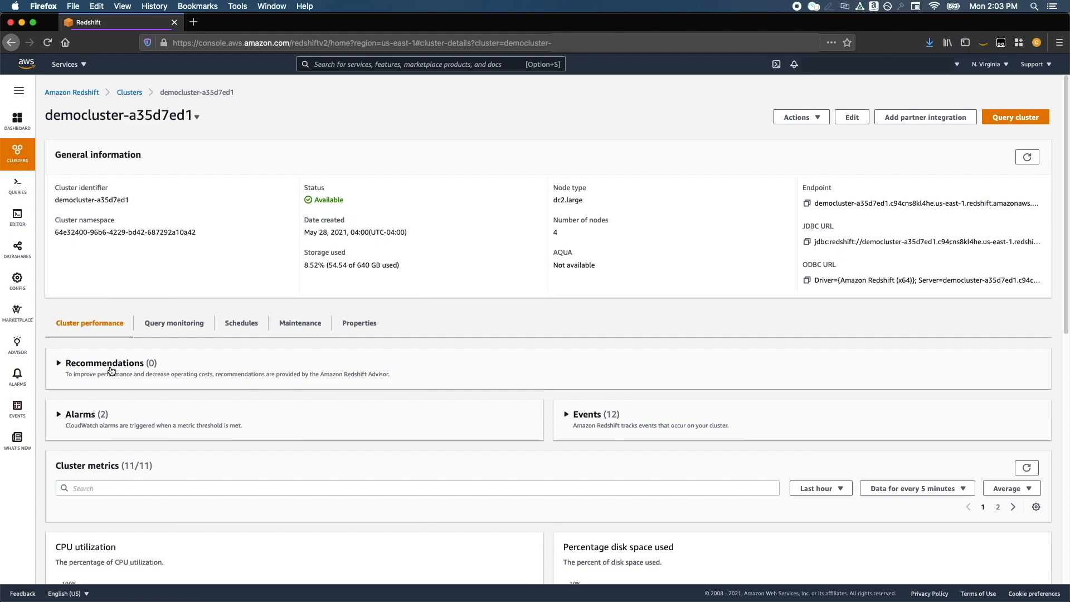
mouse_move(595, 437)
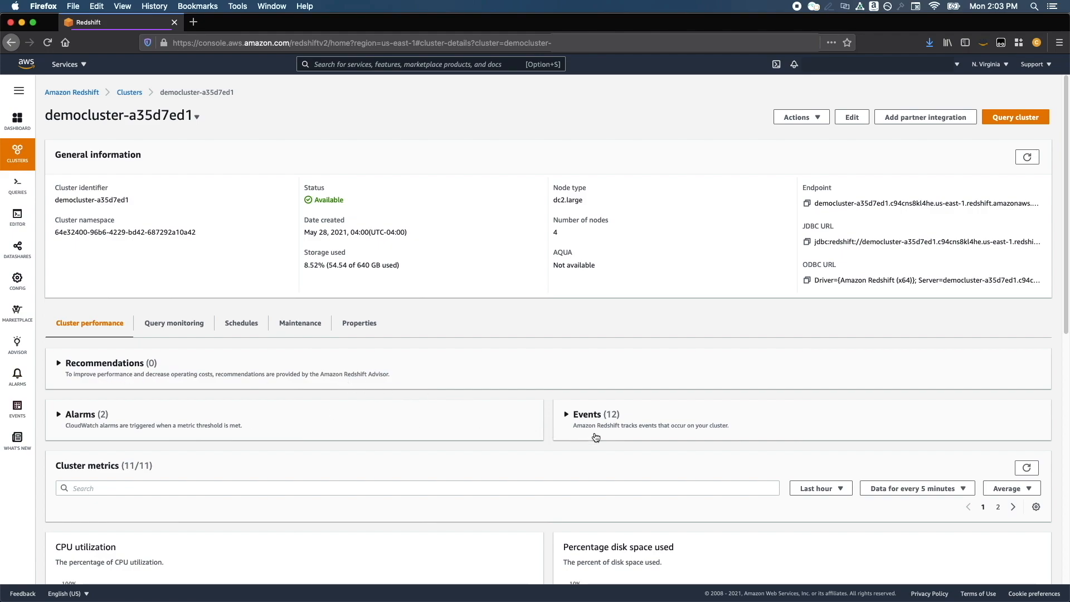
scroll("down", 3)
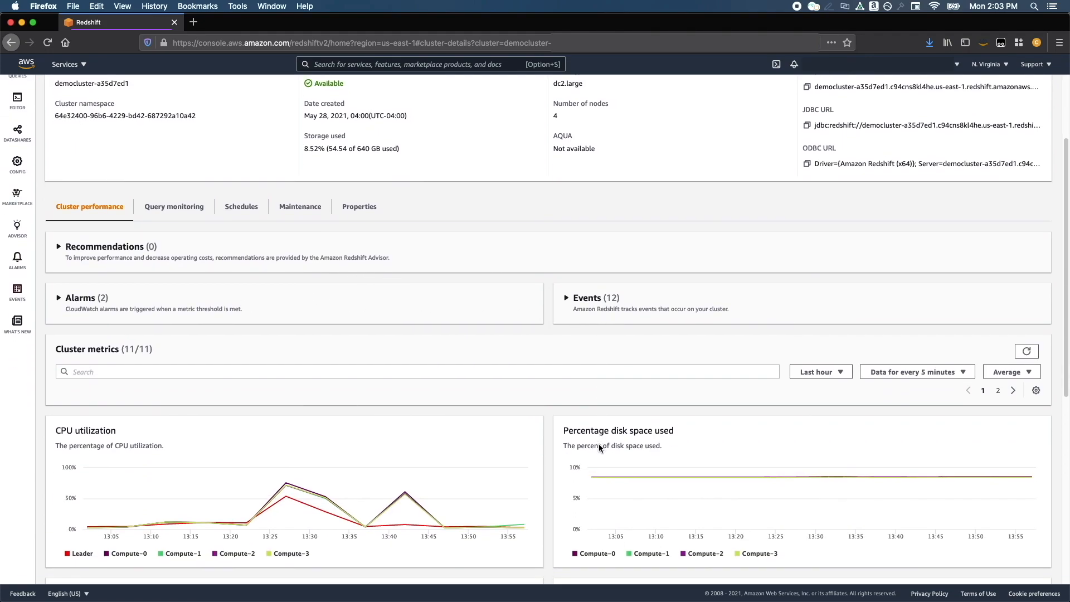
scroll("down", 3)
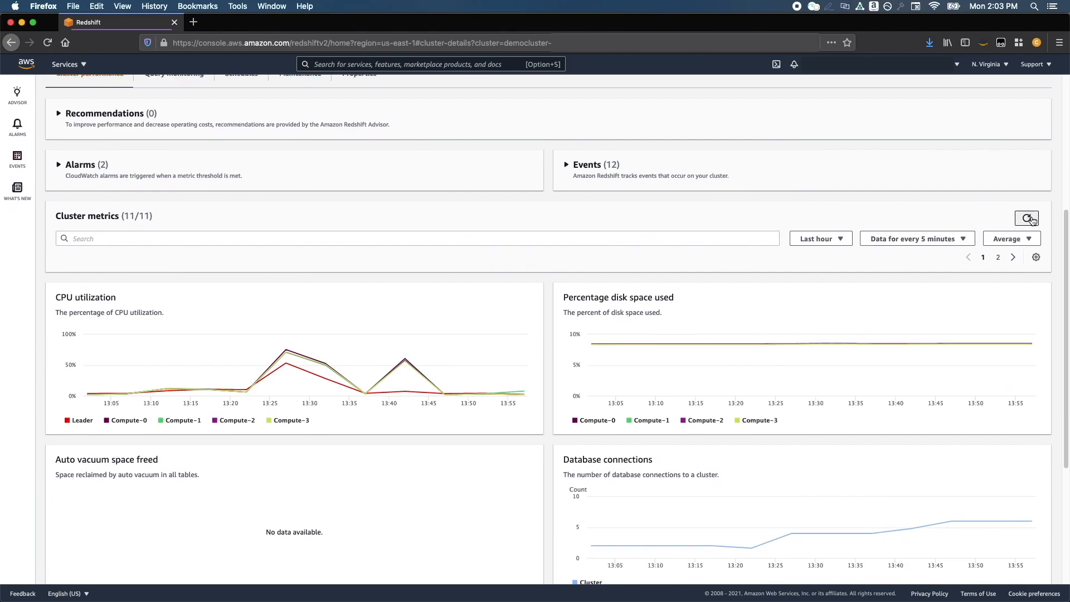
Refresh the cluster metrics, check time range and interval options, and cancel metric preferences
left_click(1026, 218)
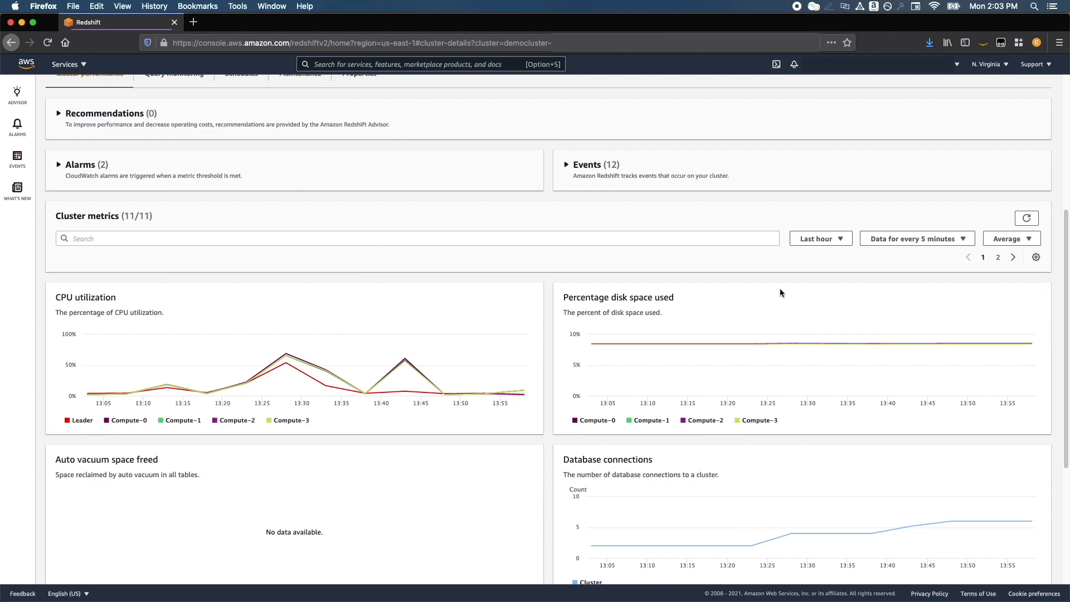
left_click(818, 238)
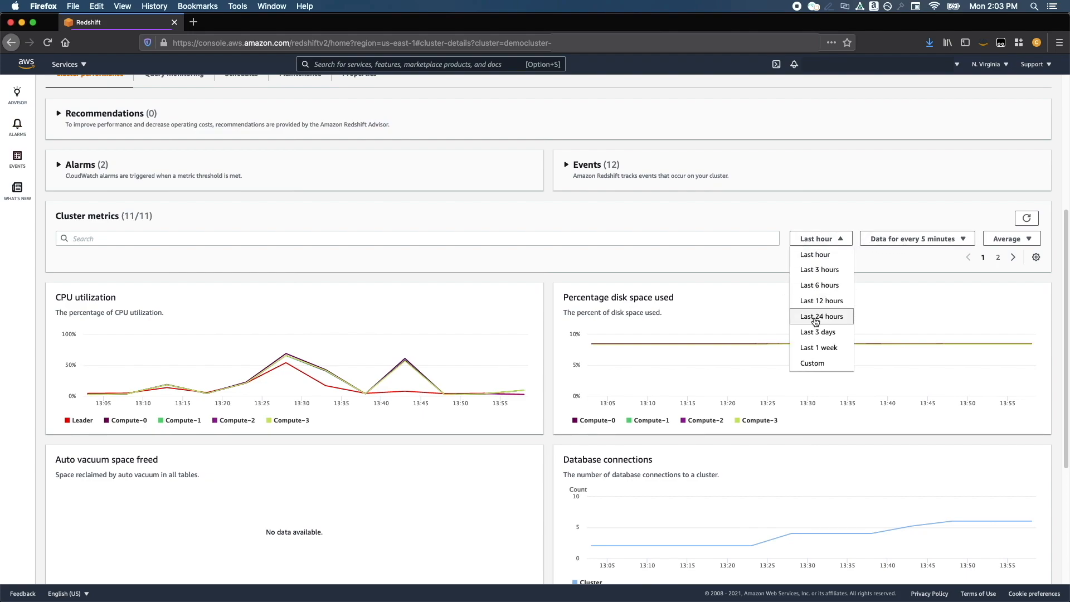
left_click(916, 238)
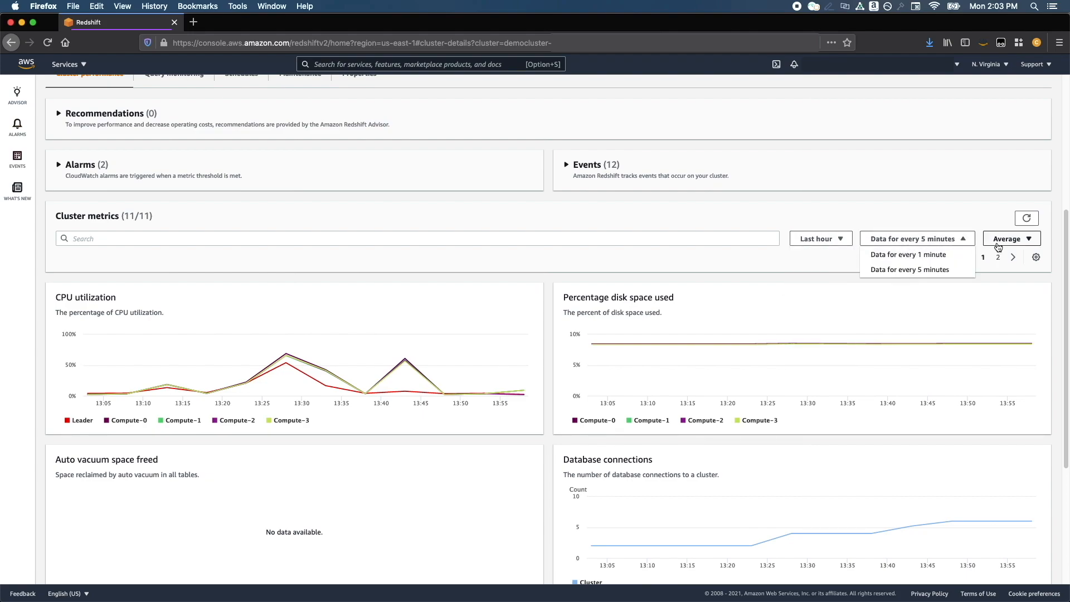
left_click(1010, 238)
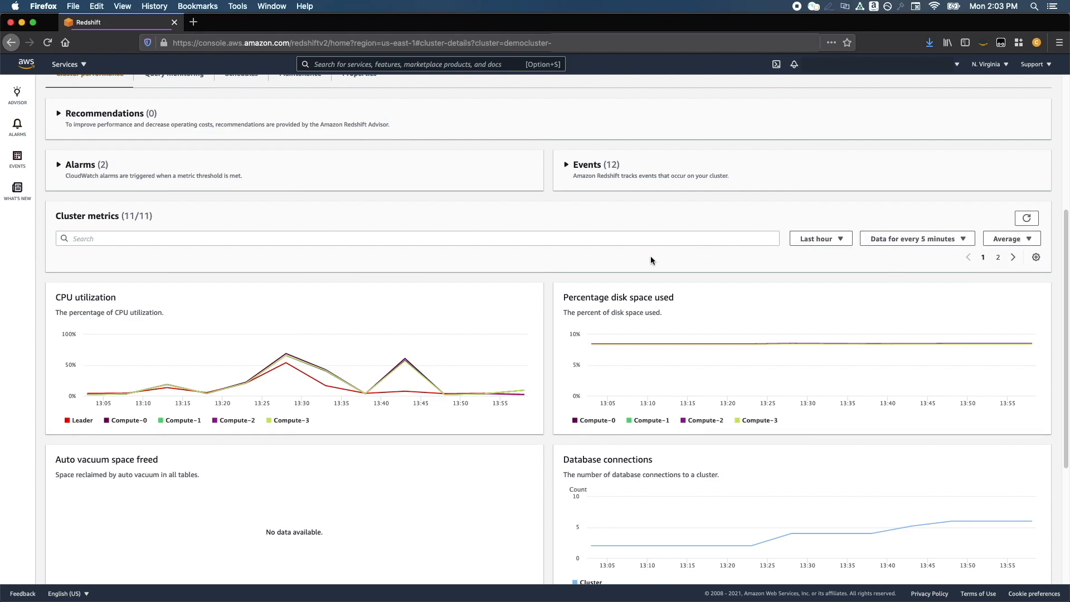
left_click(1034, 257)
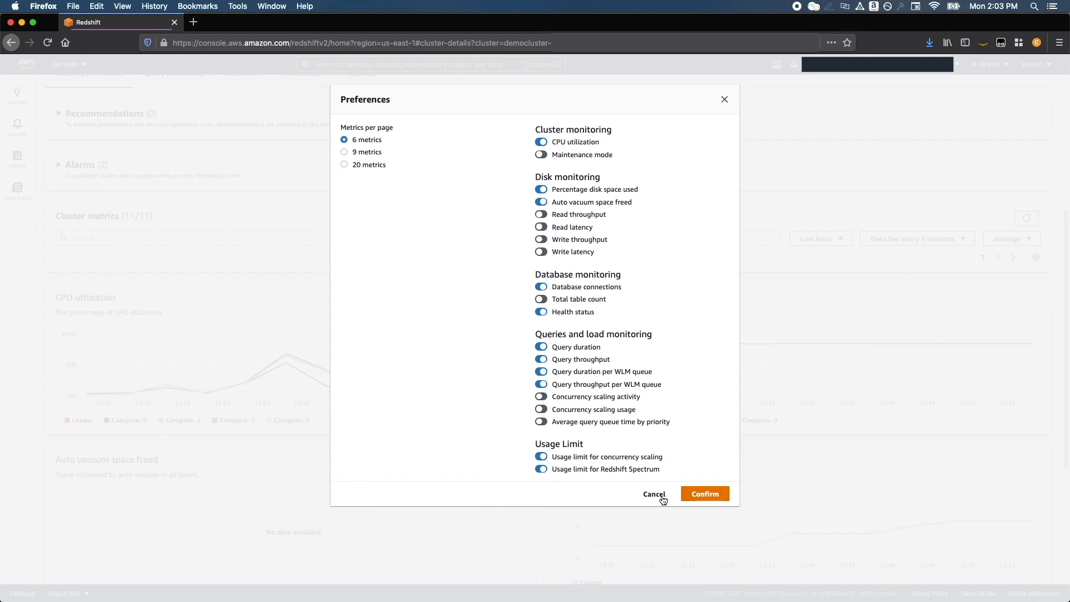
left_click(653, 493)
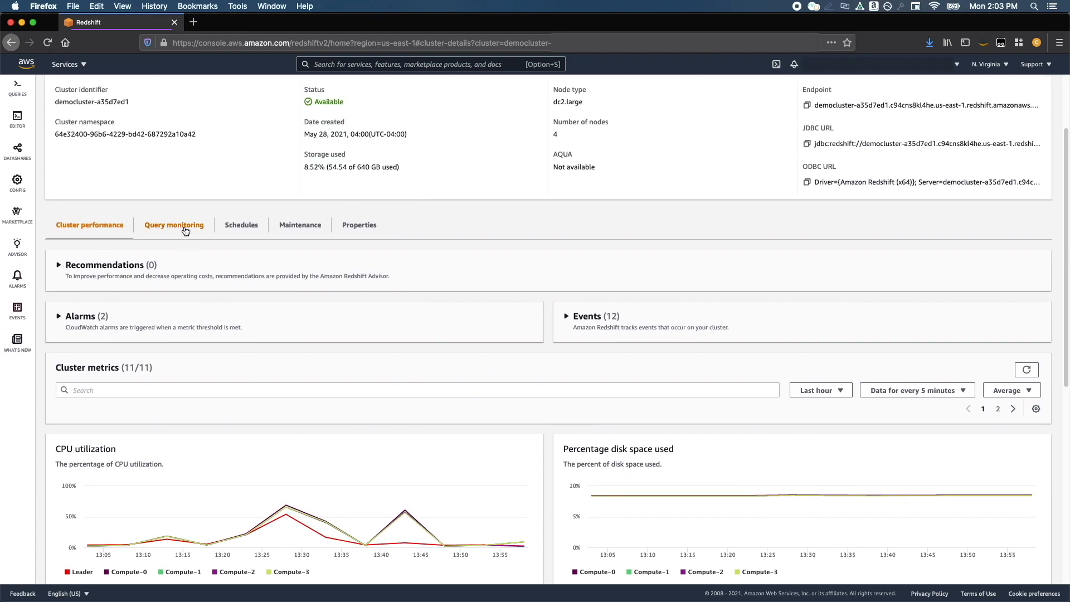
Browse the cluster's query monitoring history and its time range choices
left_click(174, 225)
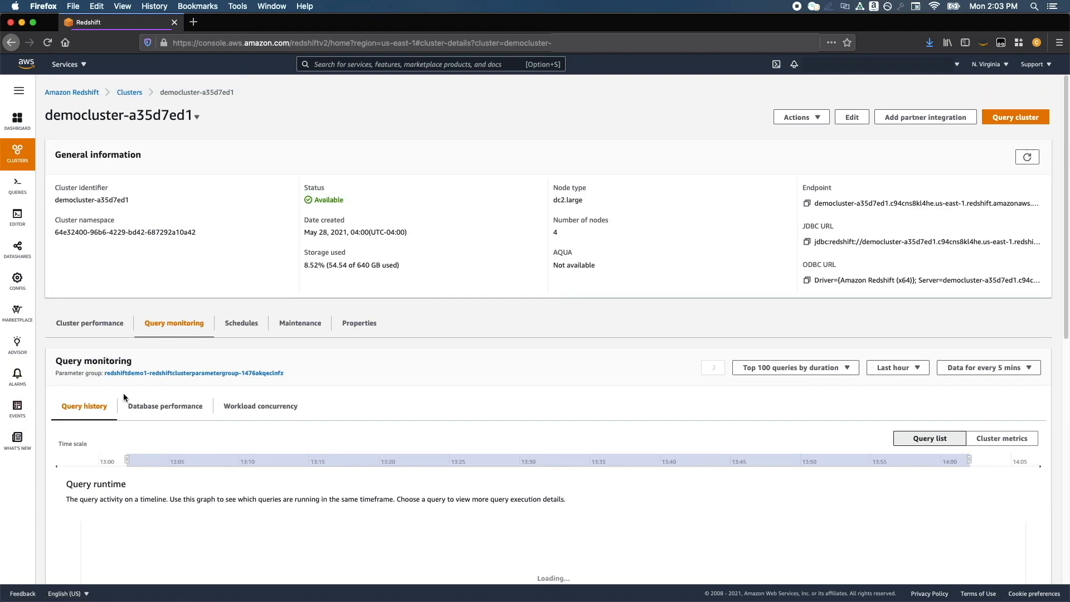
scroll("down", 3)
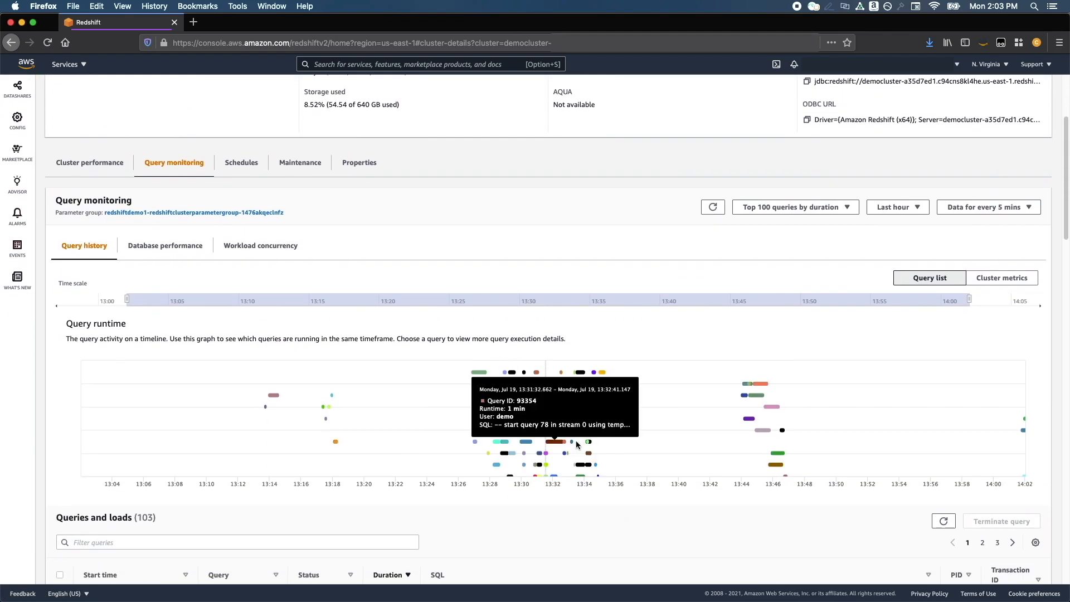
scroll("down", 3)
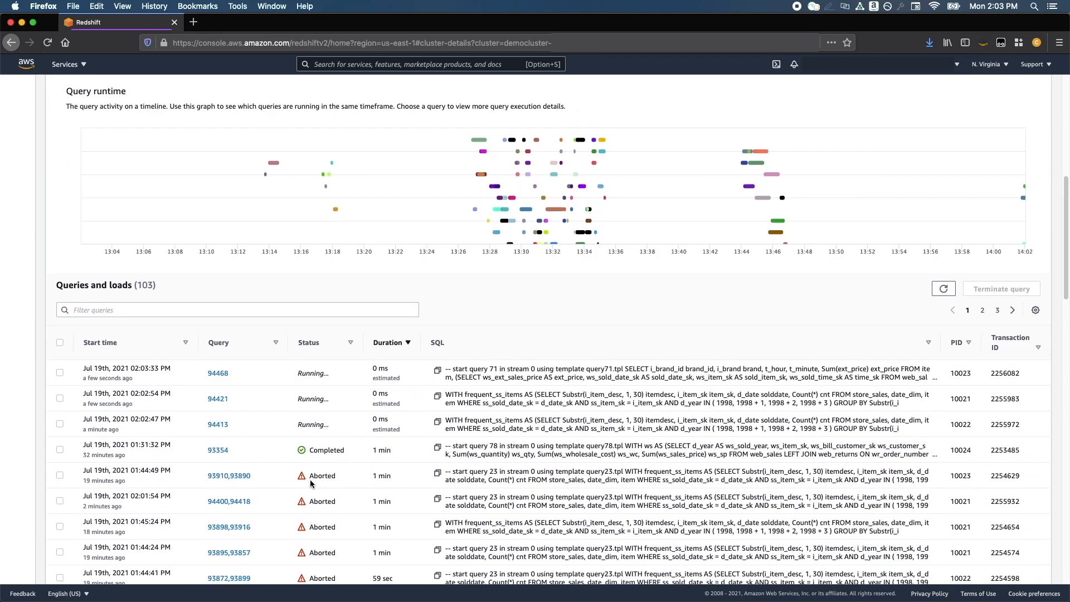
scroll("down", 3)
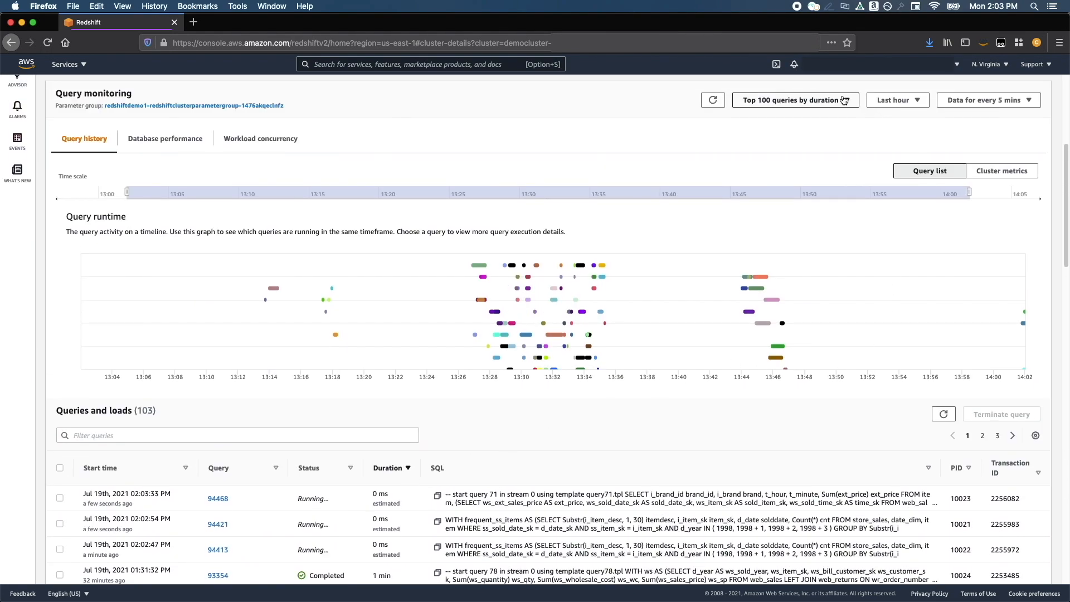
left_click(896, 100)
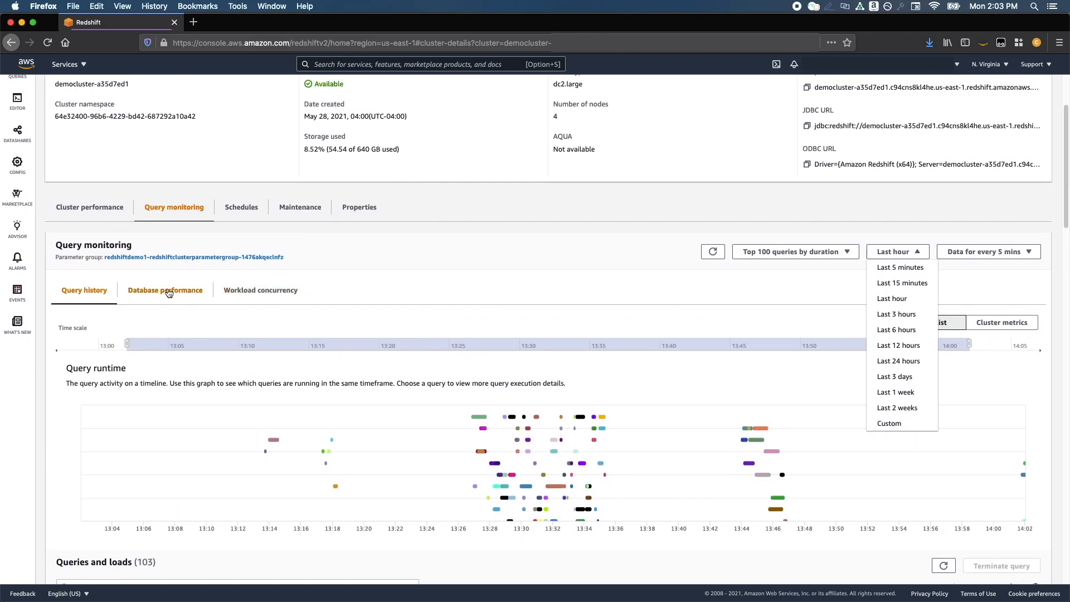
View database performance charts by WLM queue, then the workload concurrency chart
left_click(165, 289)
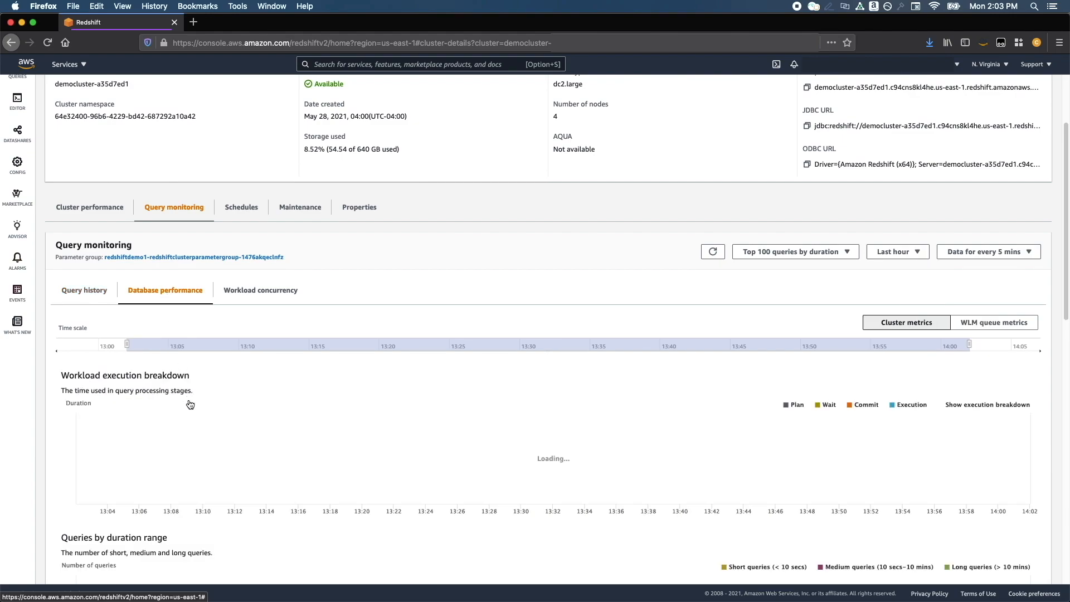
scroll("down", 3)
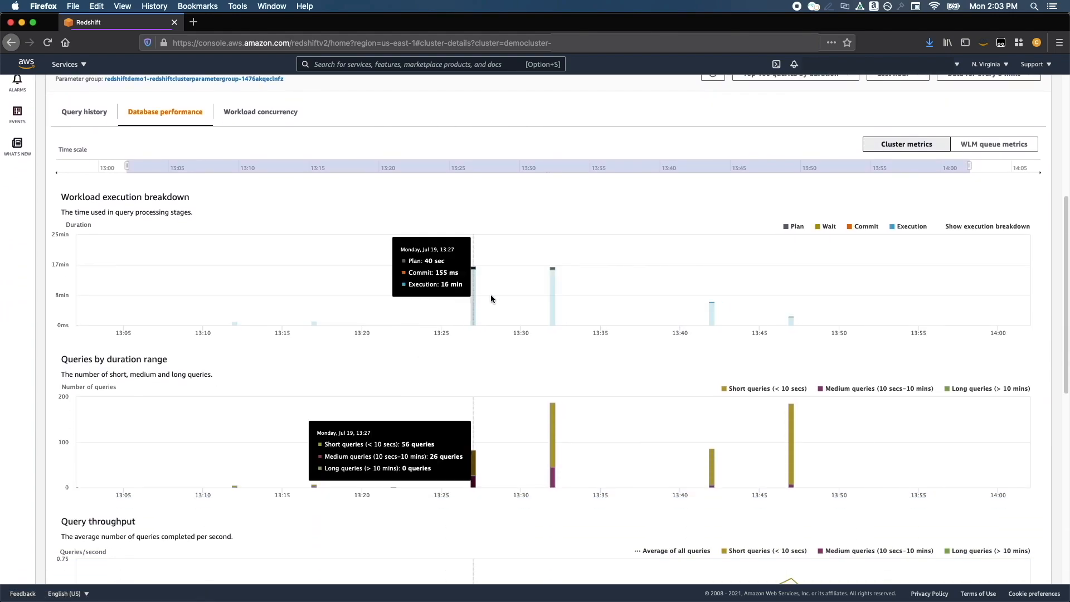
left_click(994, 144)
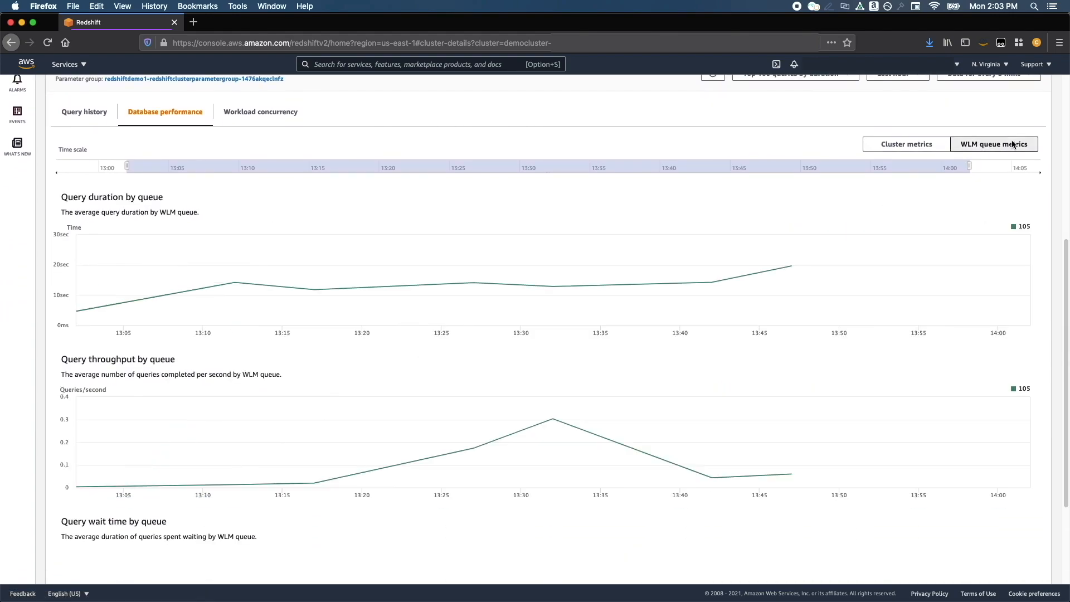
mouse_move(473, 448)
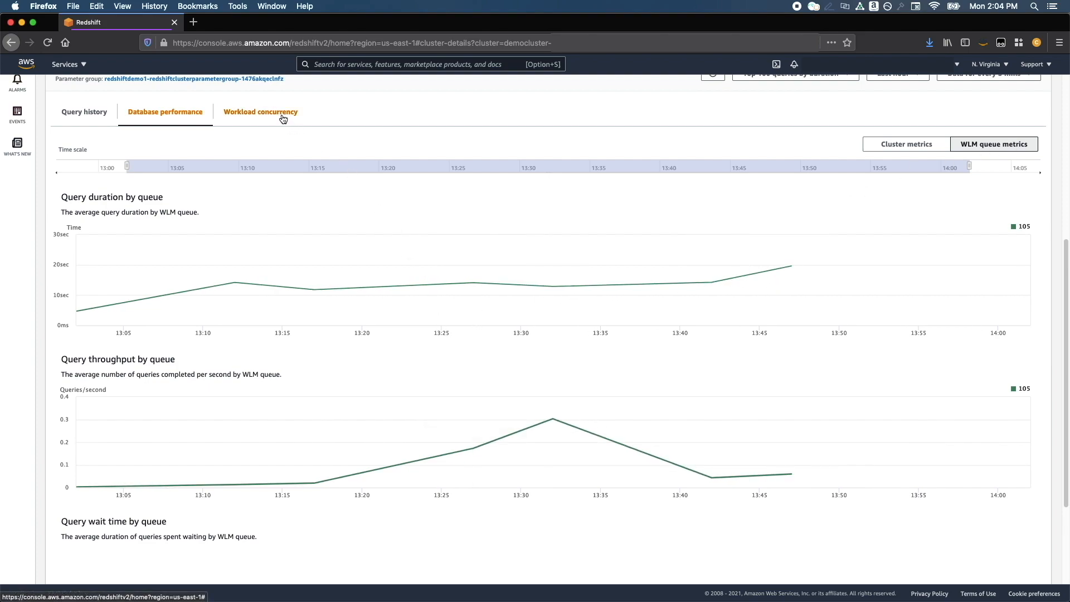
left_click(261, 112)
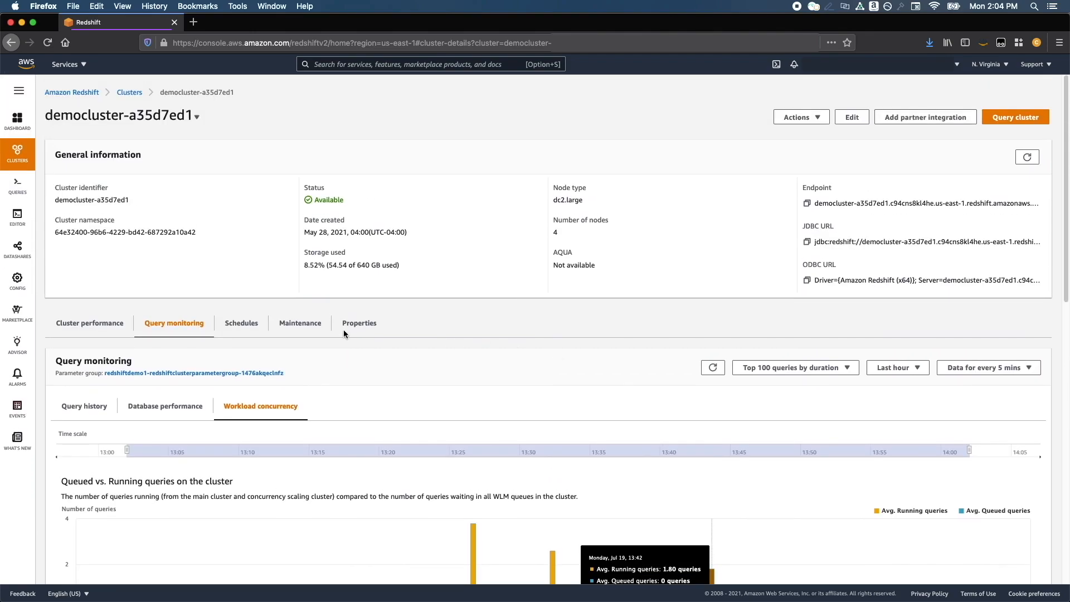
View democluster's one-time resize schedule and weekend pause/resume schedules
left_click(240, 323)
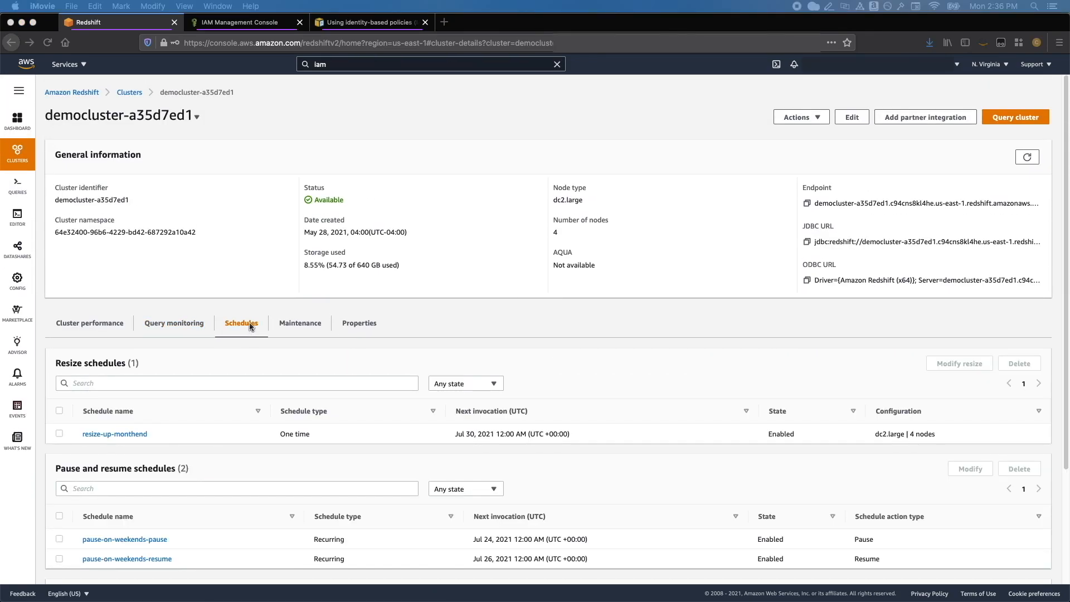
mouse_move(240, 326)
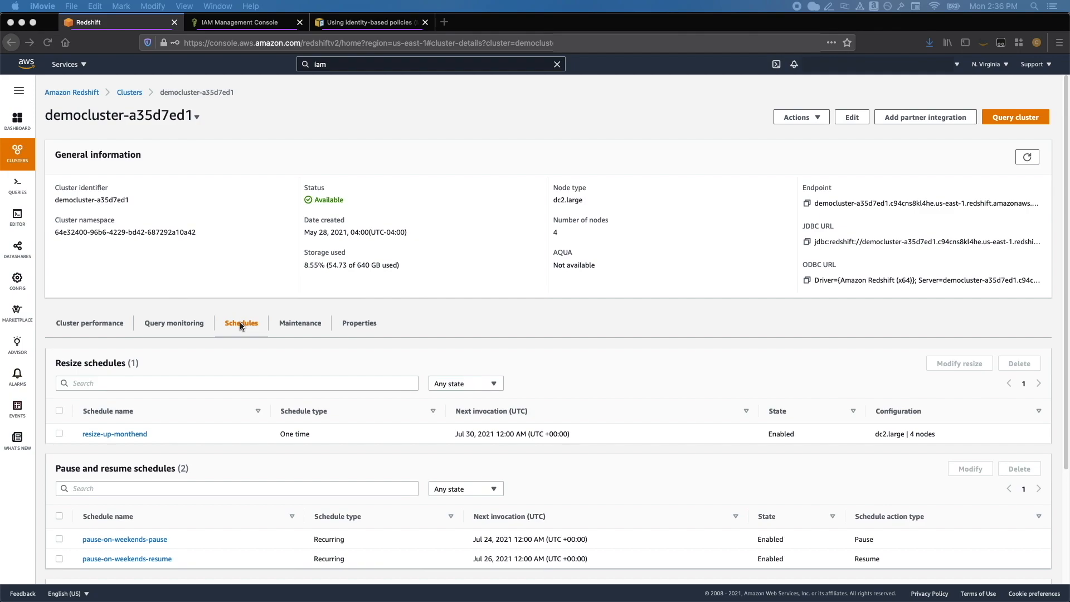
scroll("down", 3)
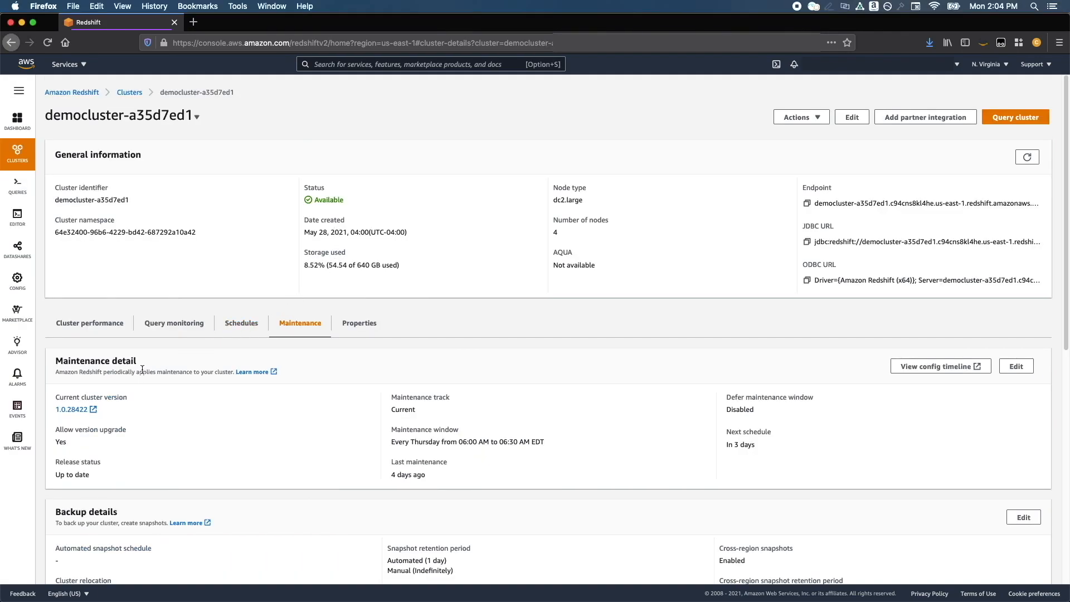
mouse_move(486, 470)
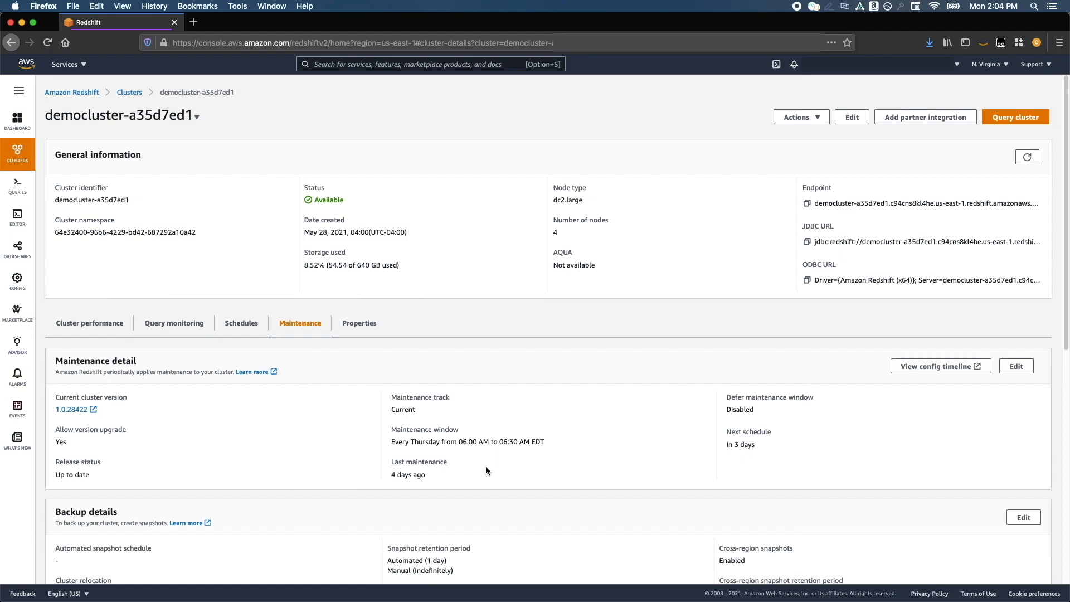
mouse_move(730, 393)
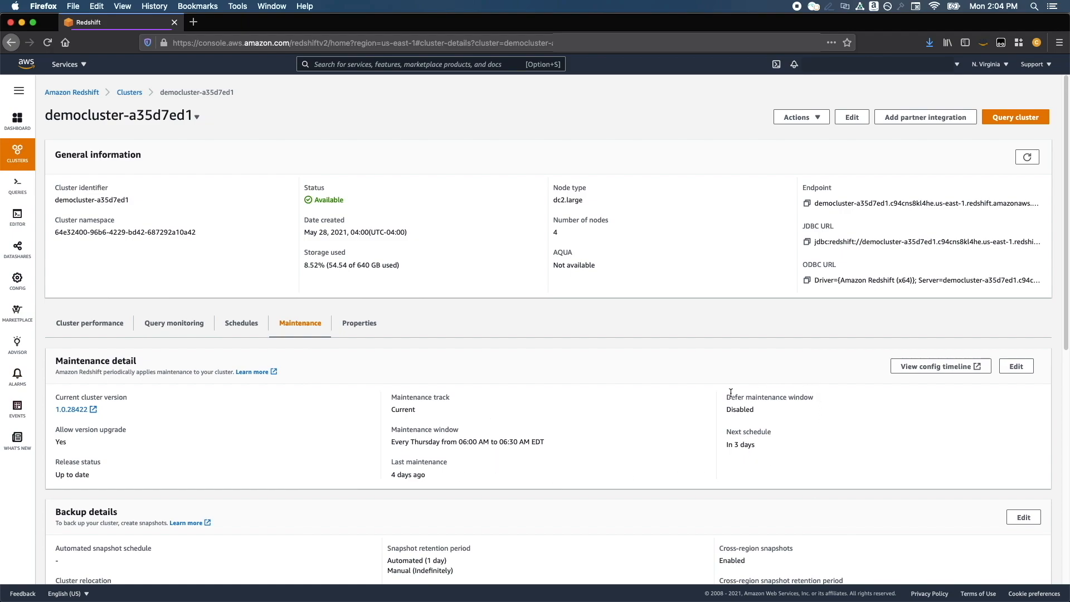
Scroll through democluster's maintenance settings, backup details and its 17 snapshots
scroll("down", 3)
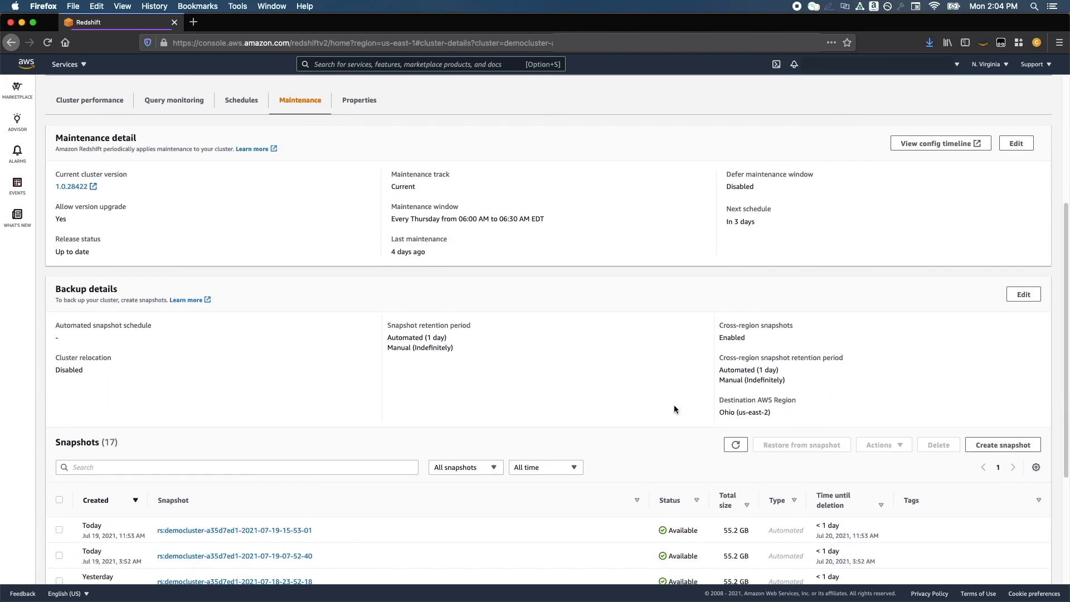
scroll("down", 3)
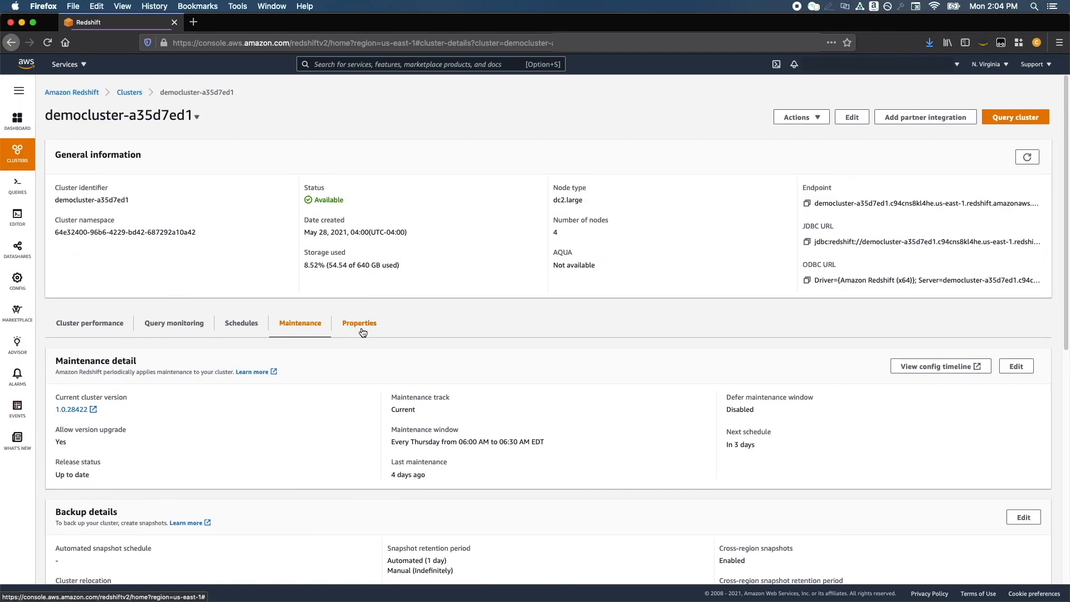
Review democluster's properties: database, network, IAM roles, integrations, node IPs and tags
left_click(359, 323)
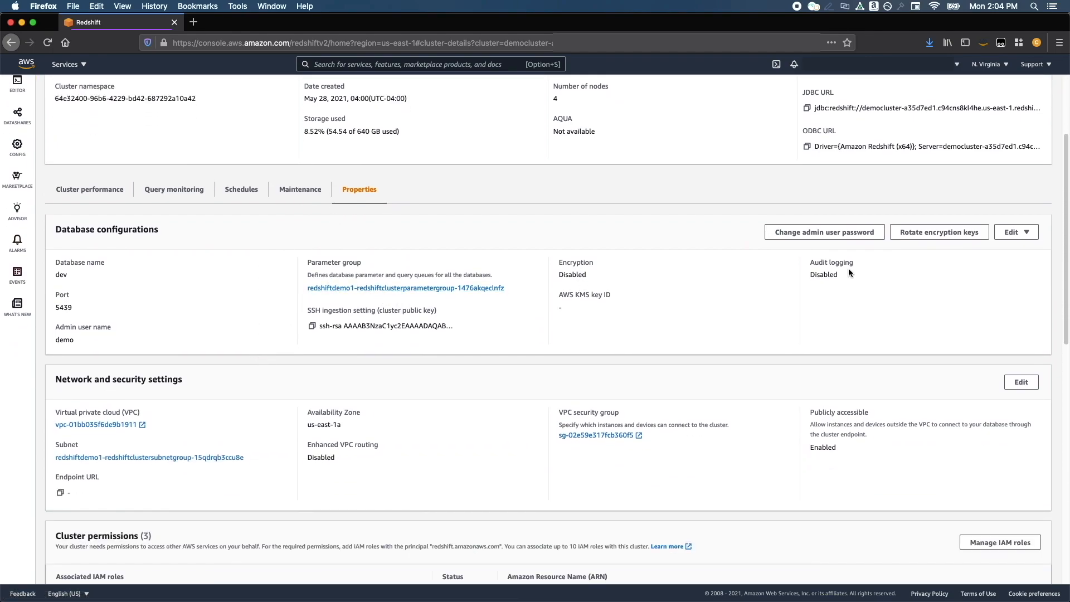
scroll("down", 3)
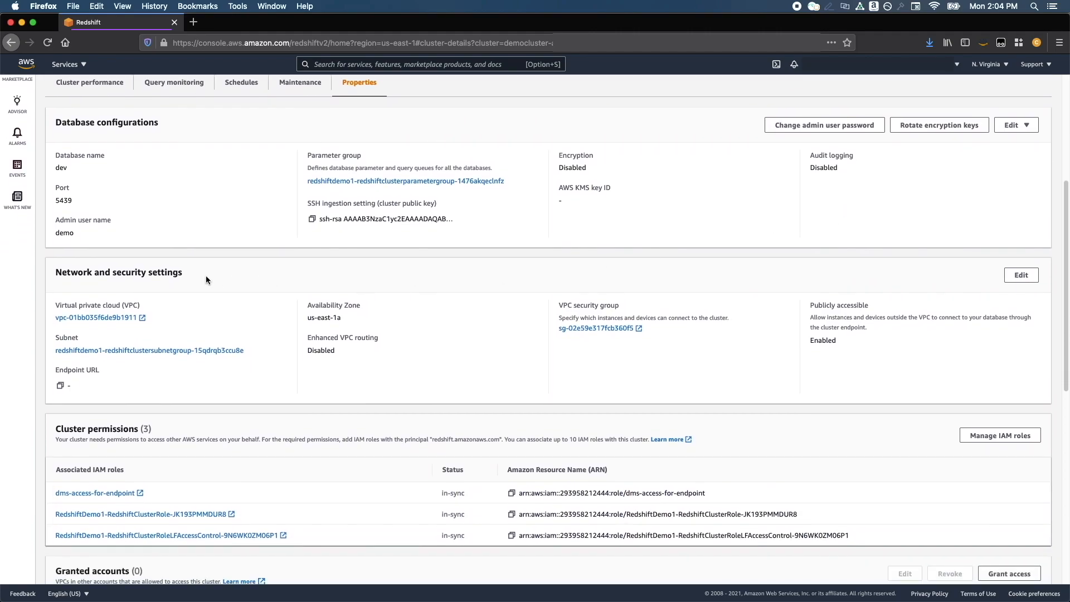
mouse_move(81, 269)
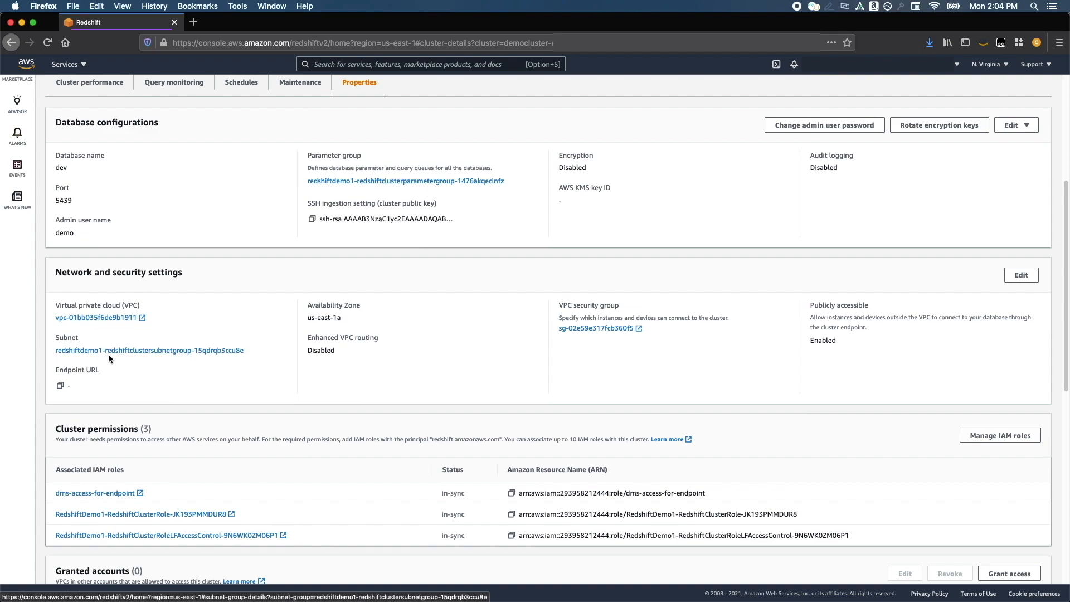
mouse_move(611, 296)
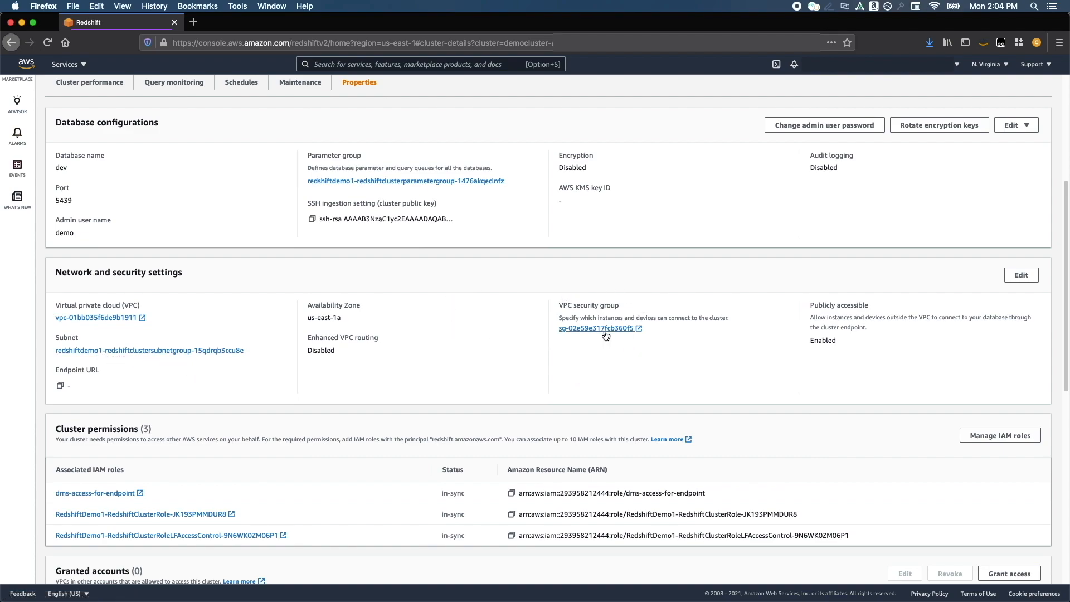
mouse_move(308, 364)
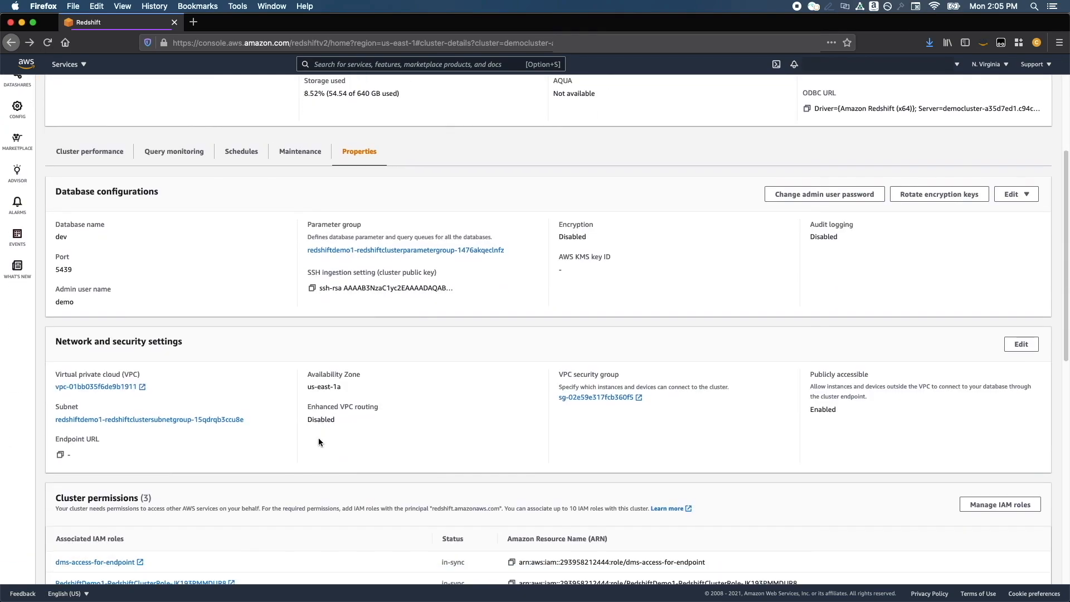
scroll("down", 3)
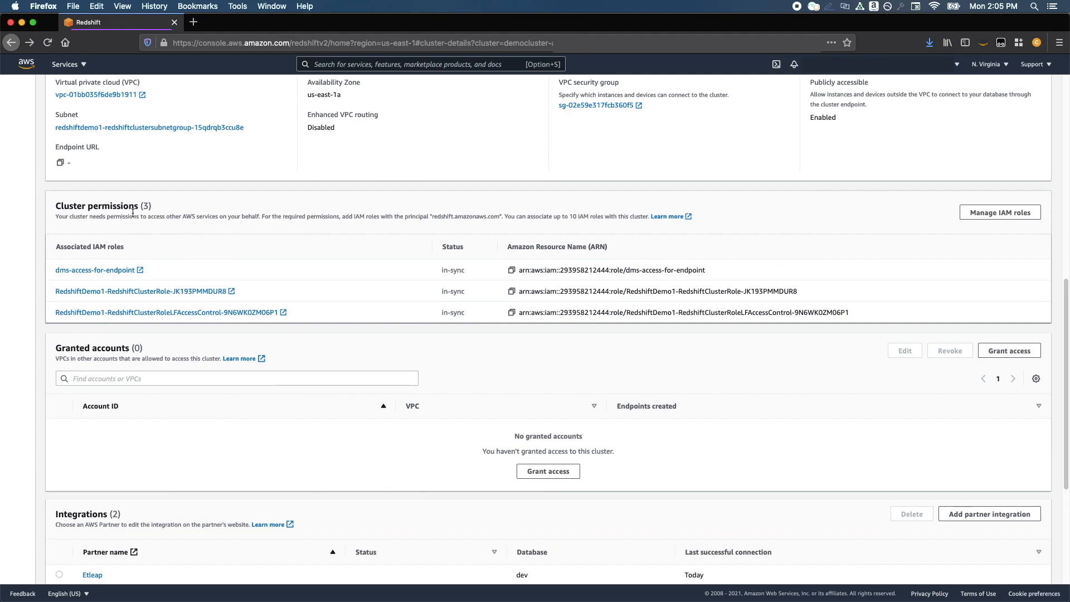
scroll("down", 3)
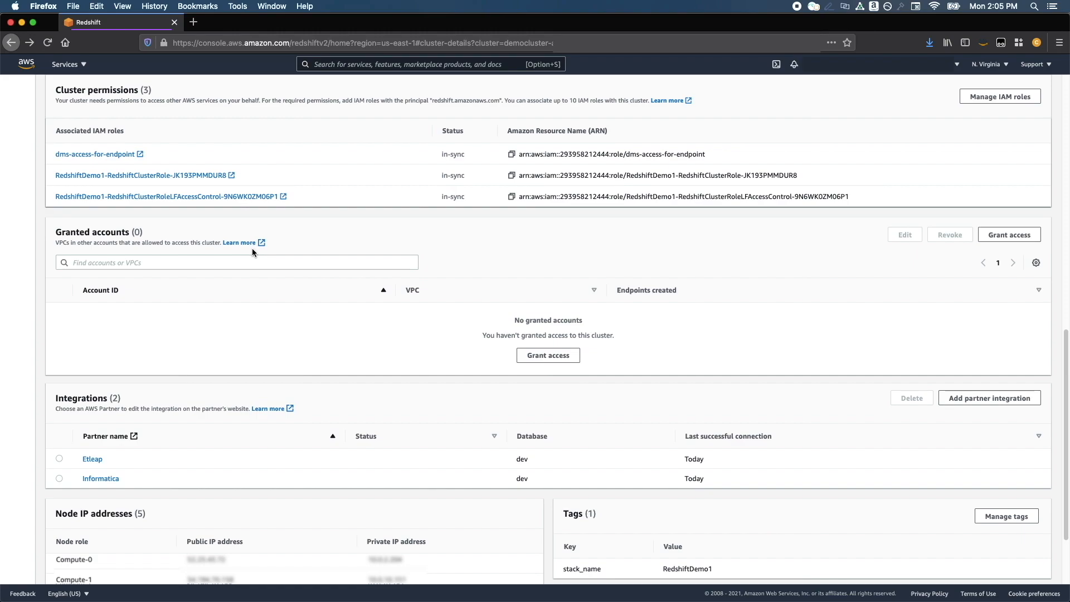
scroll("down", 3)
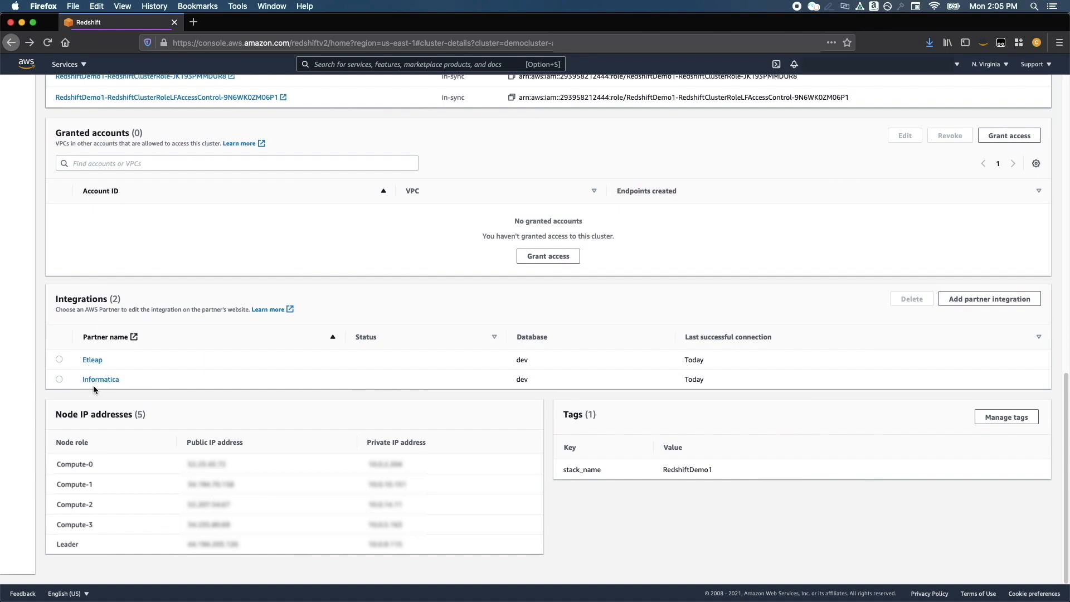
mouse_move(888, 370)
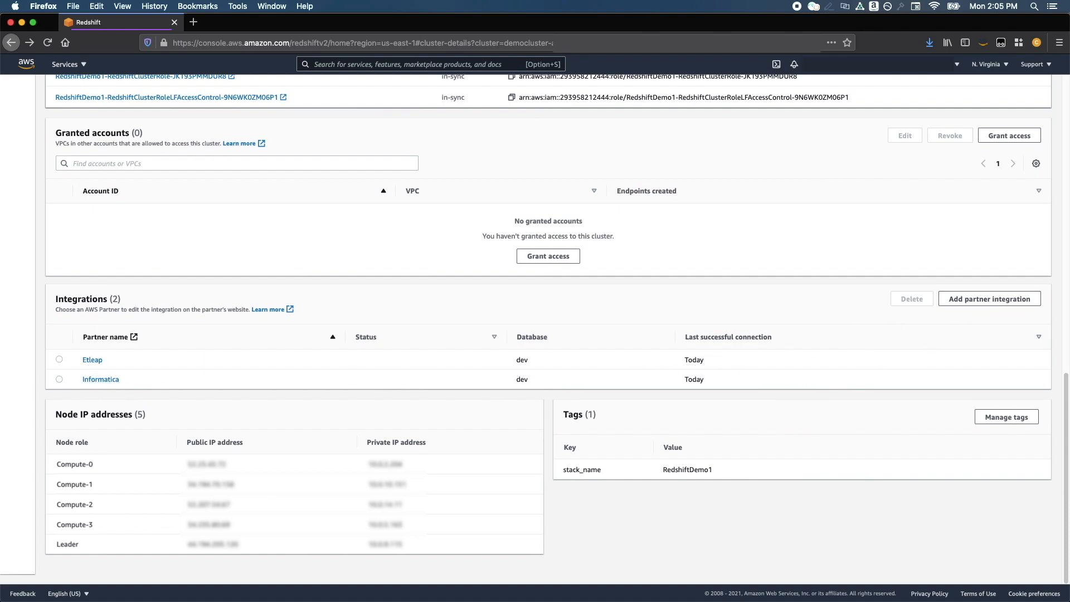
mouse_move(440, 573)
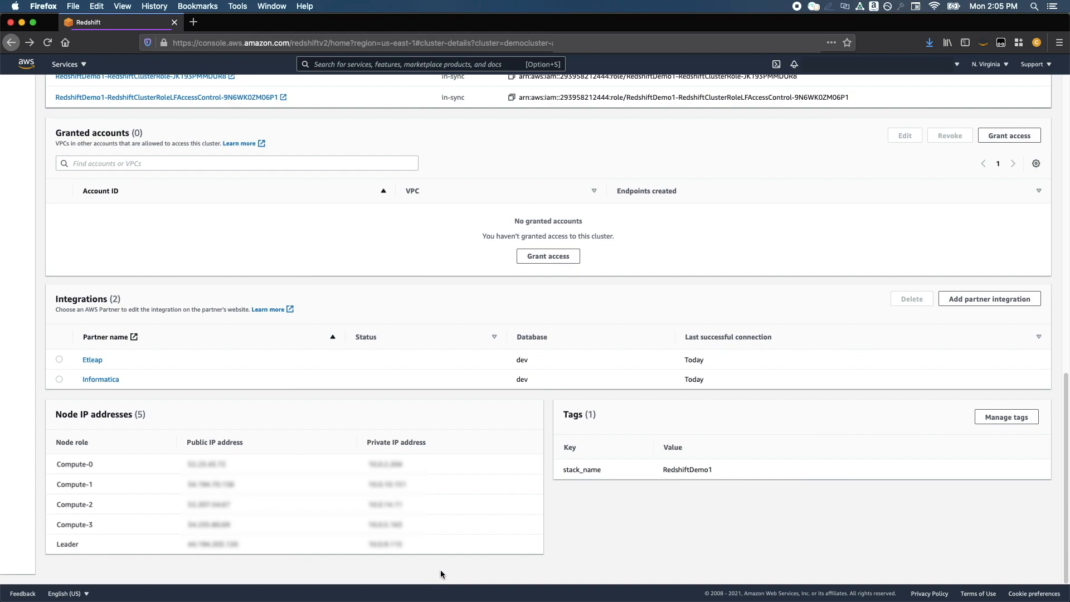
mouse_move(495, 545)
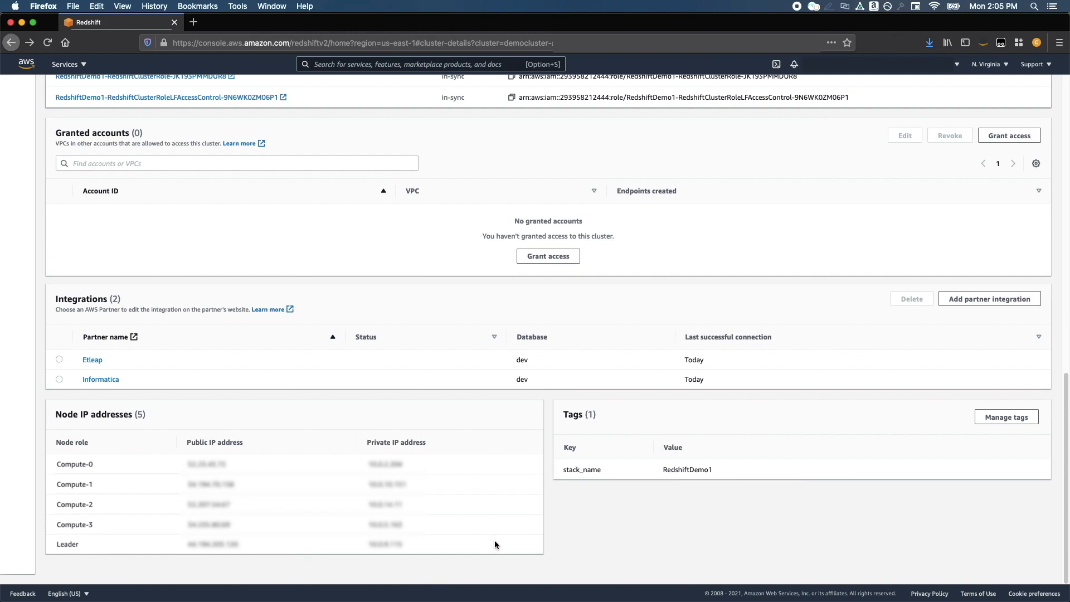
mouse_move(559, 417)
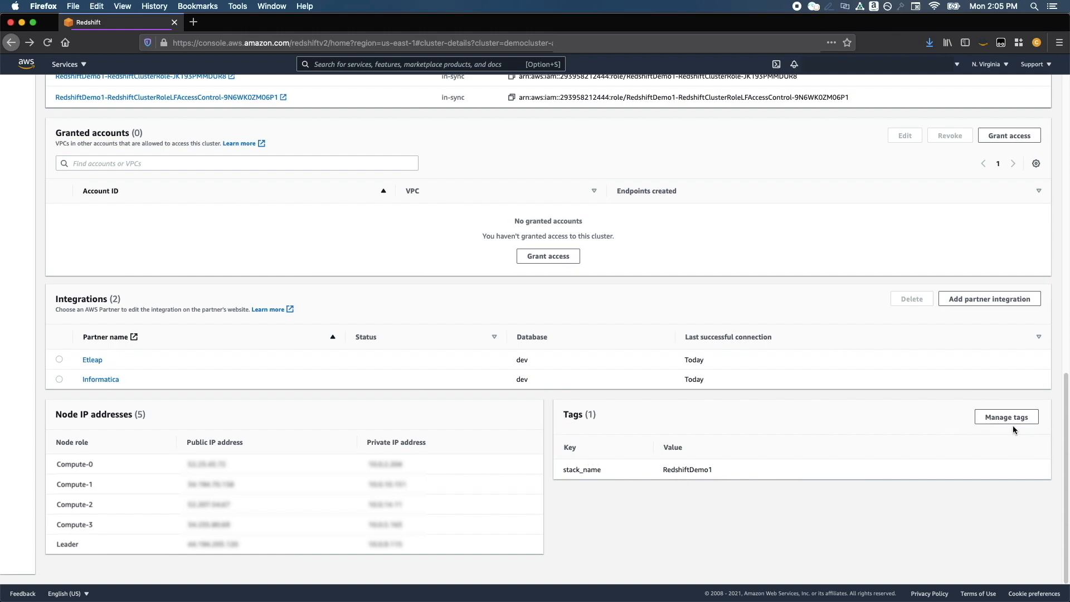
mouse_move(909, 429)
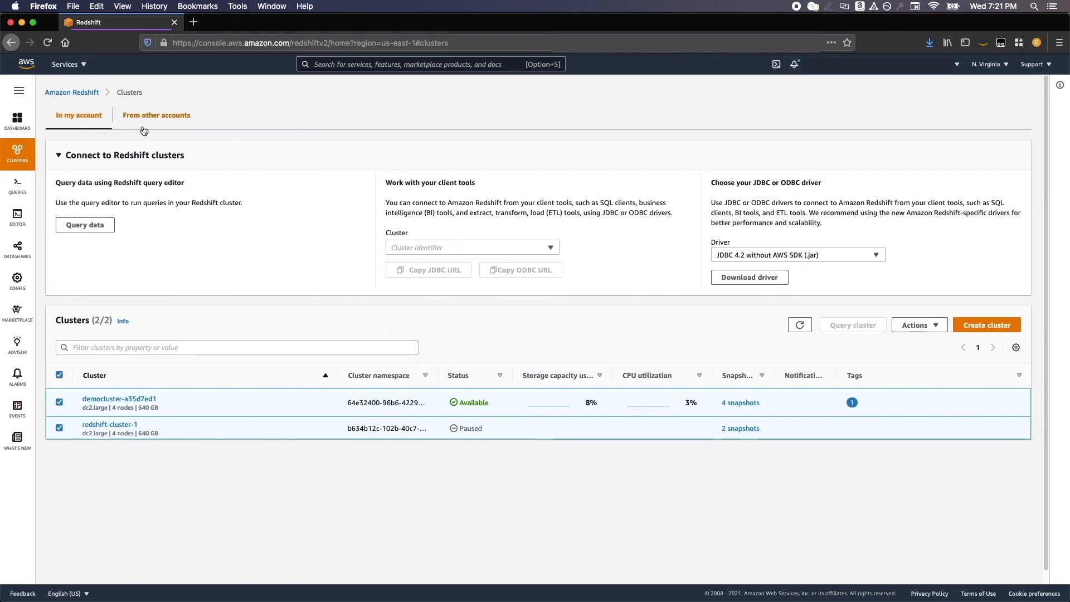
Check clusters from other accounts, return to this account, then view Reserved nodes
left_click(156, 115)
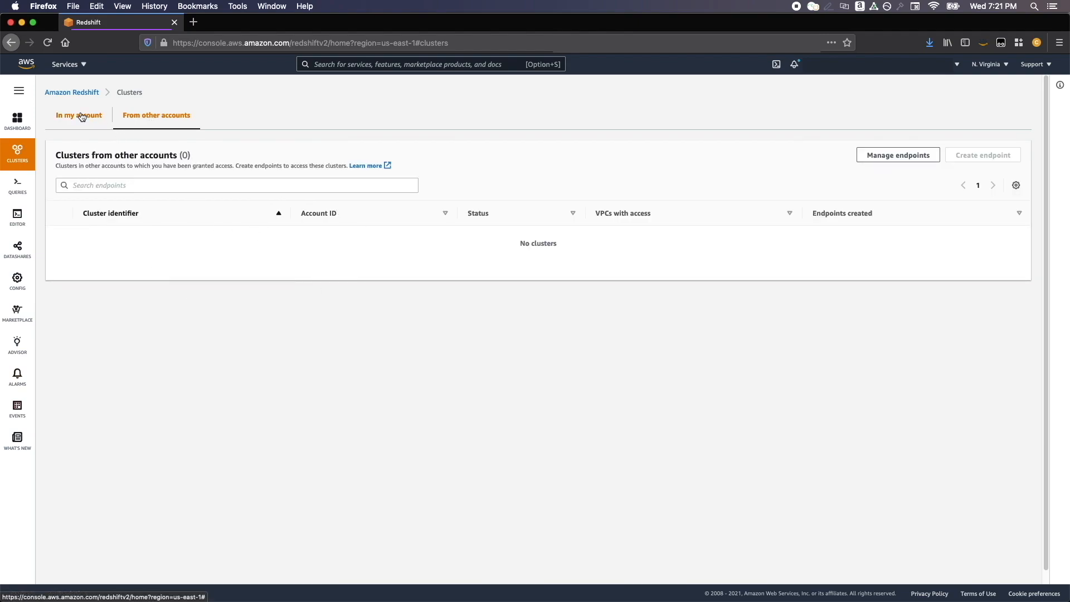
left_click(79, 114)
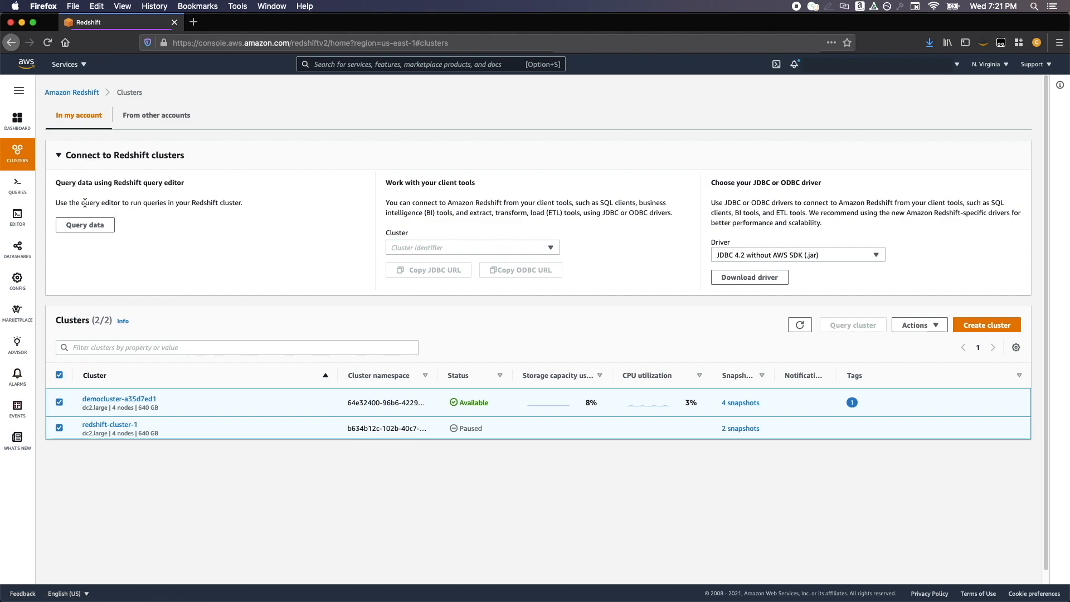
mouse_move(502, 237)
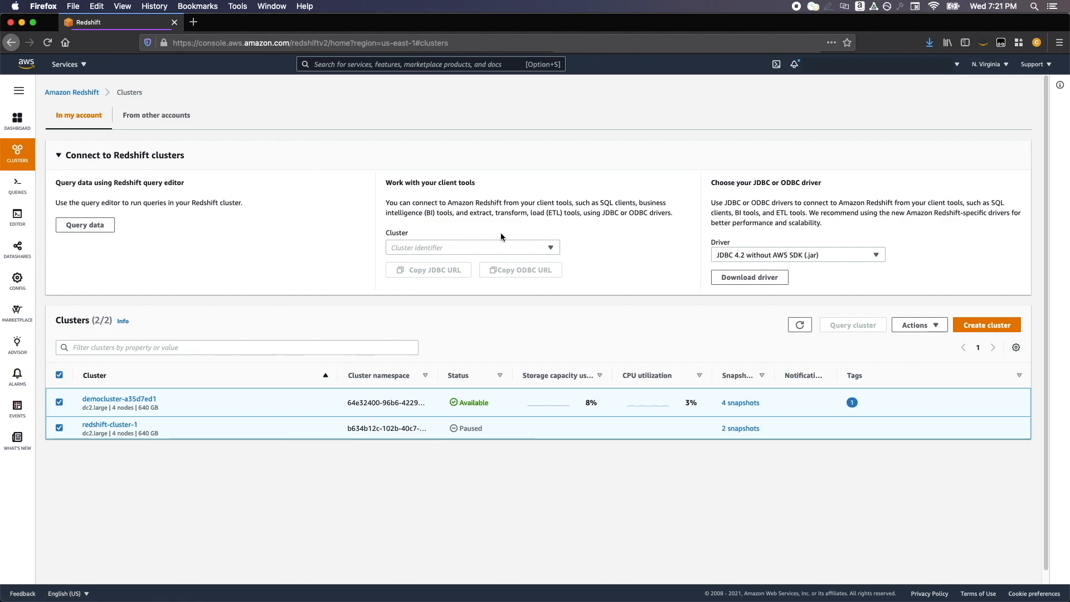
left_click(472, 247)
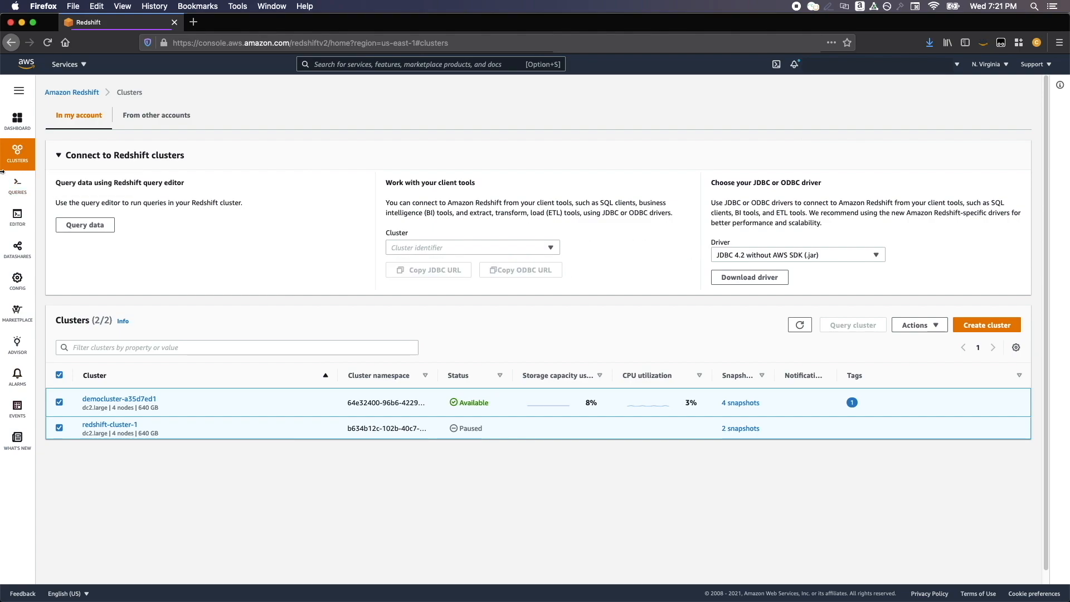
left_click(81, 166)
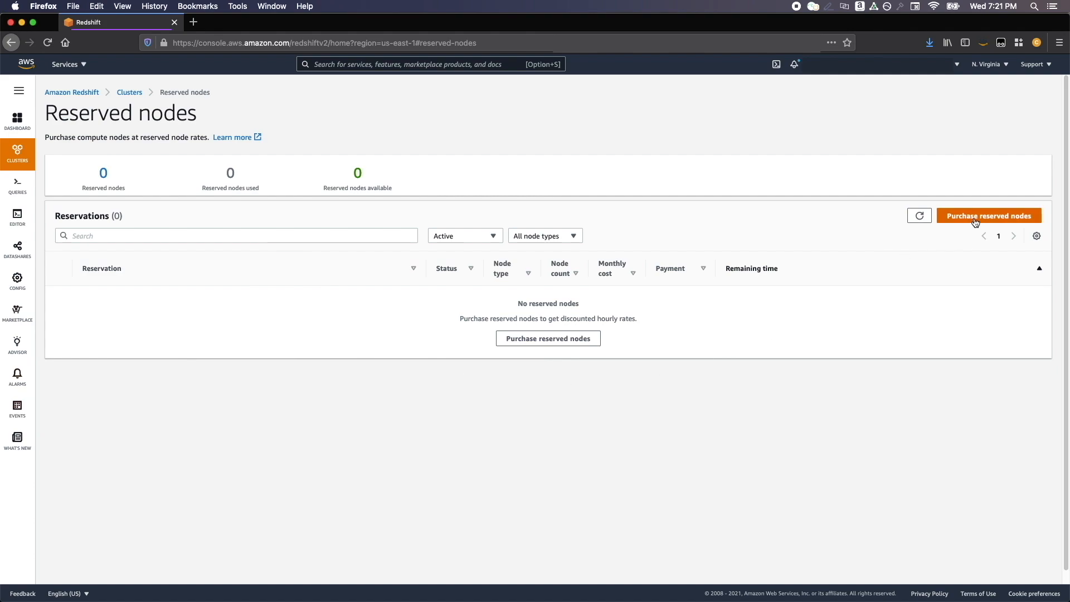
mouse_move(76, 173)
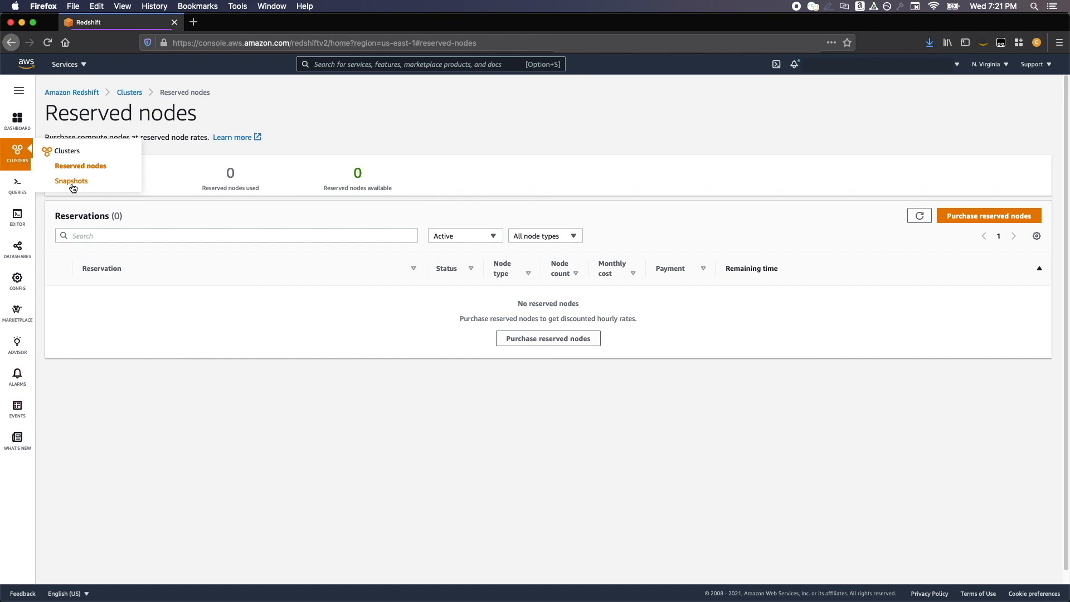
Open the Snapshots list and select the newest automated democluster snapshot
left_click(72, 180)
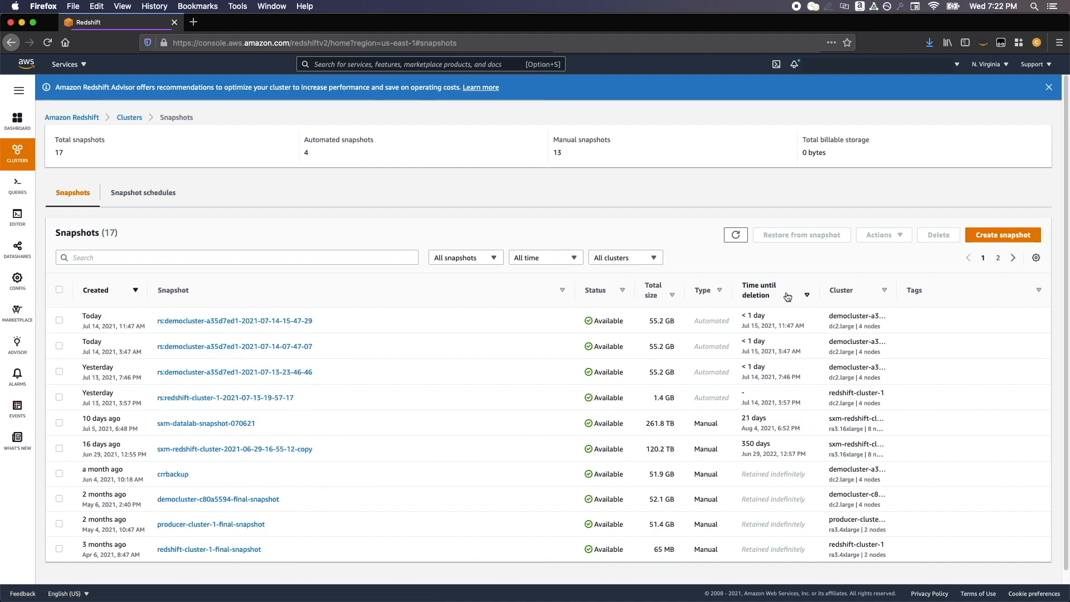
left_click(59, 320)
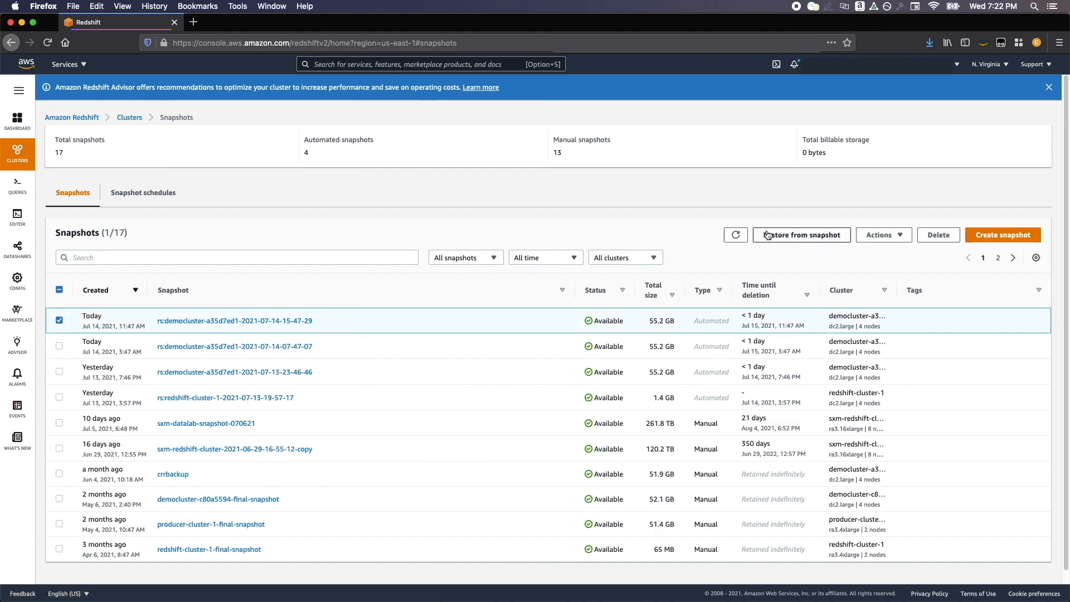
mouse_move(17, 186)
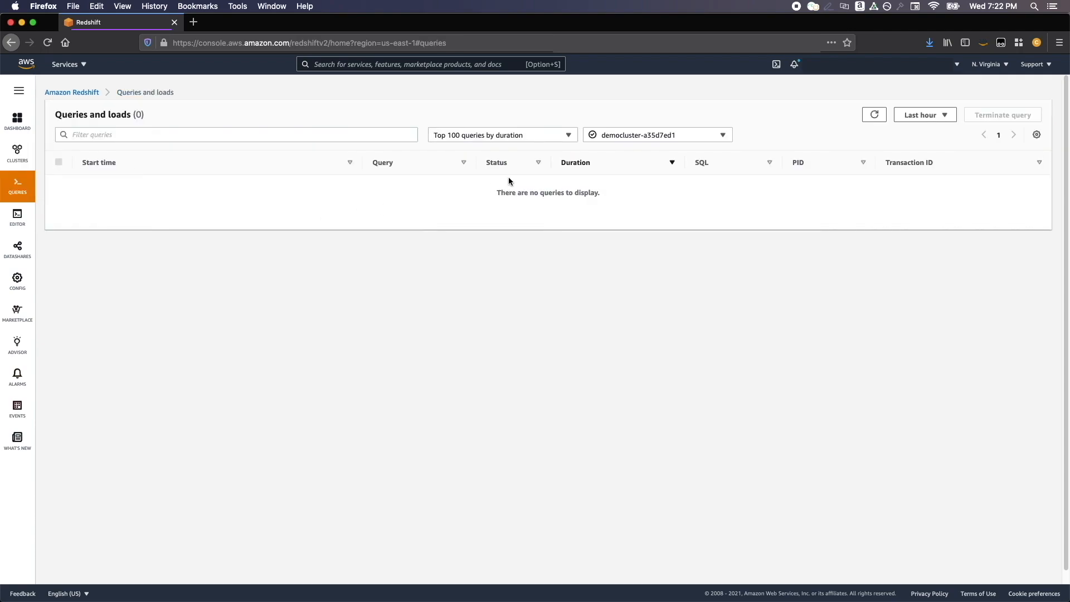
List democluster queries from the last 3 days and open query 710's details
left_click(921, 114)
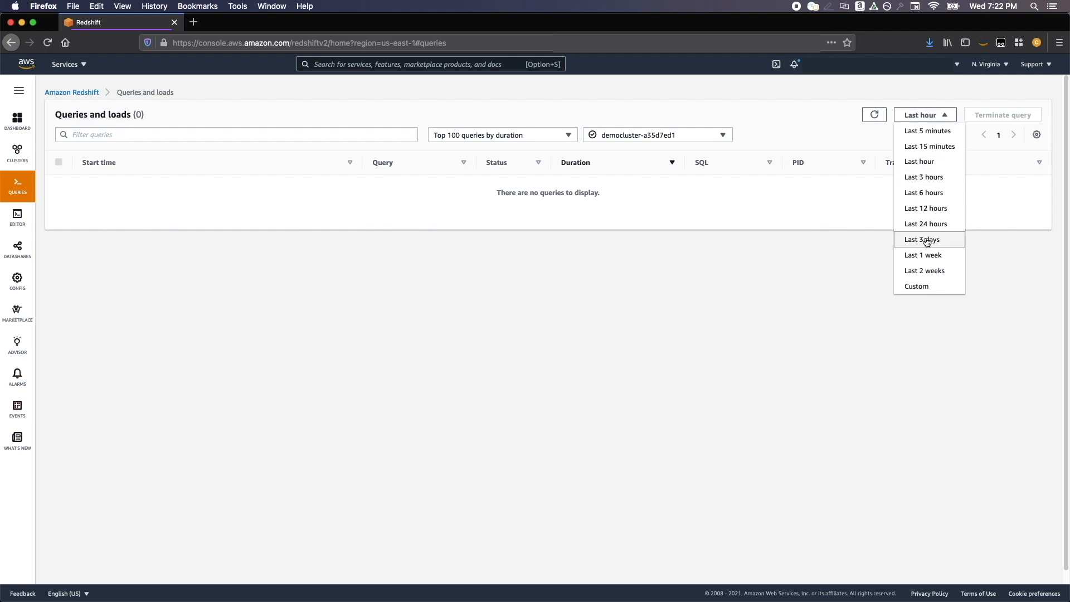
left_click(922, 239)
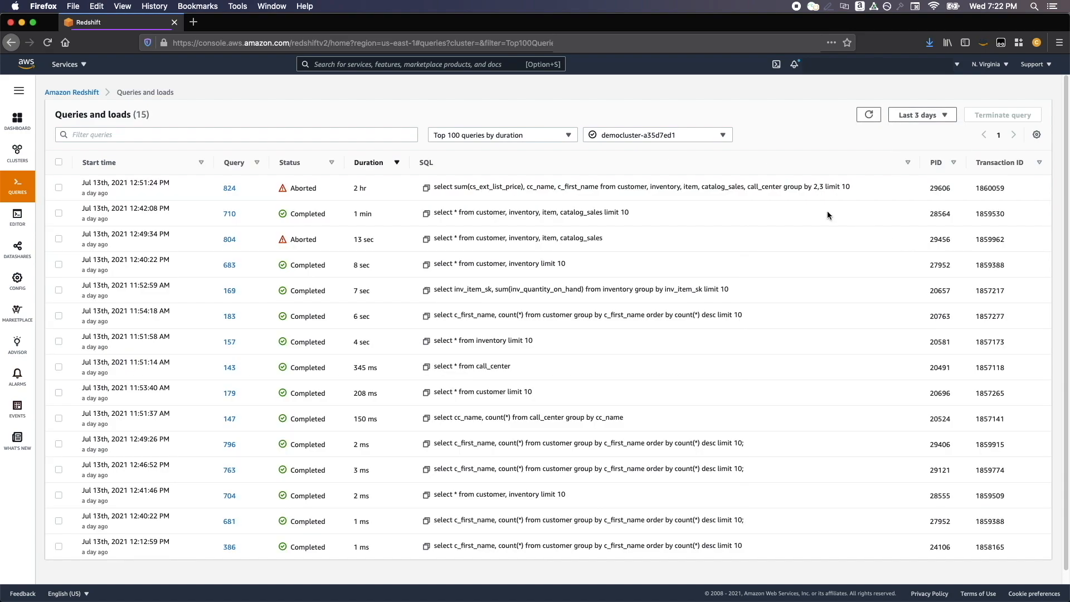
left_click(502, 135)
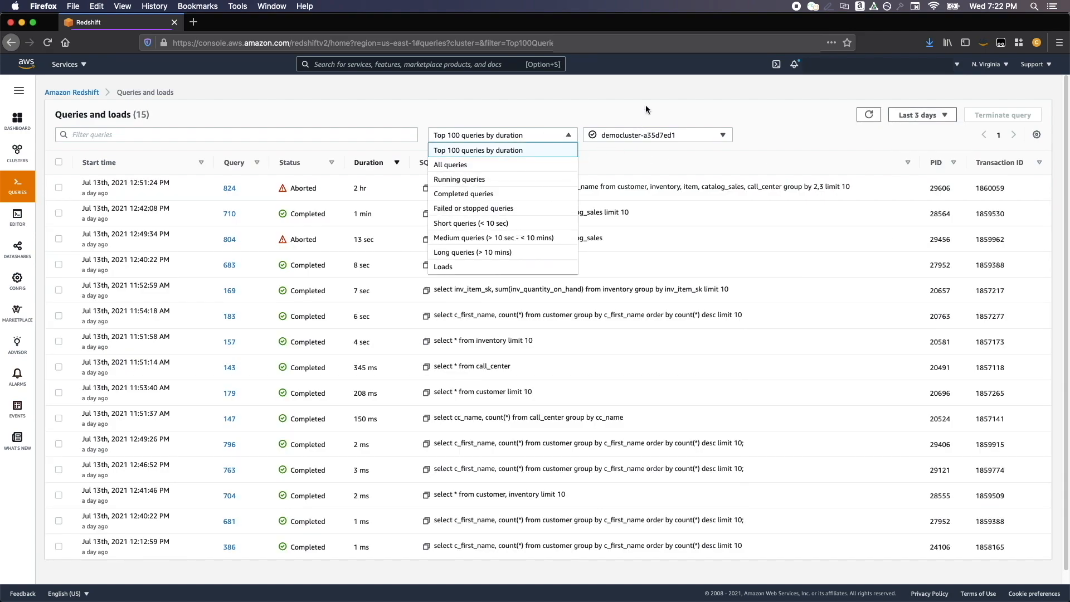
left_click(920, 114)
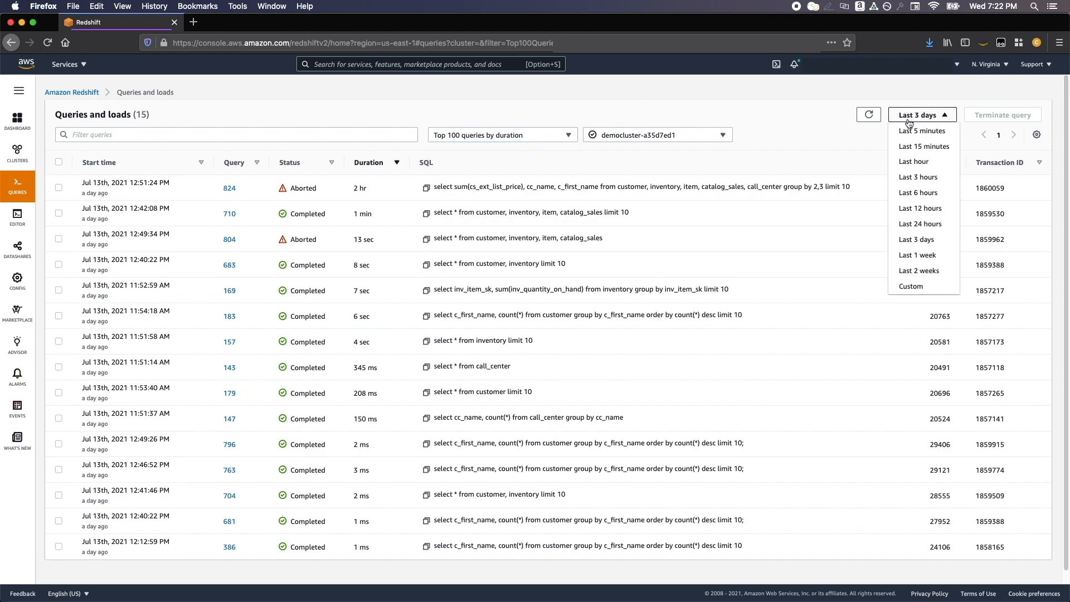
left_click(920, 115)
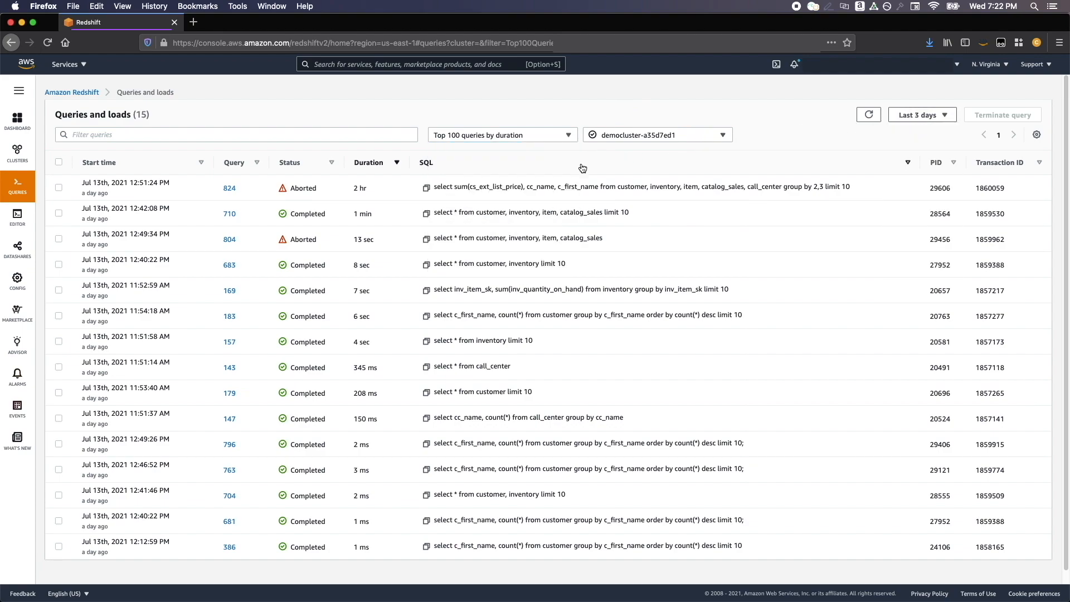
mouse_move(242, 228)
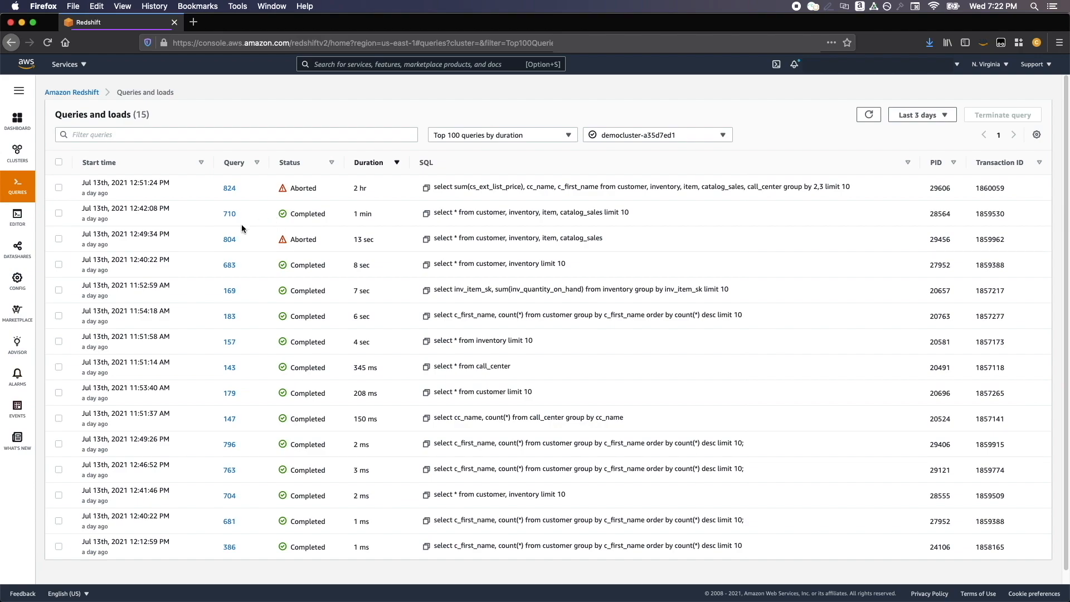
left_click(229, 214)
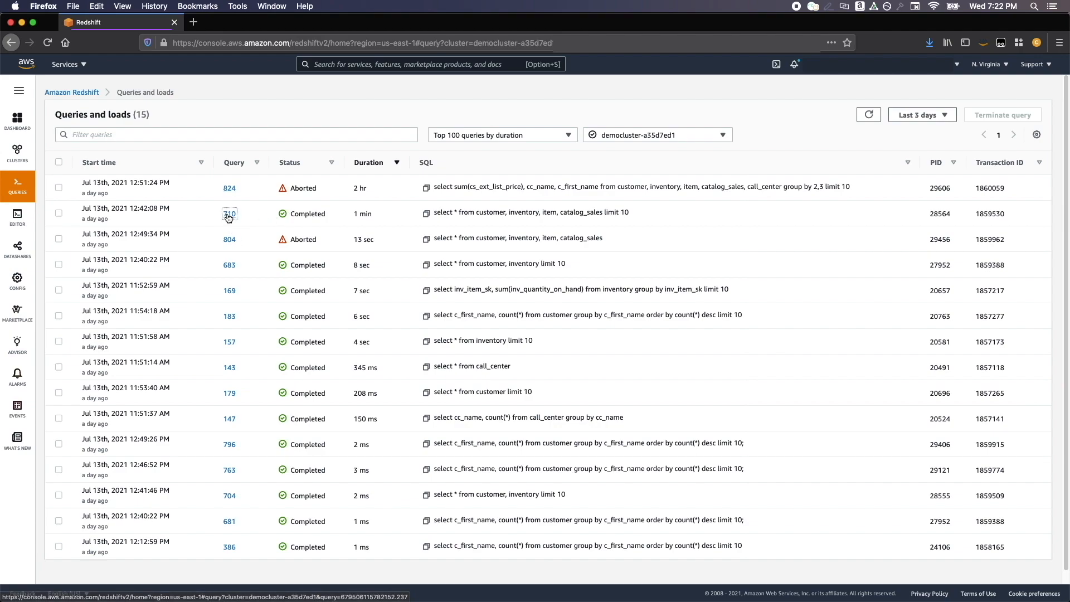
View query 710's execution plan, then open the editor's database connection dialog
left_click(229, 213)
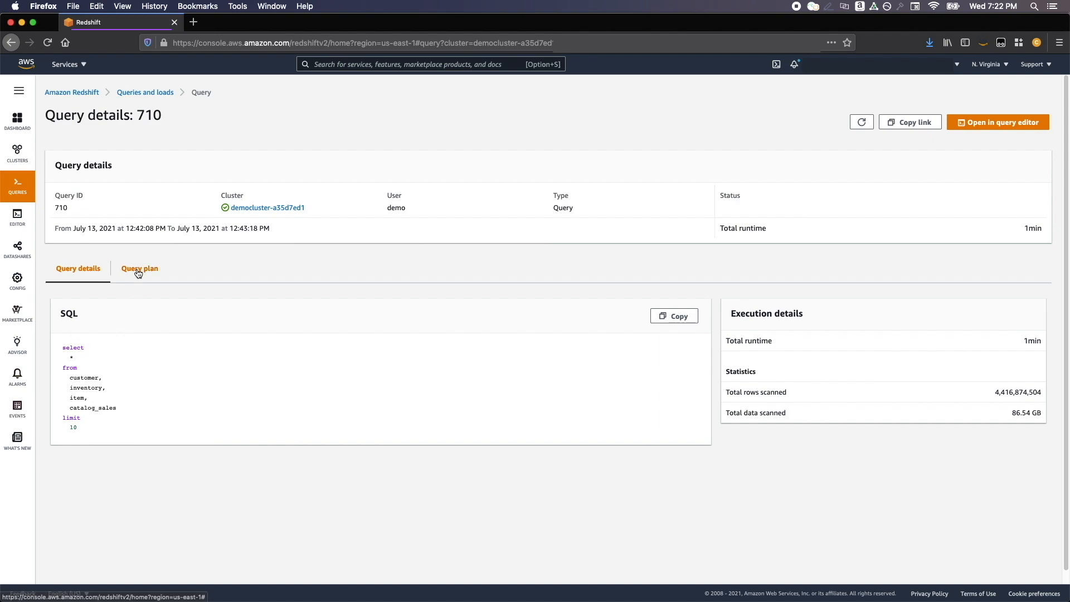
mouse_move(141, 277)
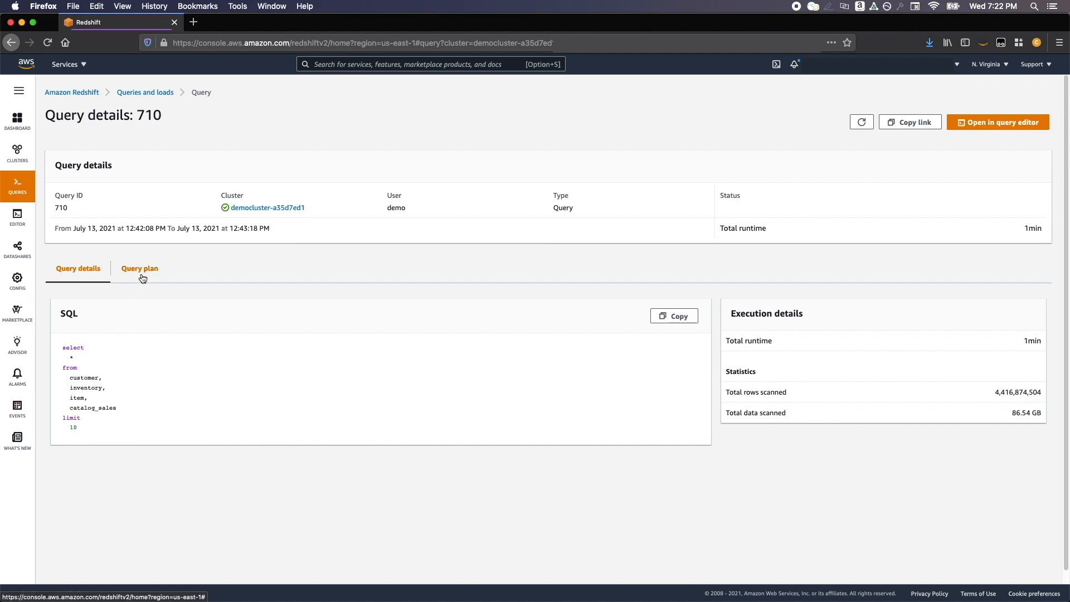
left_click(139, 268)
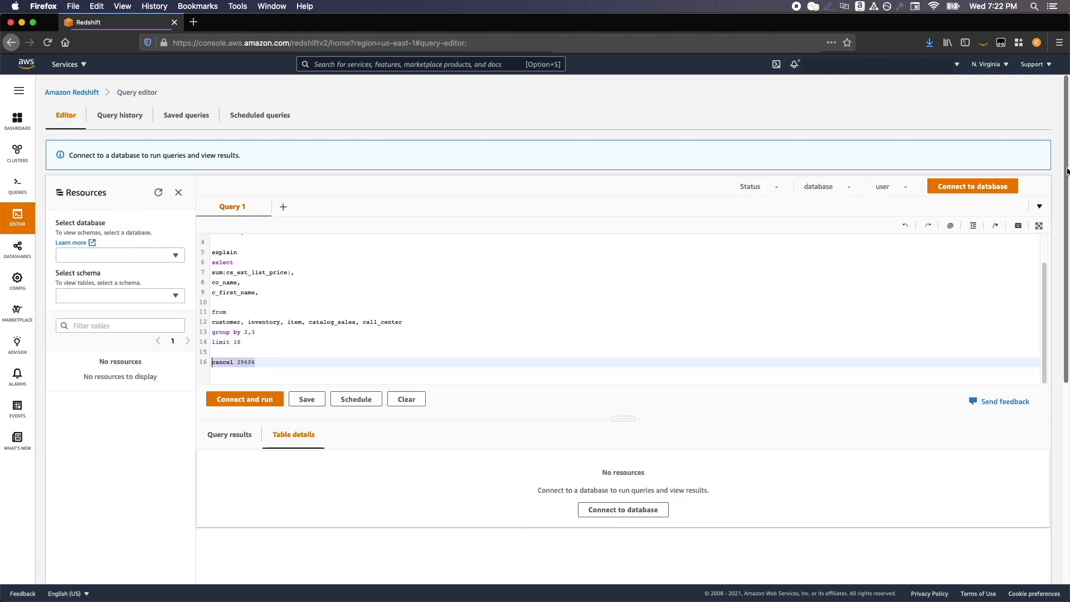
left_click(972, 185)
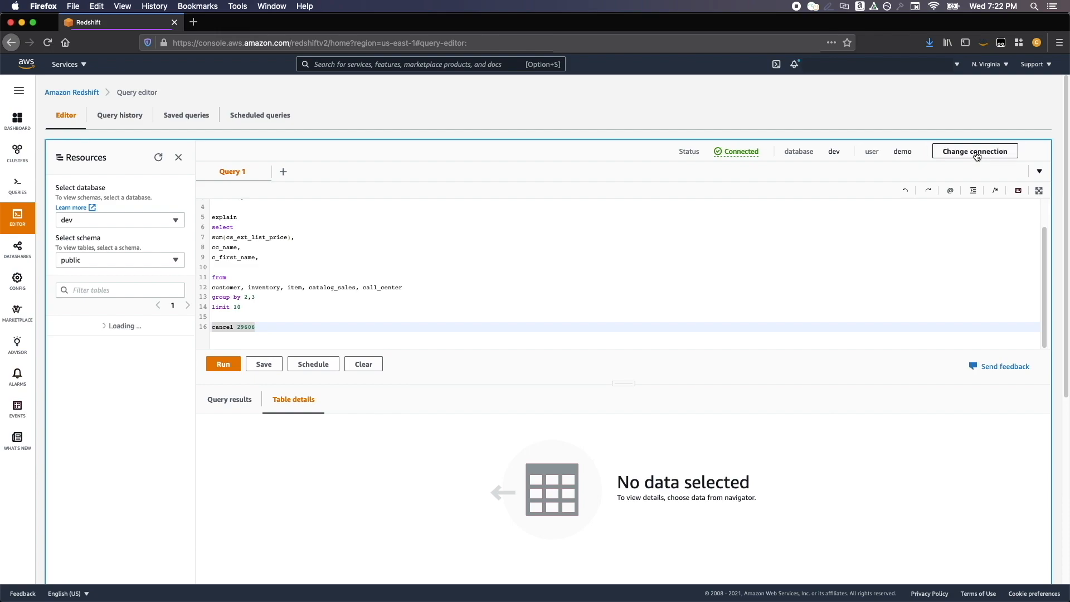
left_click(974, 151)
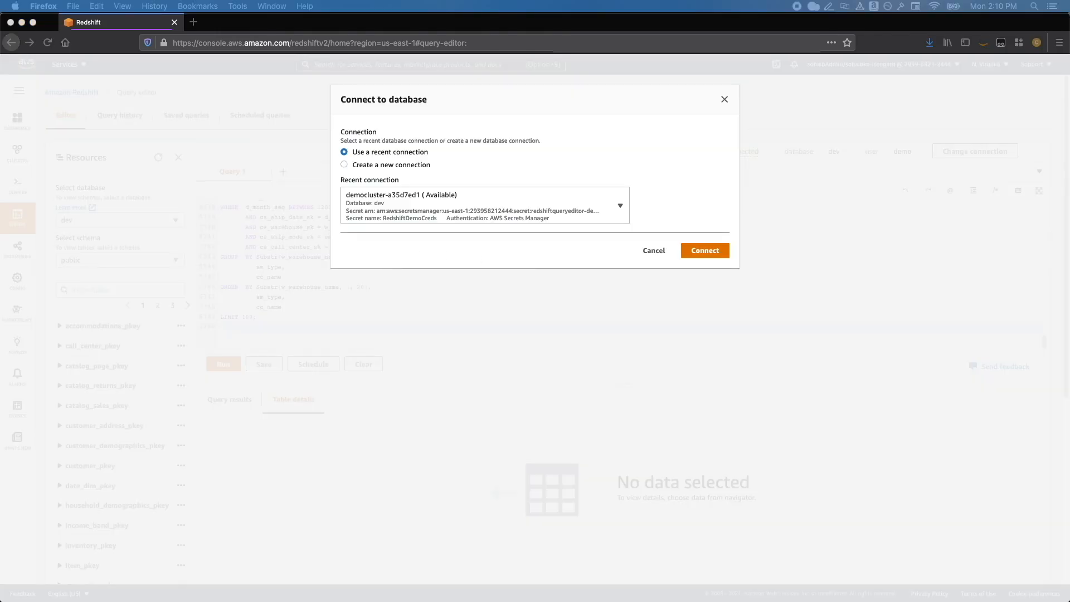
mouse_move(421, 143)
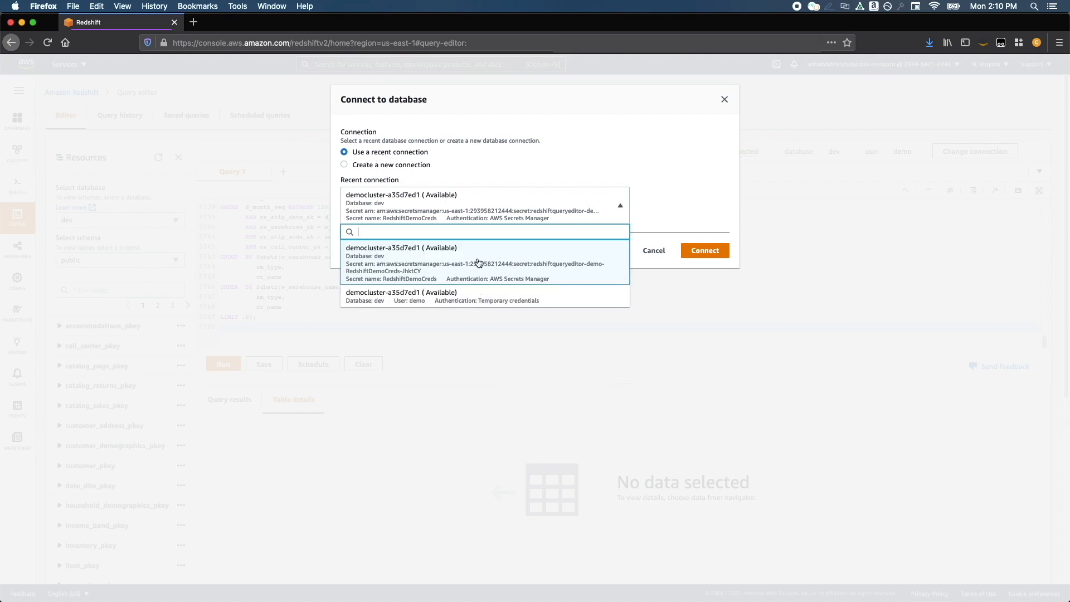
mouse_move(456, 296)
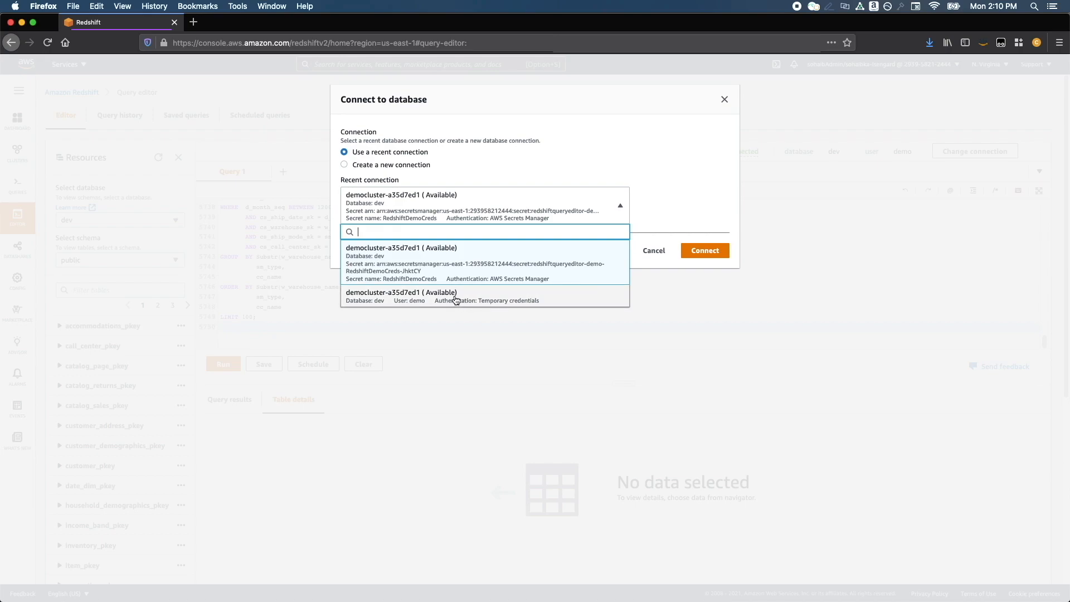
Select Create a new connection, after briefly switching back to a recent connection
left_click(344, 164)
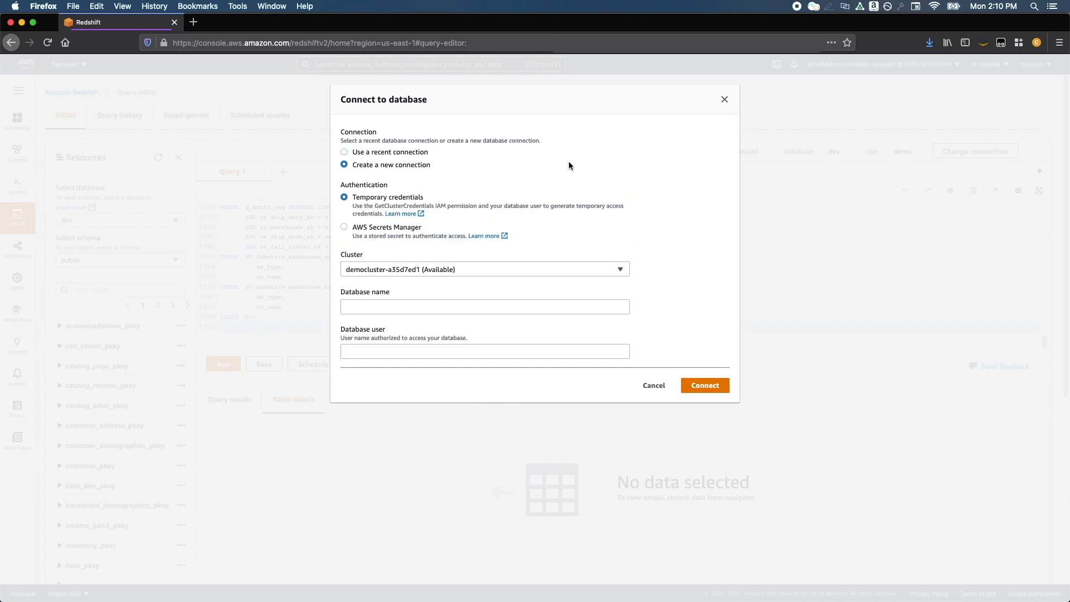
left_click(345, 152)
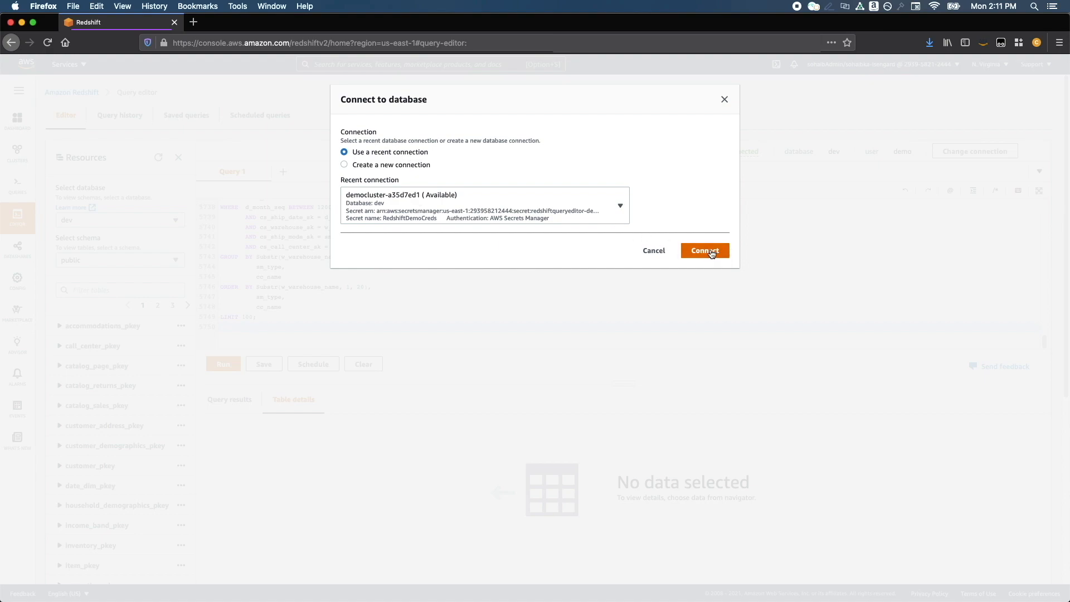
mouse_move(377, 164)
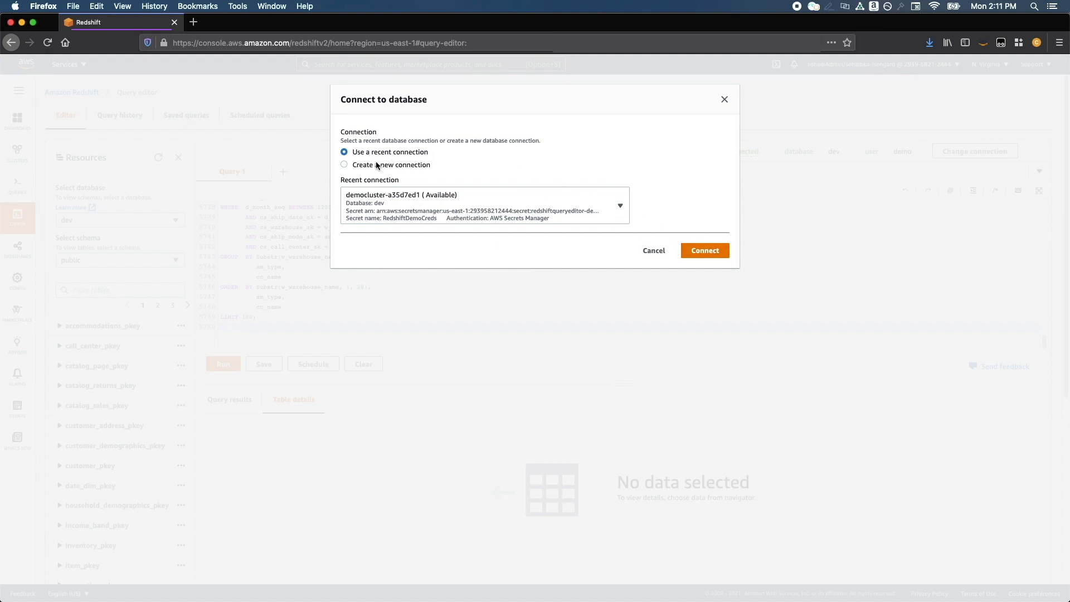
left_click(345, 165)
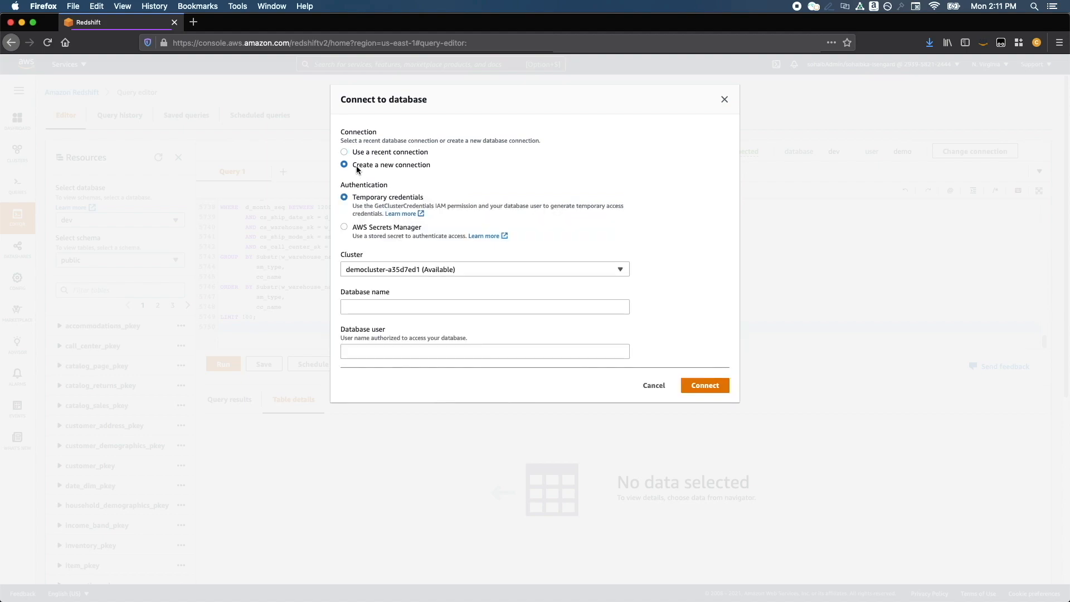
mouse_move(367, 177)
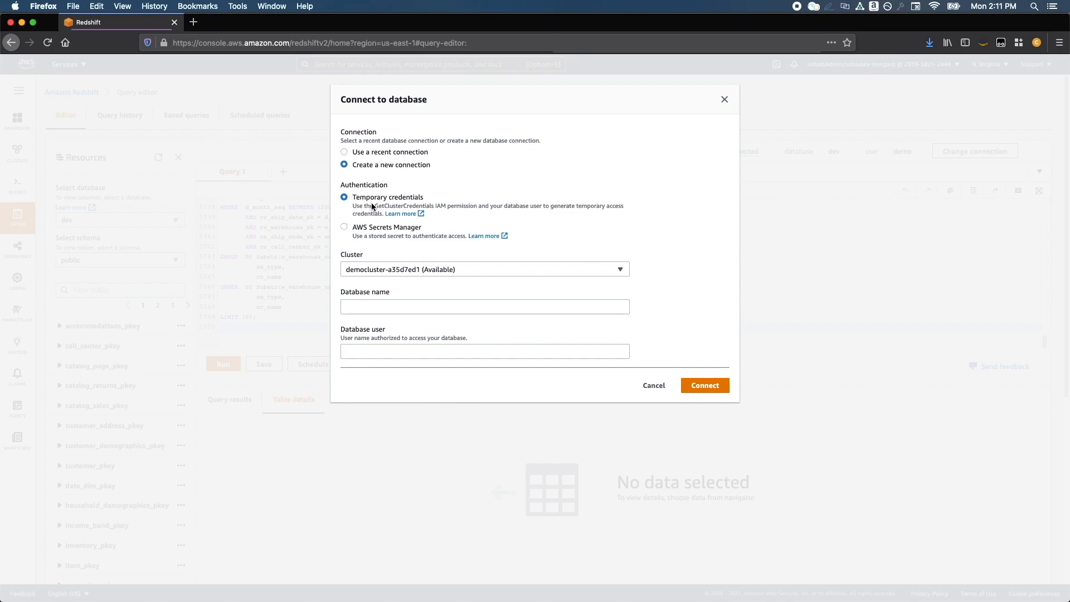
mouse_move(386, 246)
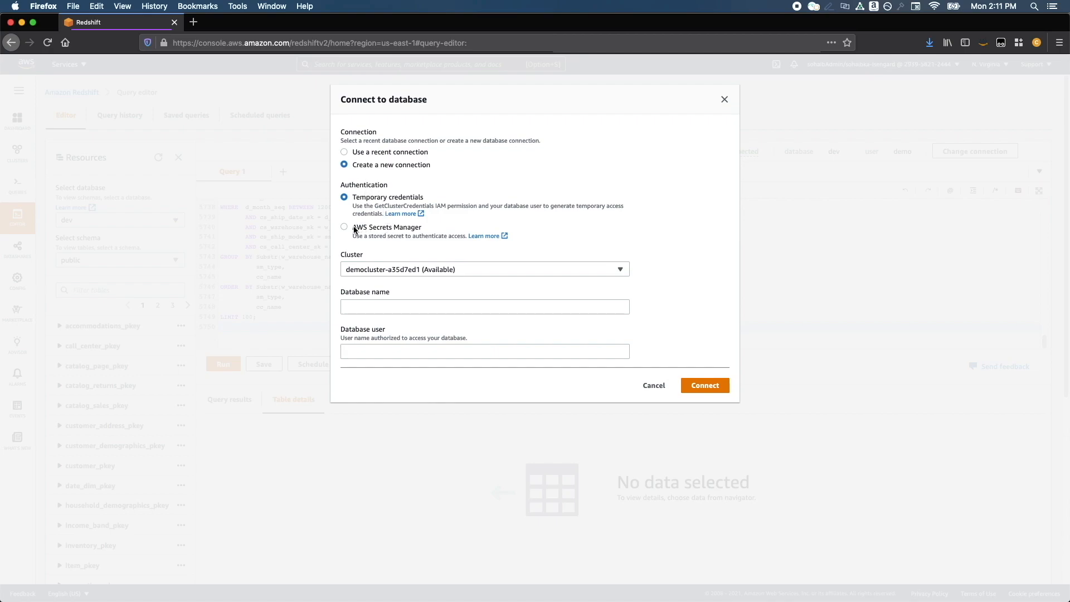
mouse_move(415, 212)
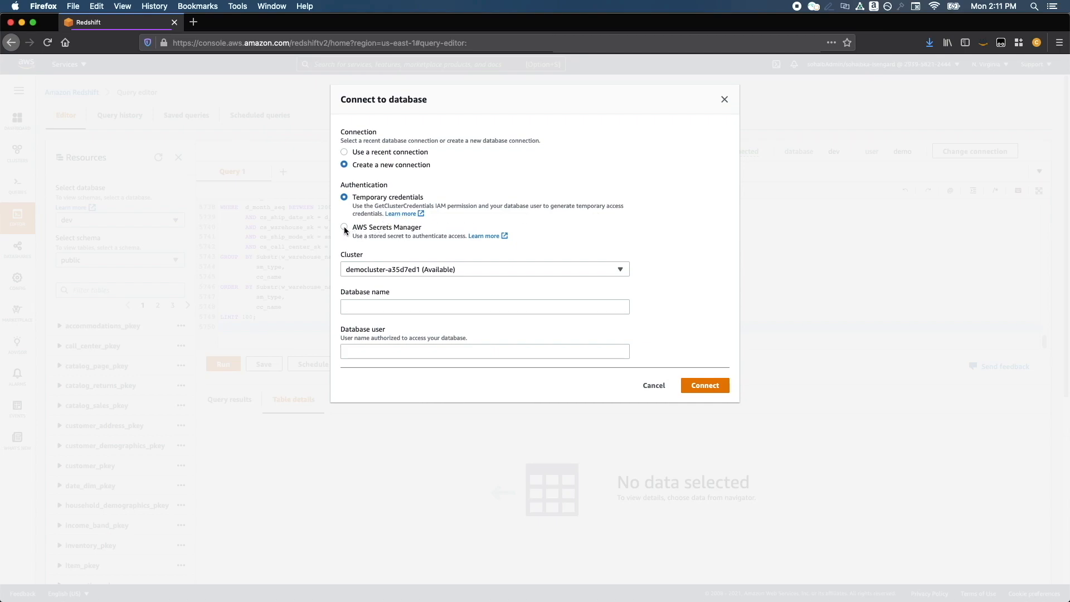
Use temporary credentials for democluster-a35d7ed1 with database dev and user demo
left_click(344, 228)
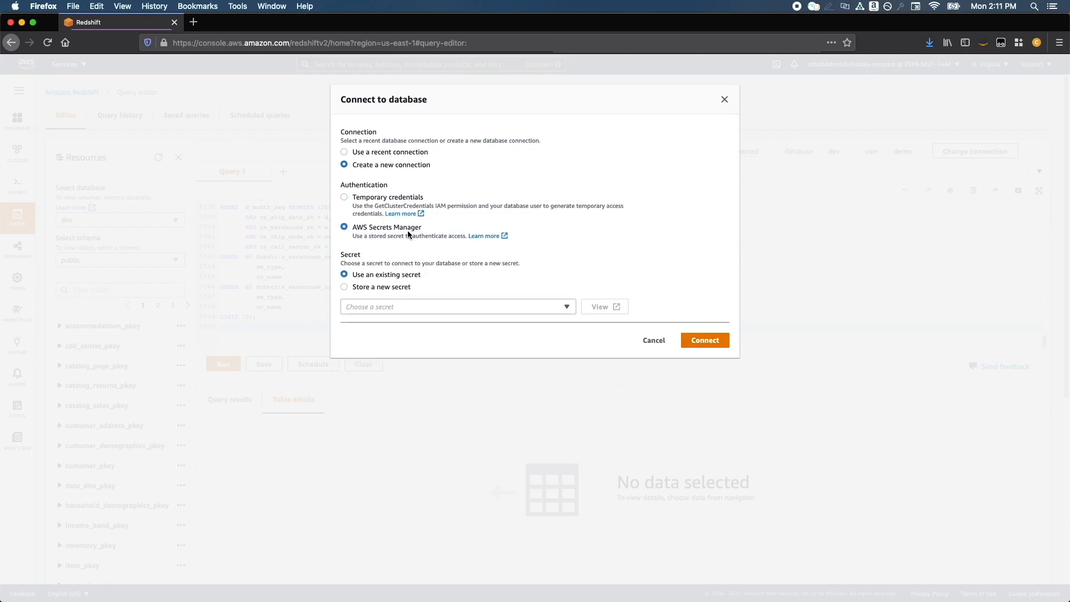
left_click(344, 197)
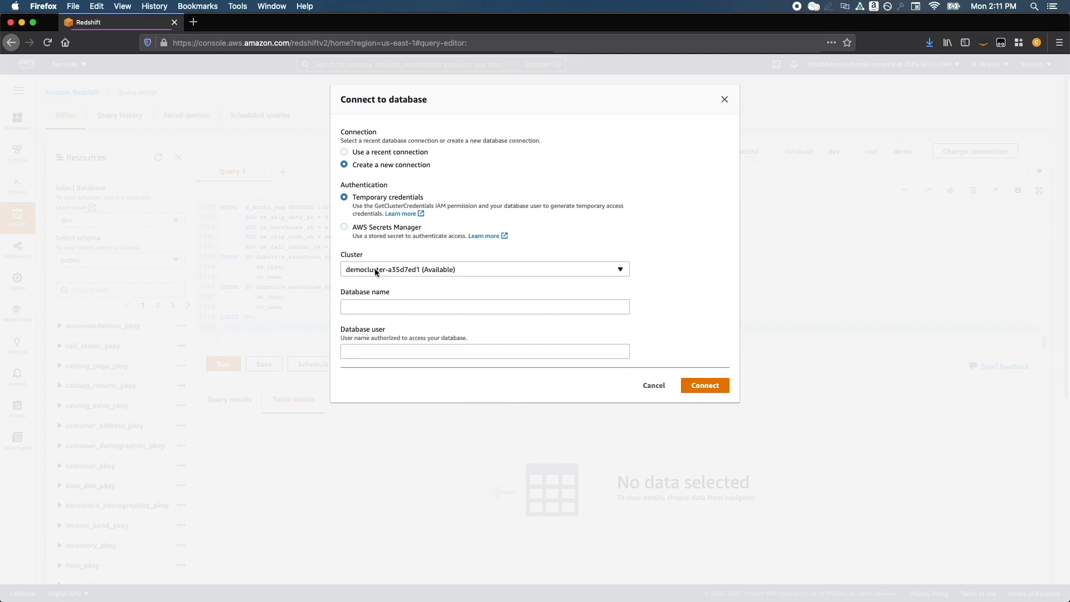
left_click(483, 269)
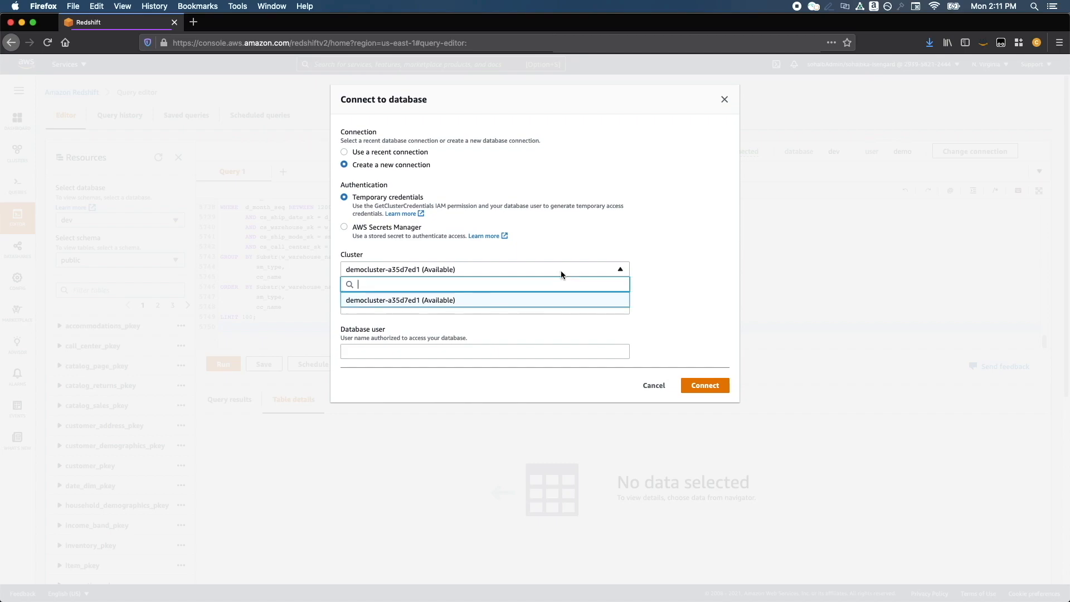
left_click(401, 300)
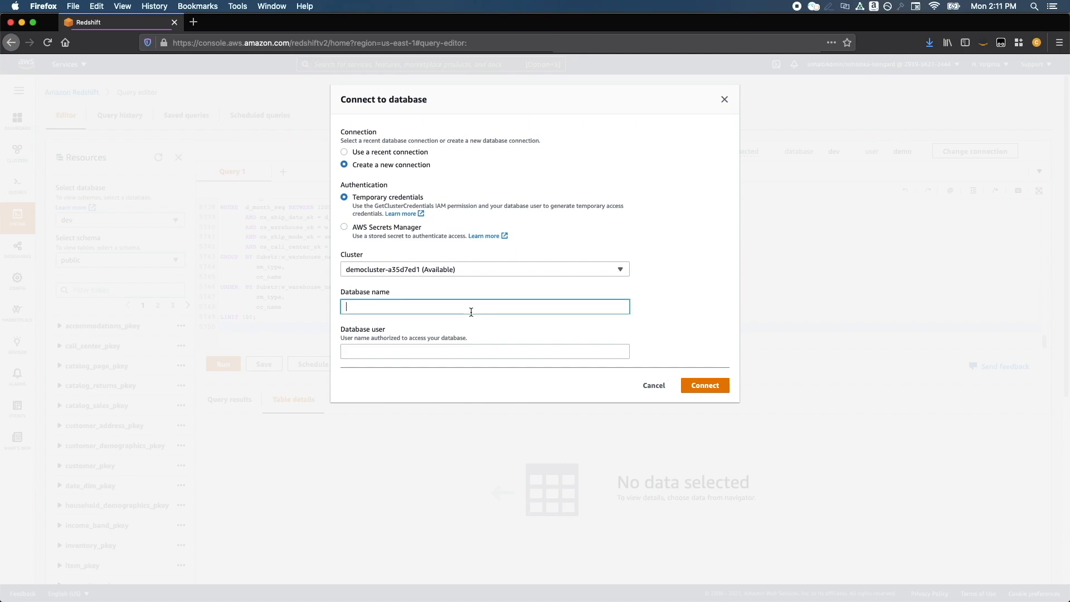
type("dev")
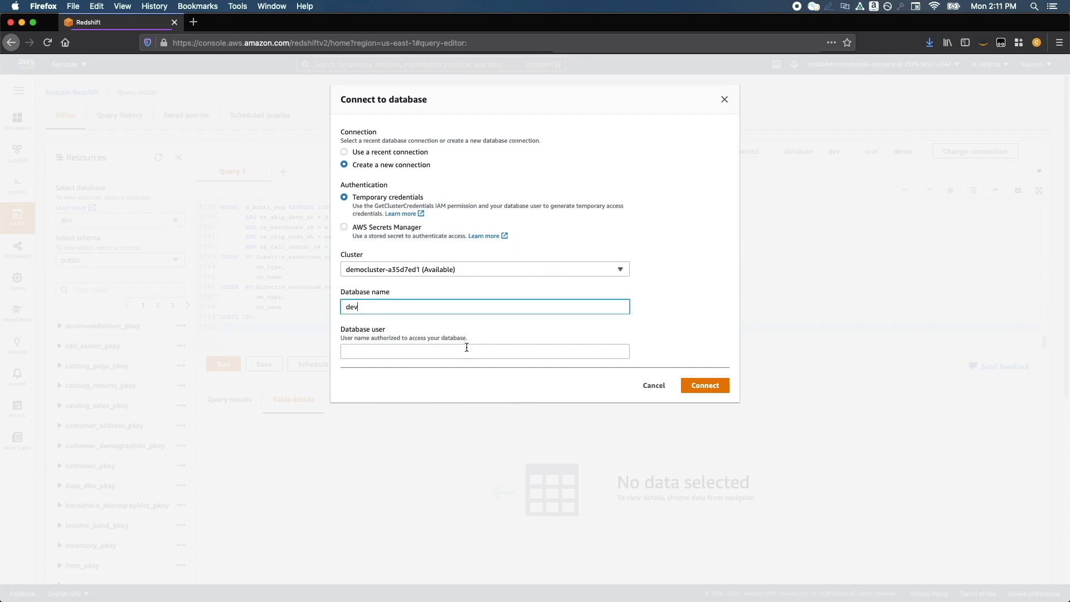
left_click(485, 350)
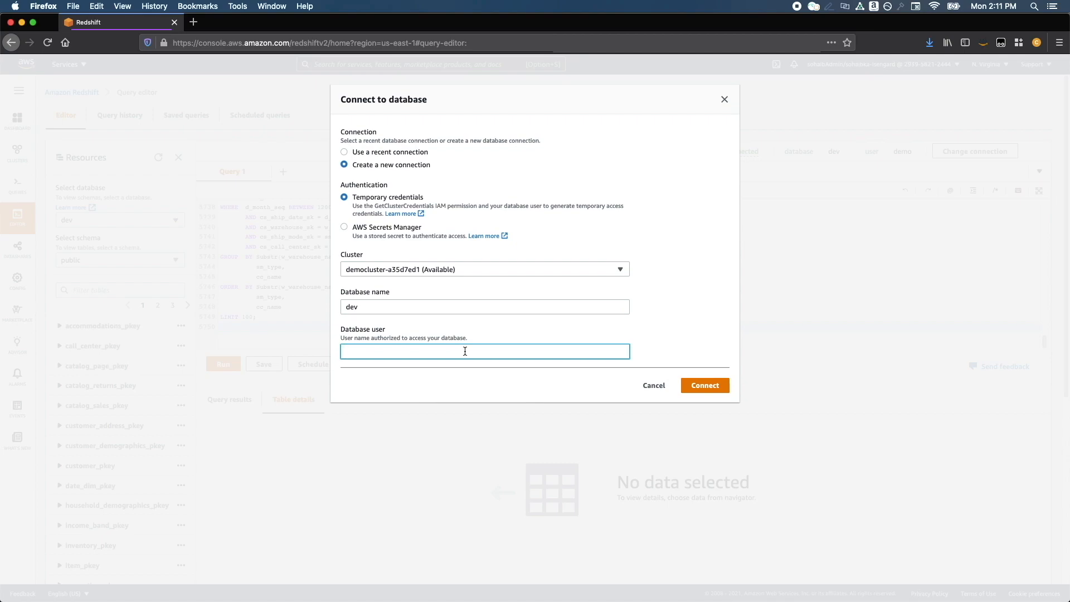
type("demo")
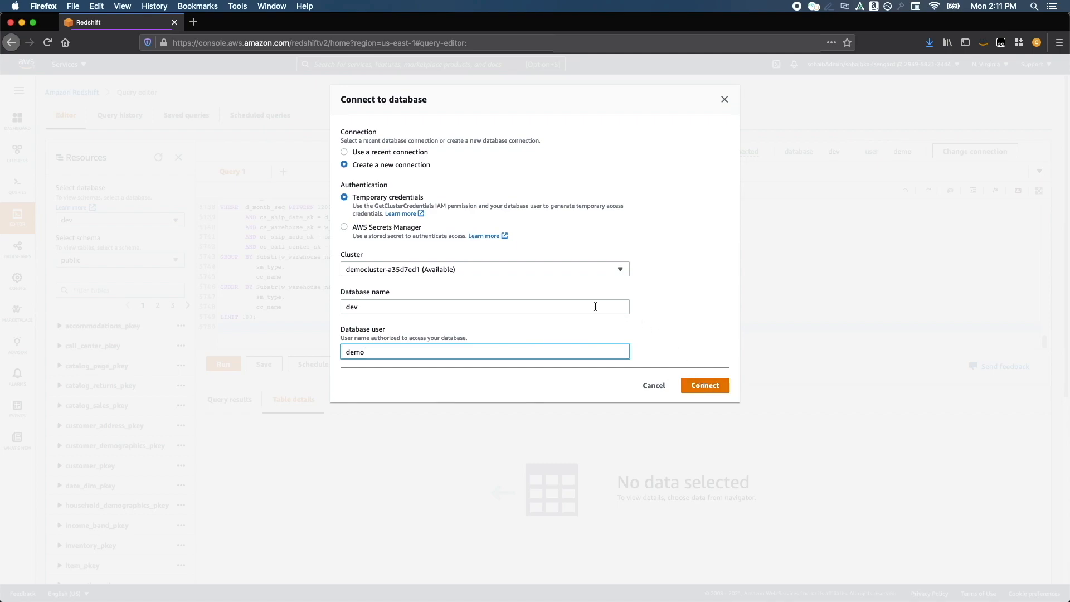
mouse_move(345, 229)
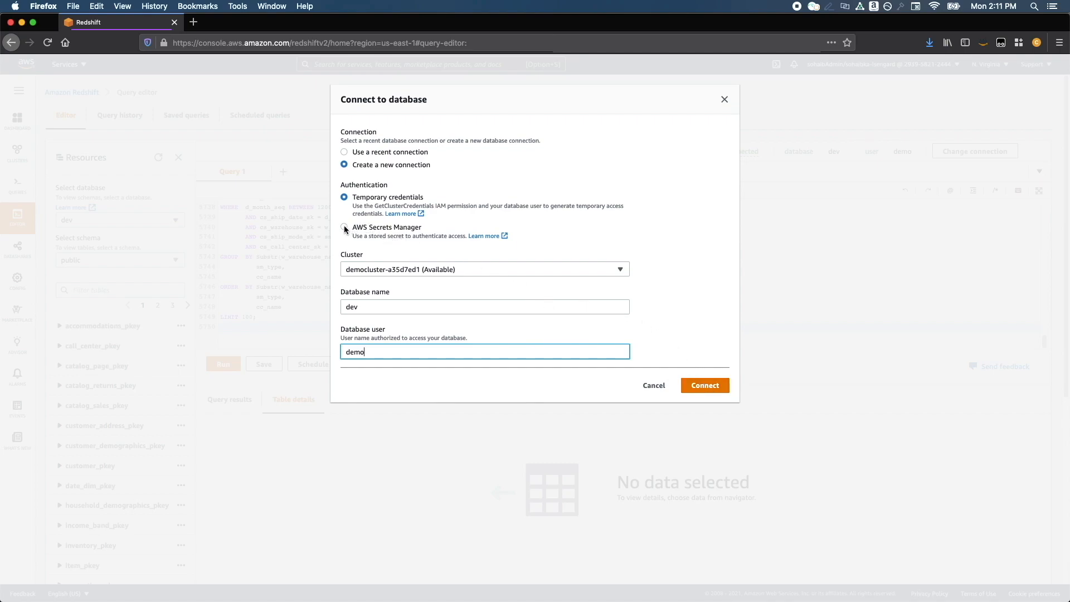
Connect by storing a new Secrets Manager secret 'test' for database dev, user demo
left_click(345, 226)
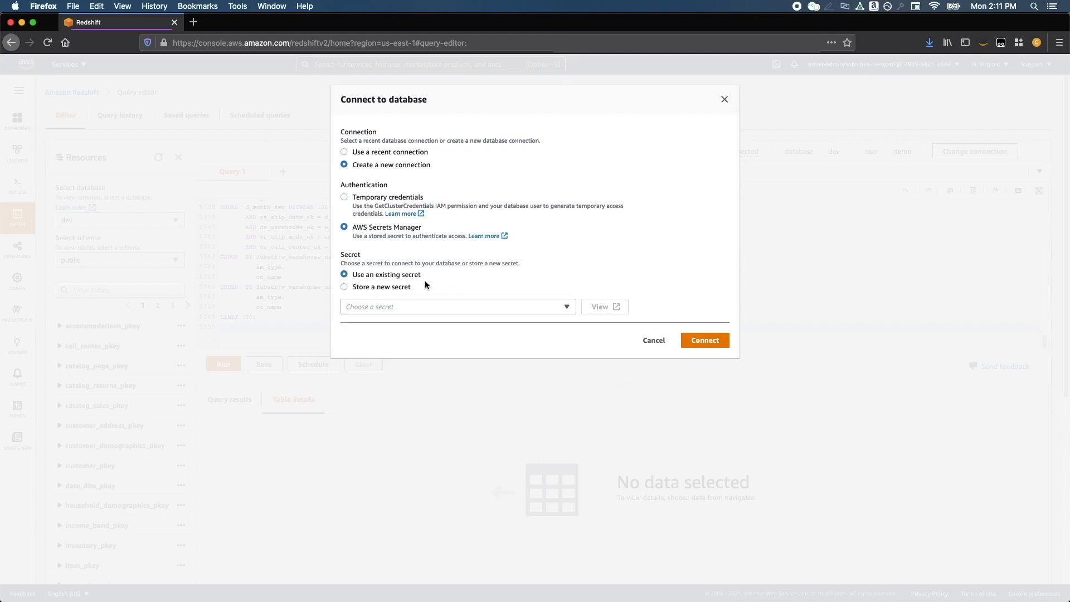
left_click(457, 306)
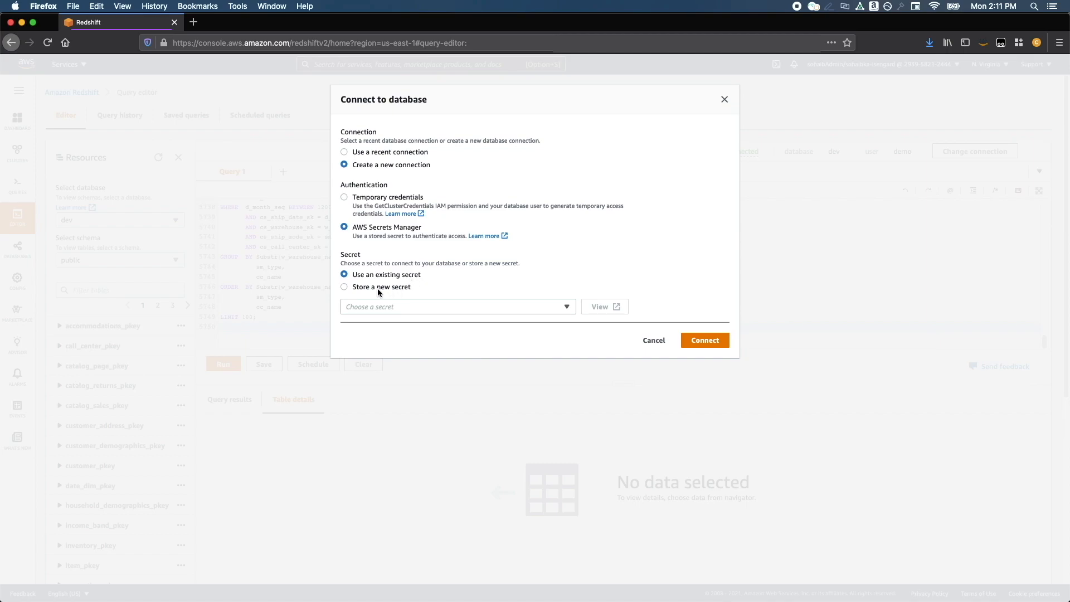
left_click(344, 286)
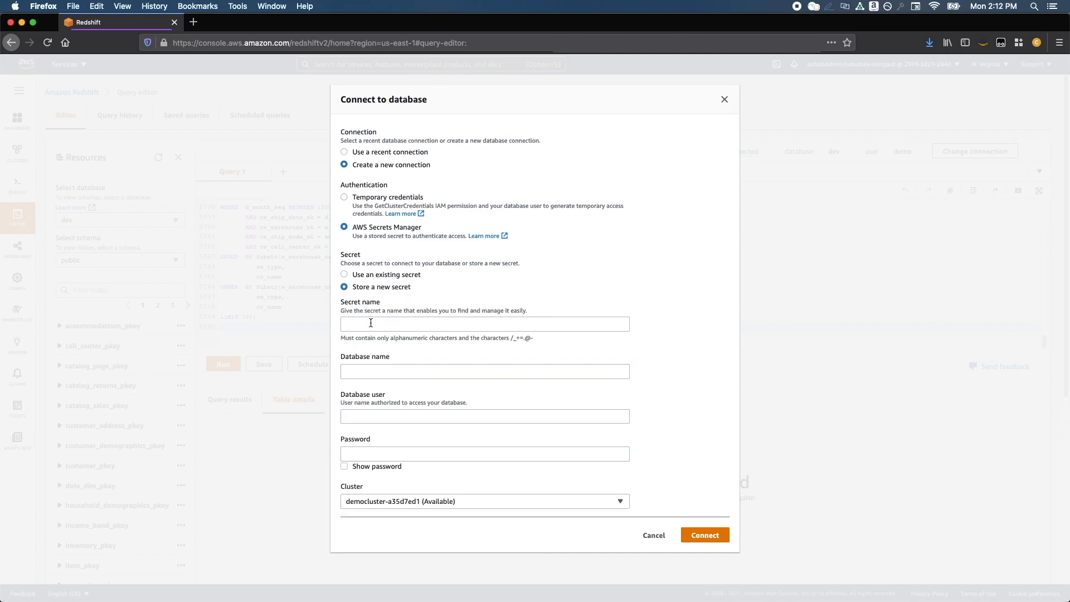
type("dev")
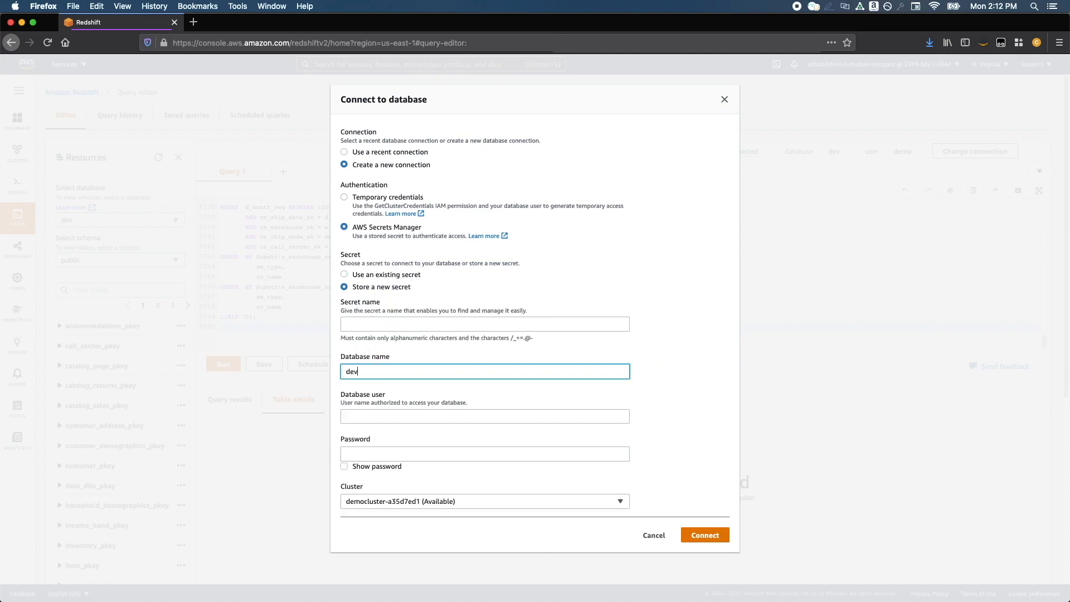
type("demo")
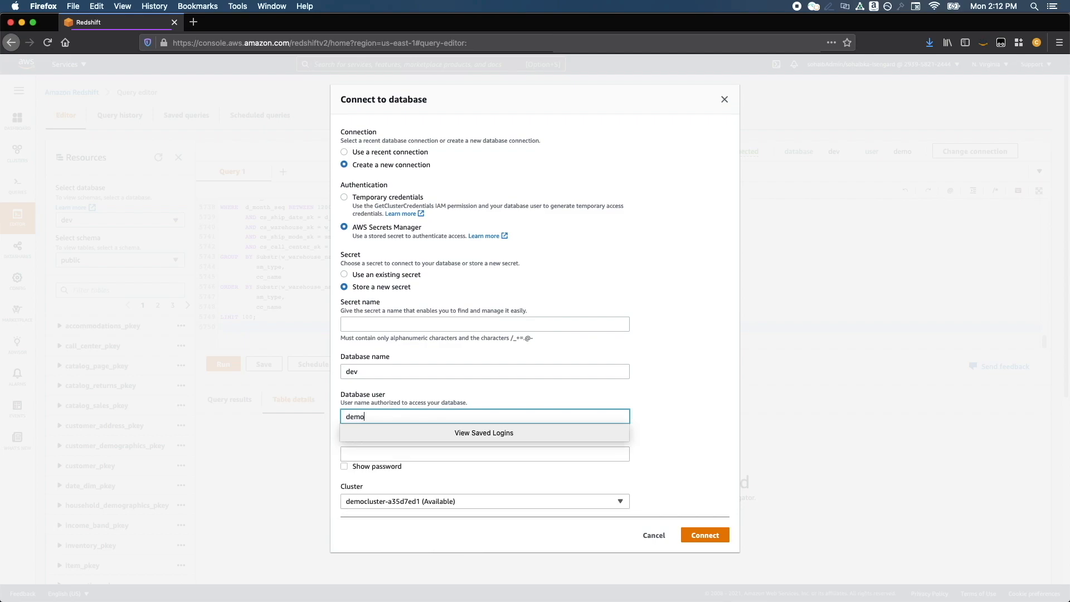
type("•")
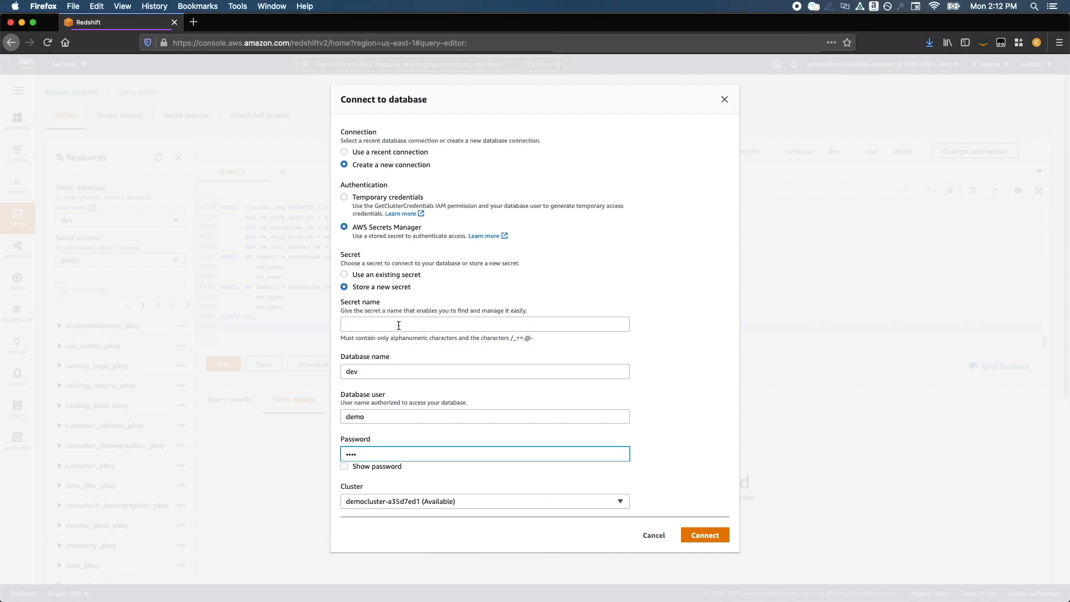
type("test")
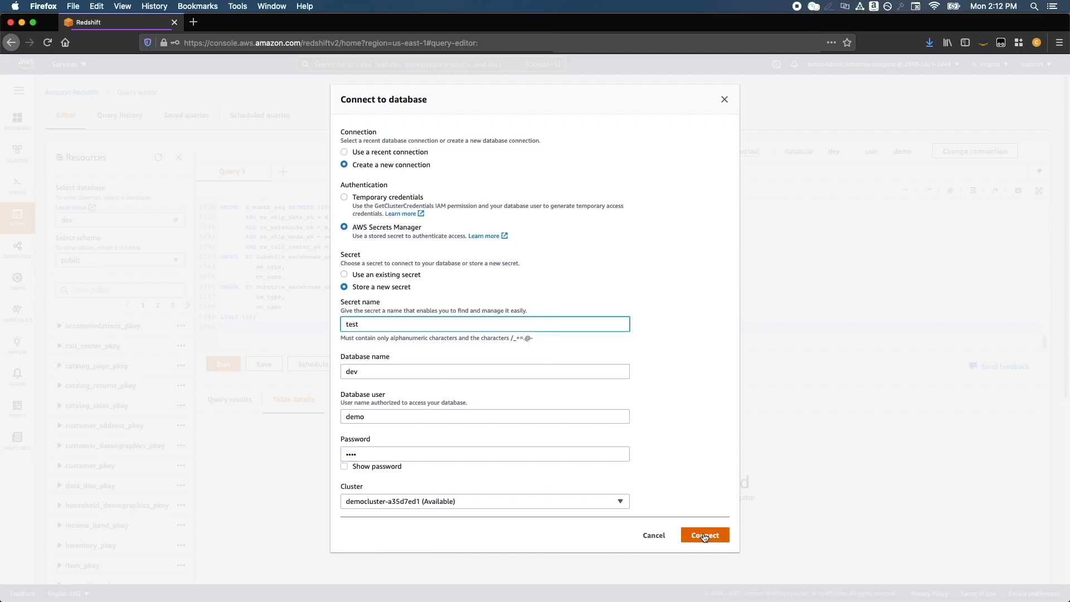
left_click(704, 535)
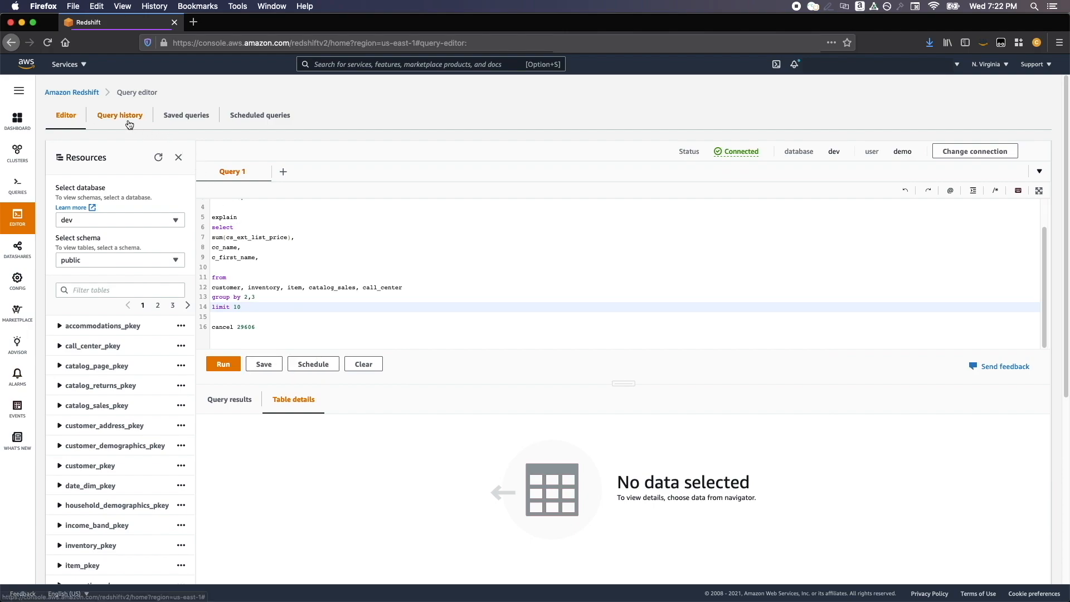
Browse the Query history, Saved queries and Scheduled queries tabs
left_click(120, 115)
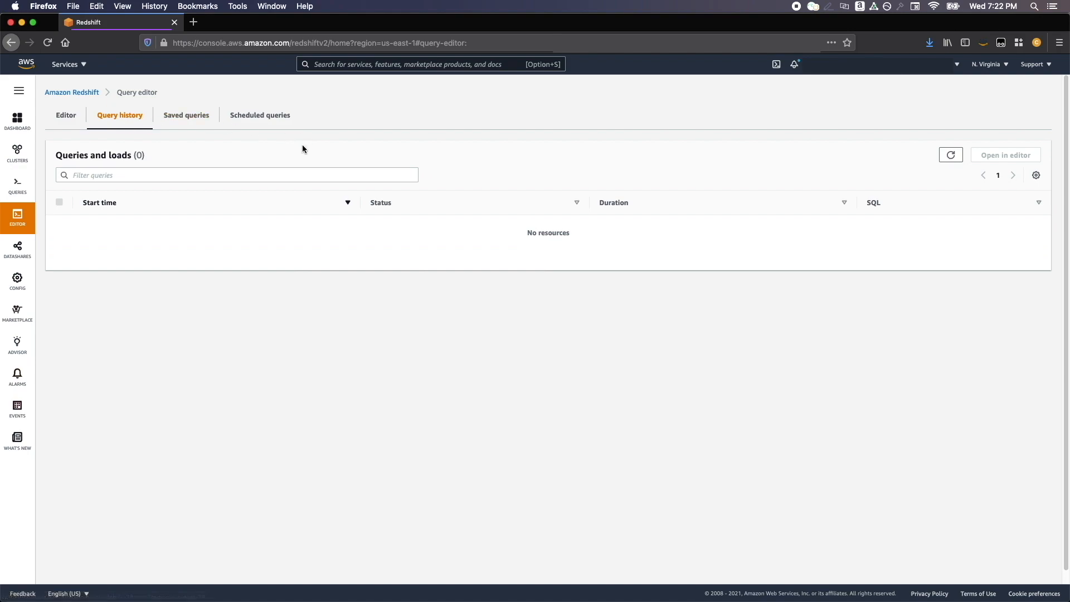
left_click(186, 114)
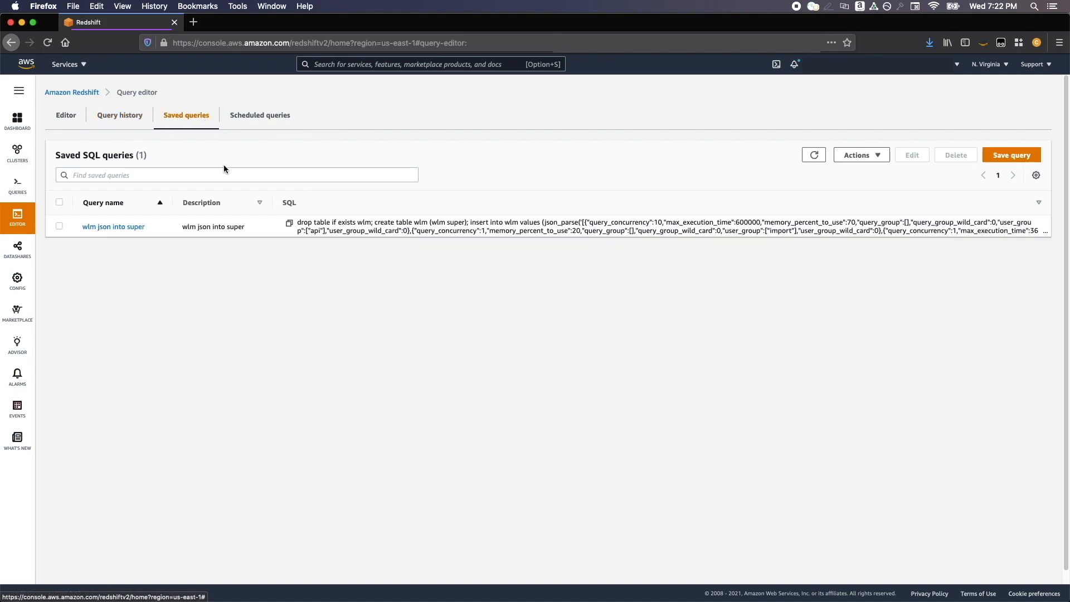
left_click(260, 115)
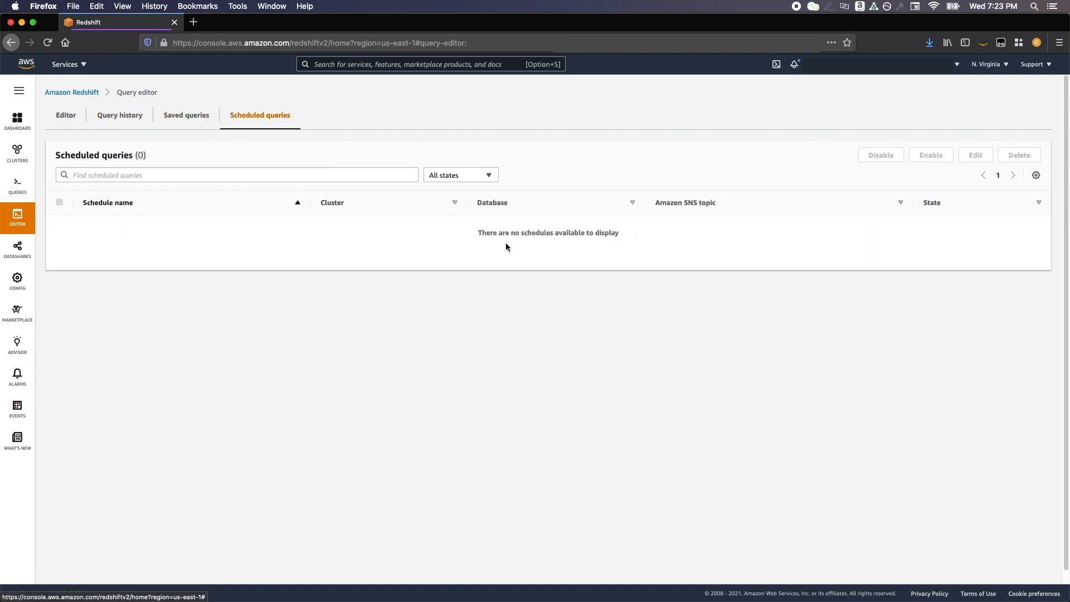
mouse_move(89, 131)
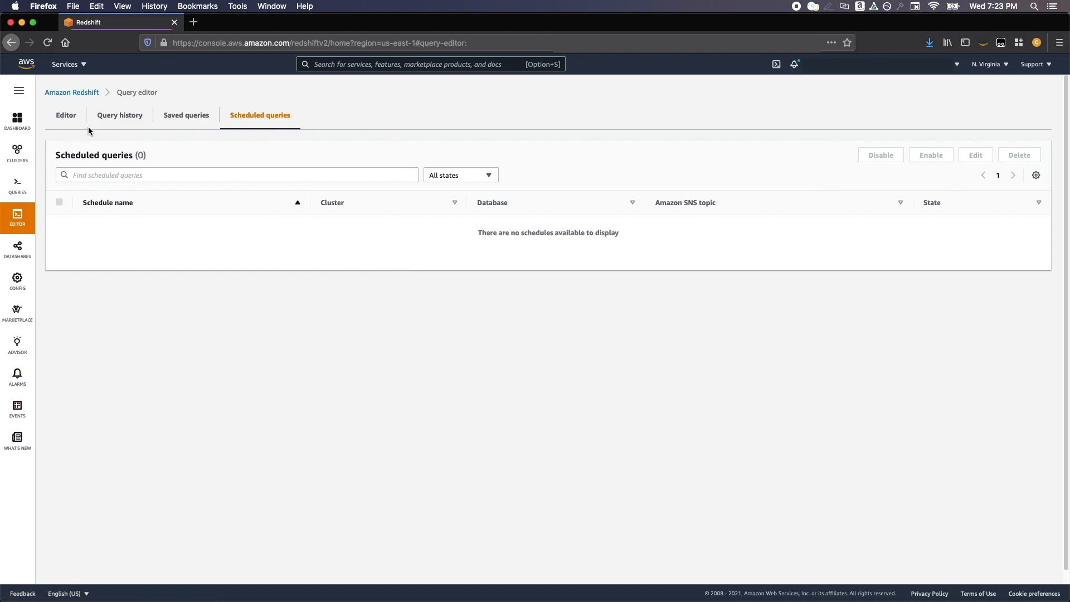
Review the top-10 first-name results and cancel the results display preferences unchanged
left_click(66, 115)
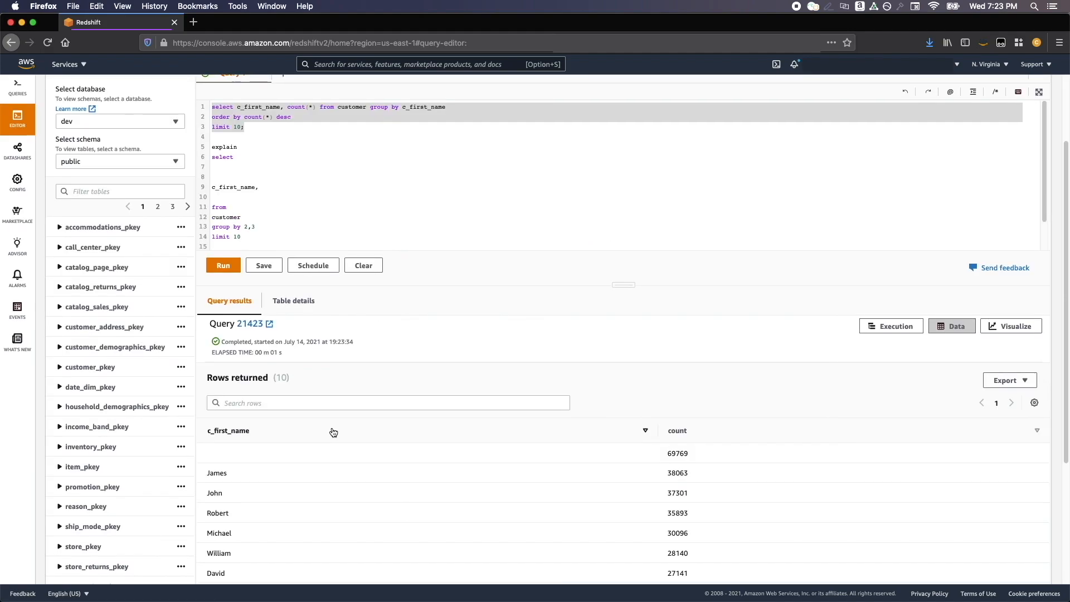
scroll("down", 3)
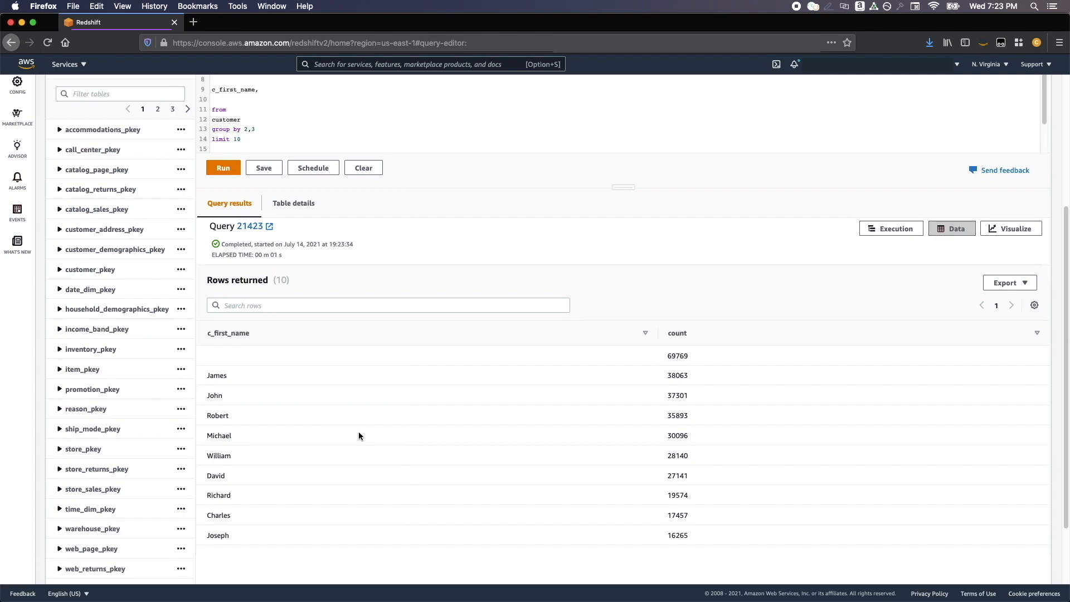
left_click(1034, 305)
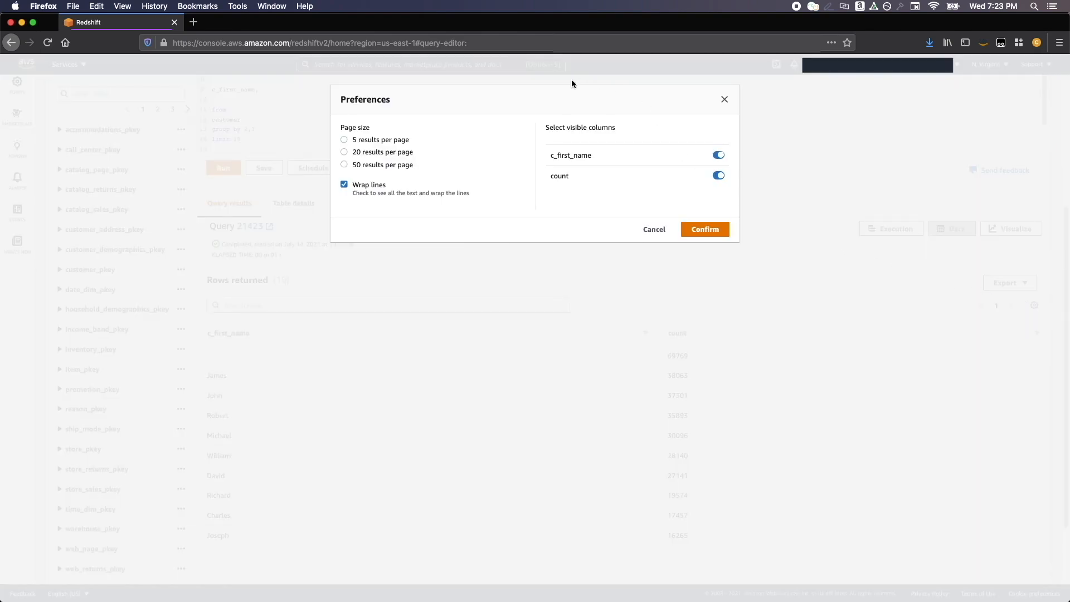
mouse_move(654, 233)
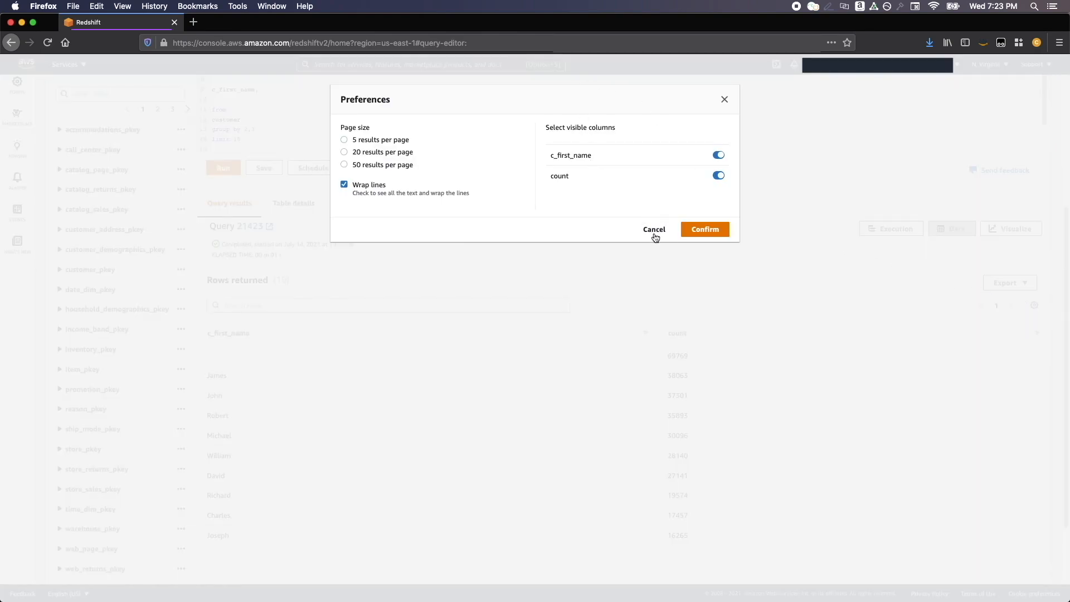
left_click(653, 229)
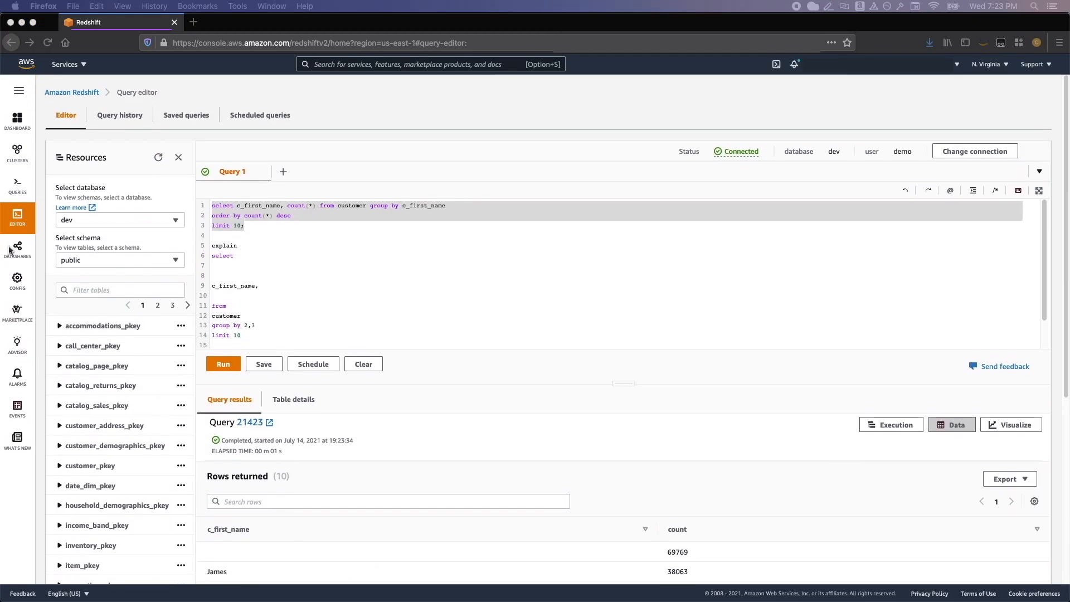
Open Datashares and check the empty From other accounts tab
left_click(18, 247)
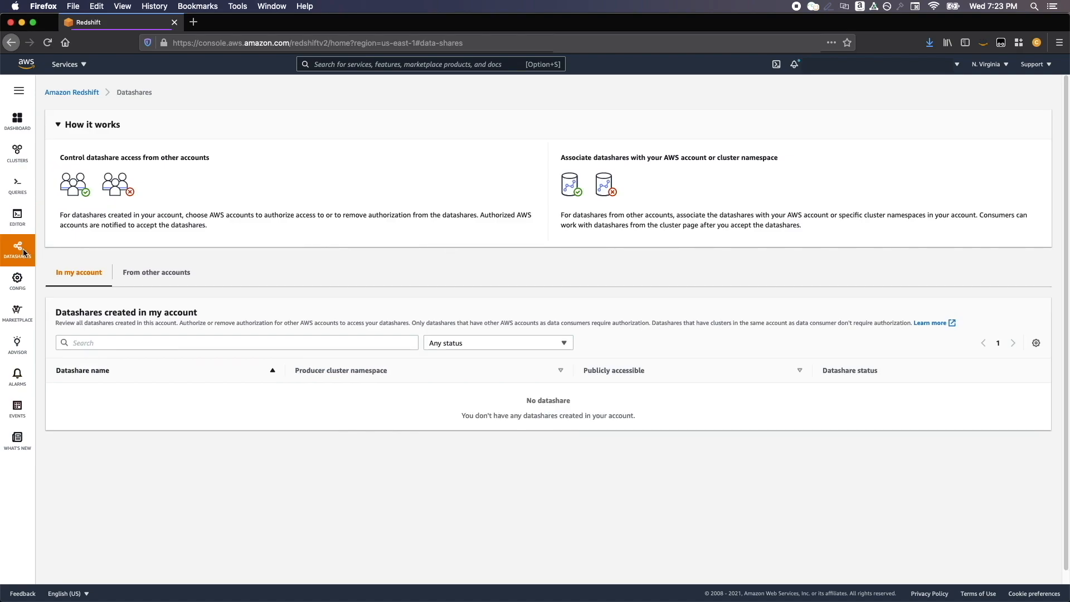
mouse_move(225, 264)
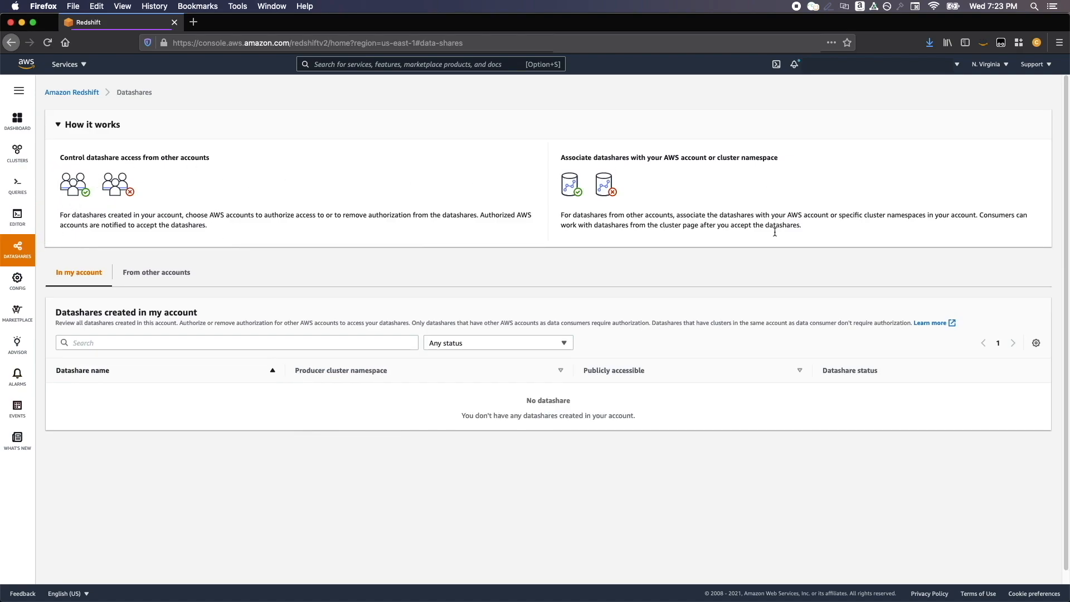
mouse_move(341, 304)
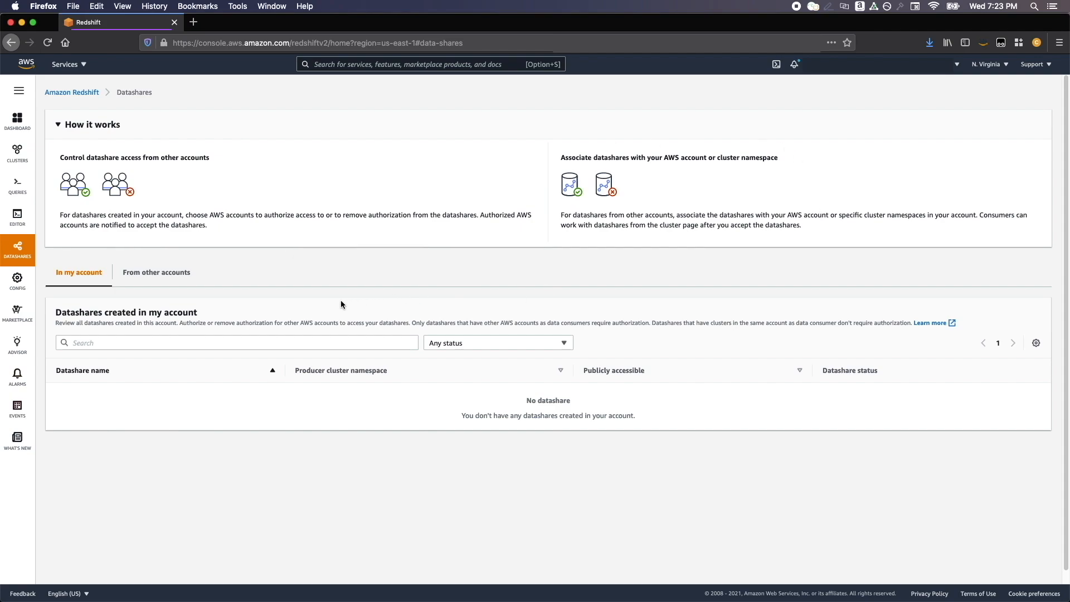
mouse_move(514, 223)
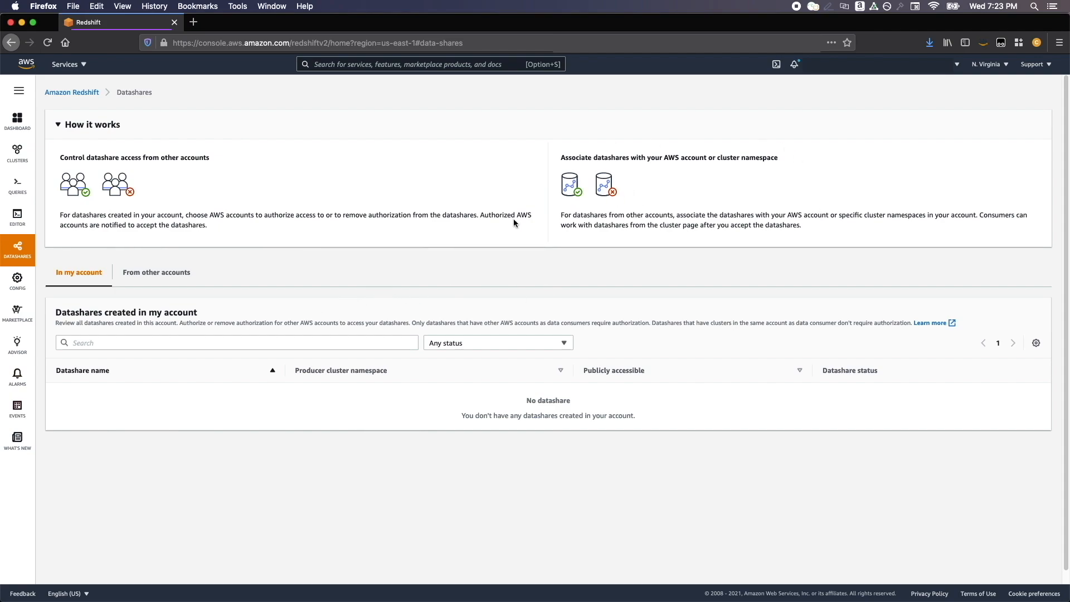
left_click(18, 281)
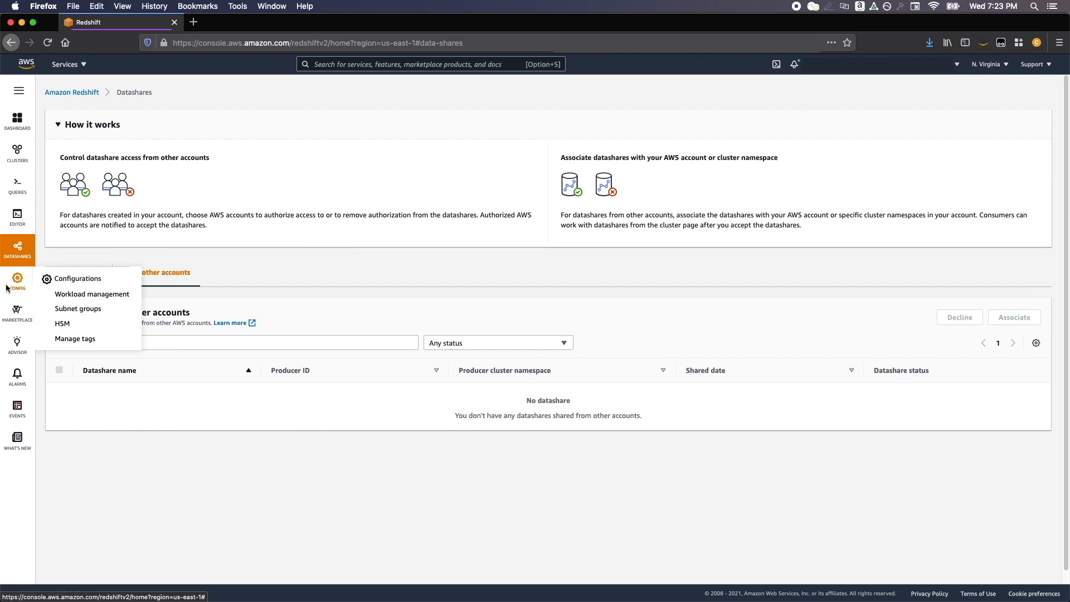
Scroll through Configurations: no VPC endpoints, client tool connection, workload management, tags, HSM, subnets
left_click(79, 278)
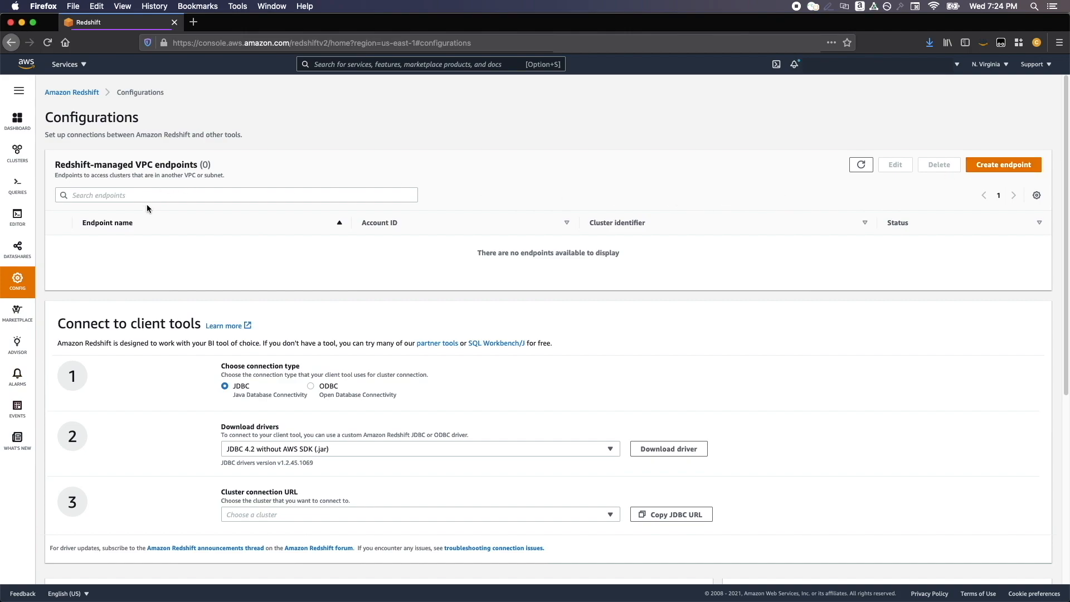
scroll("down", 3)
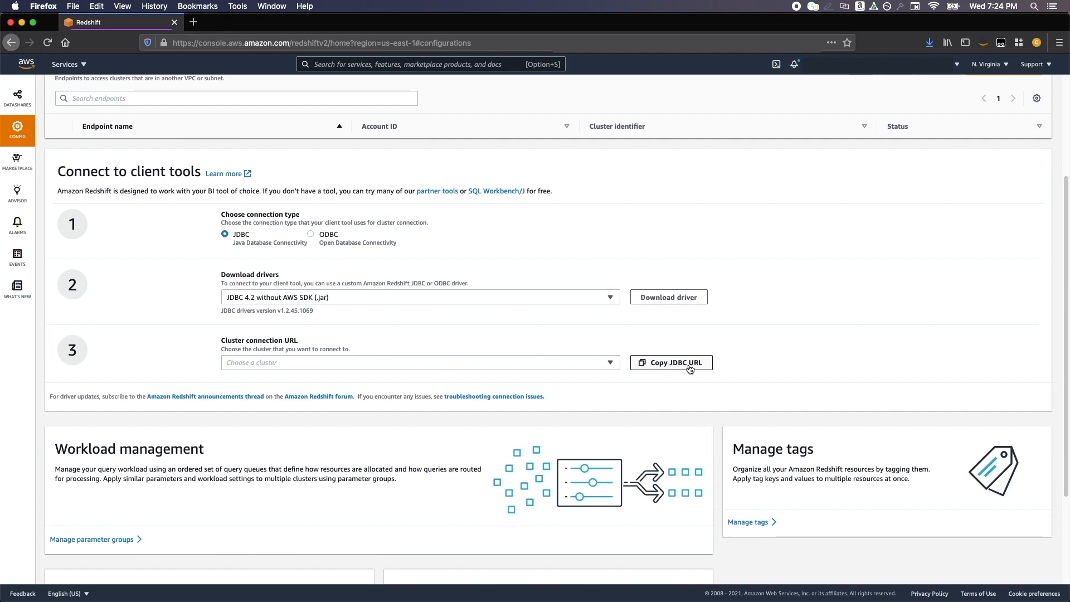
scroll("down", 3)
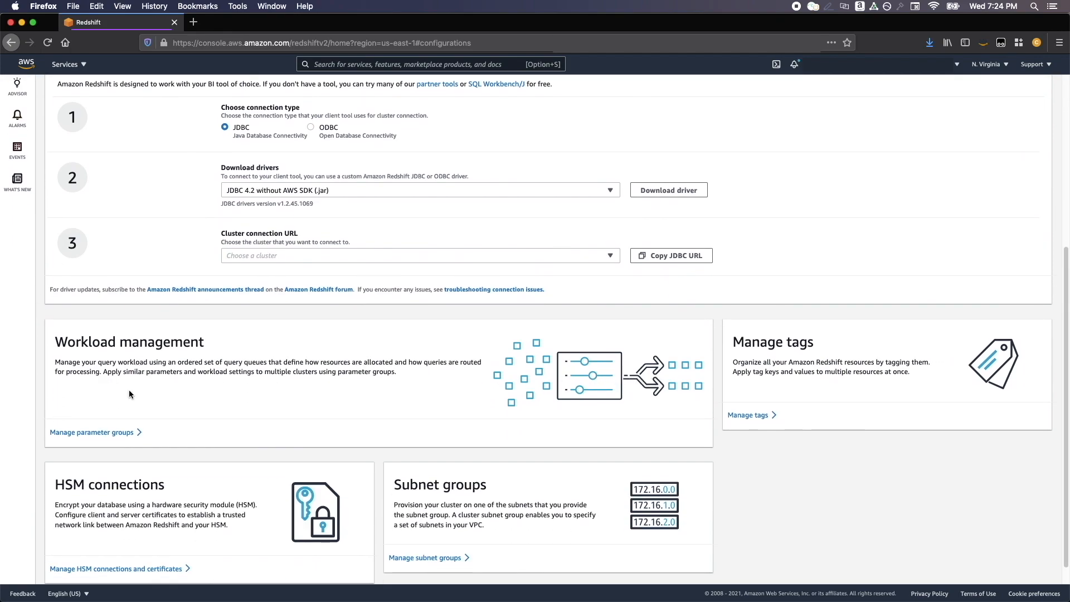
scroll("down", 3)
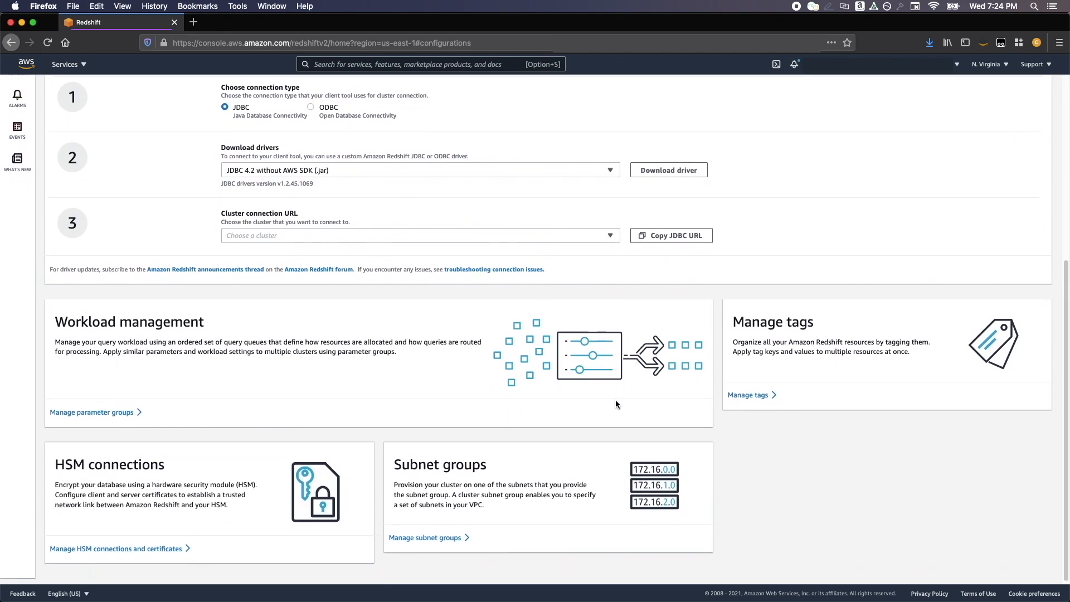
scroll("up", 3)
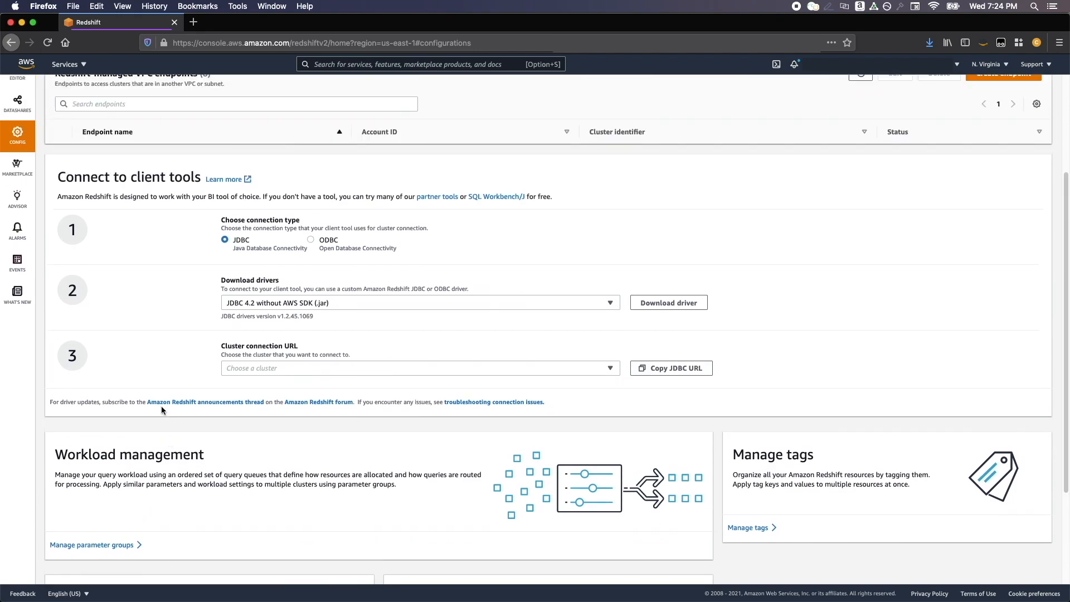
left_click(17, 134)
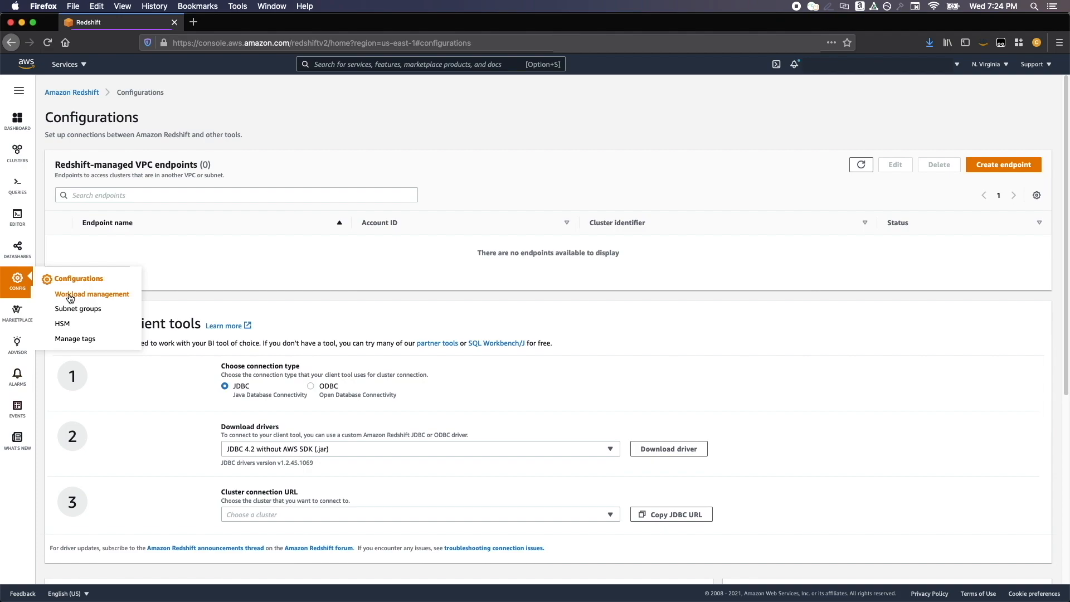
Review redshiftdemo1 parameter group's parameters and workload queues, then list the subnet groups
left_click(91, 294)
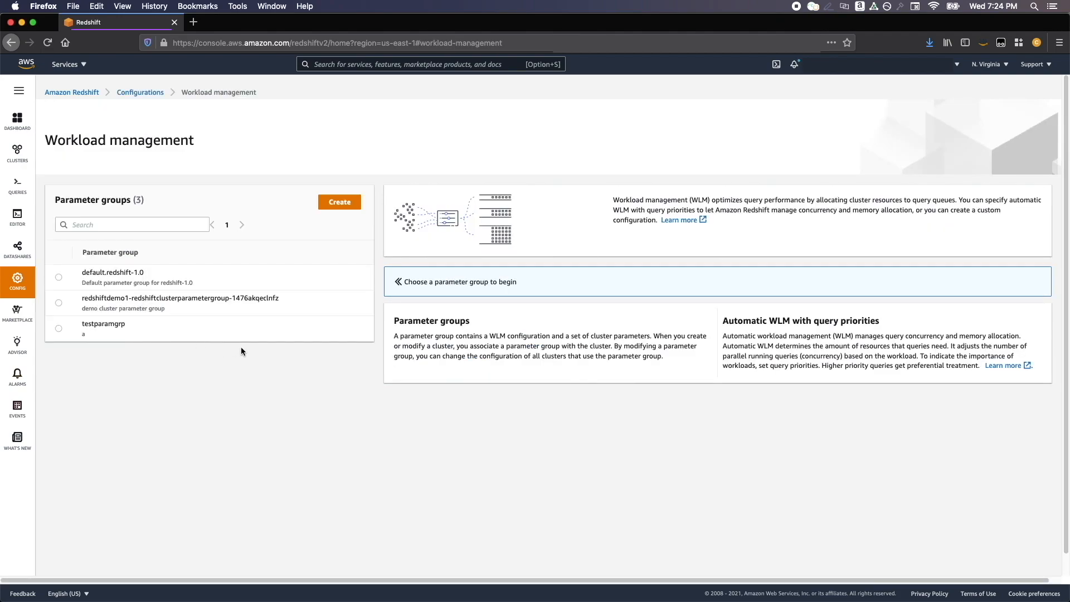
mouse_move(146, 301)
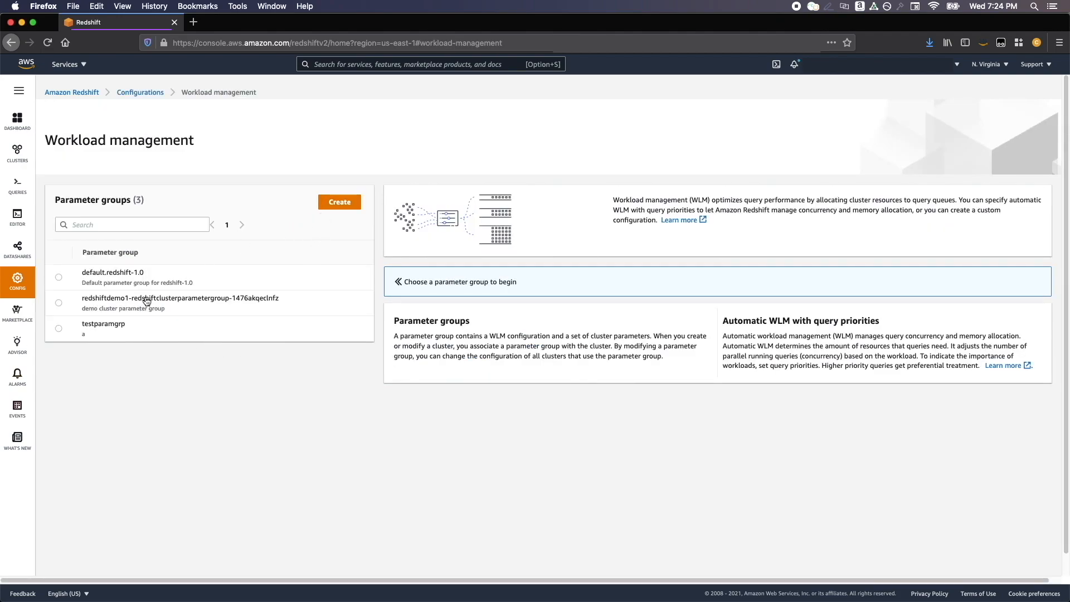
left_click(59, 302)
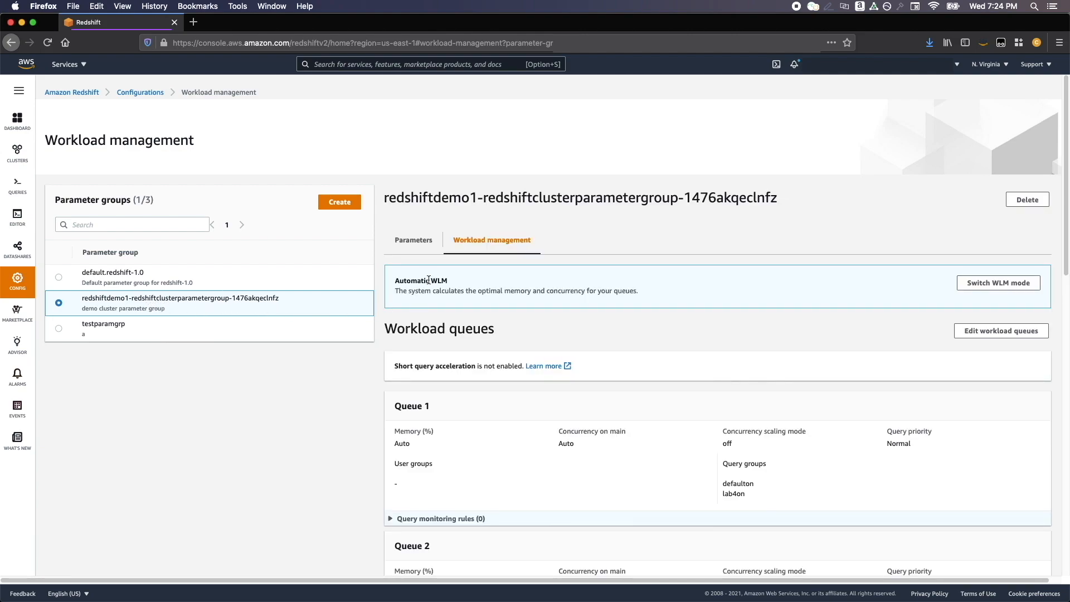
left_click(413, 239)
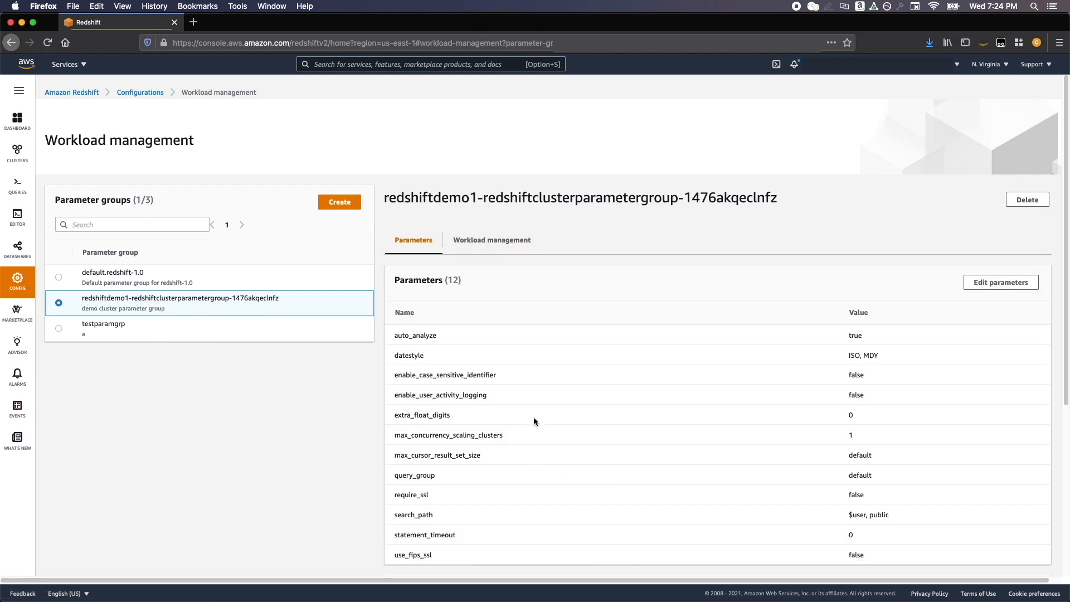
left_click(491, 239)
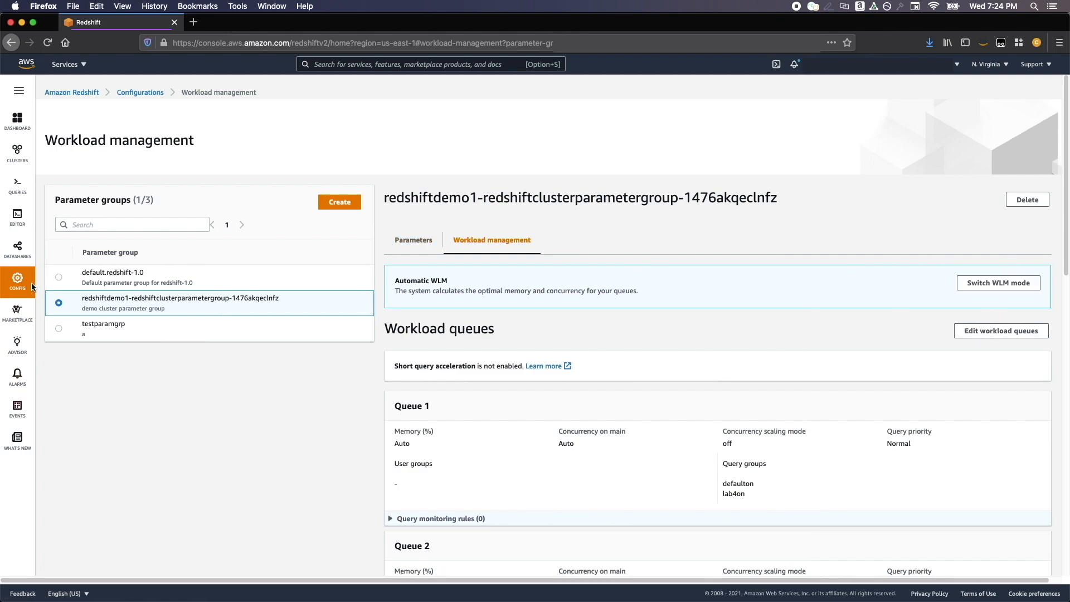
left_click(79, 308)
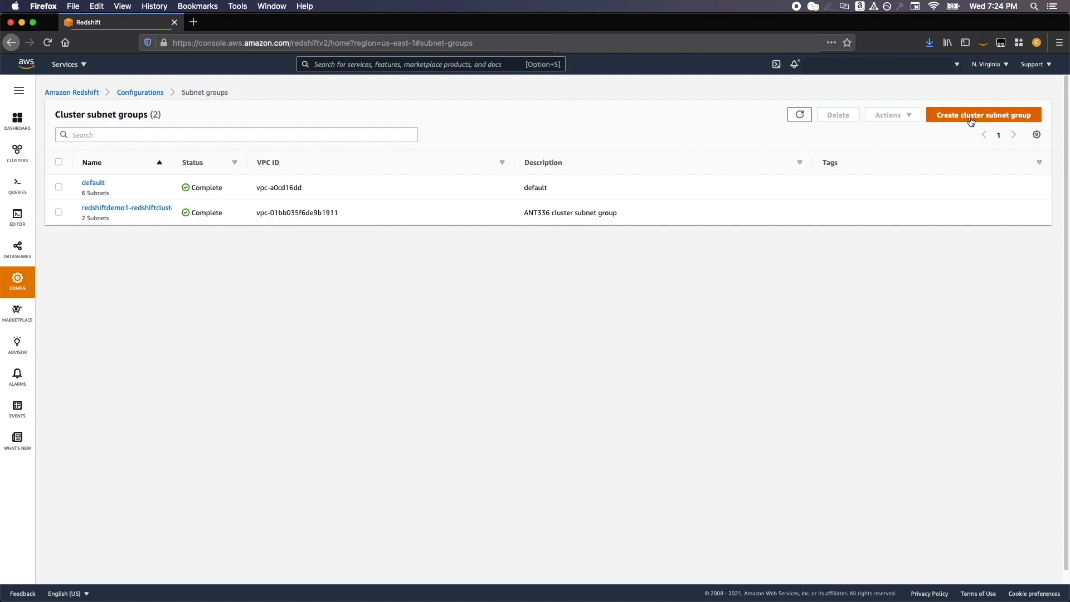
Search taggable Cluster resources, finding democluster-a35d7ed1 and redshift-cluster-1
left_click(18, 280)
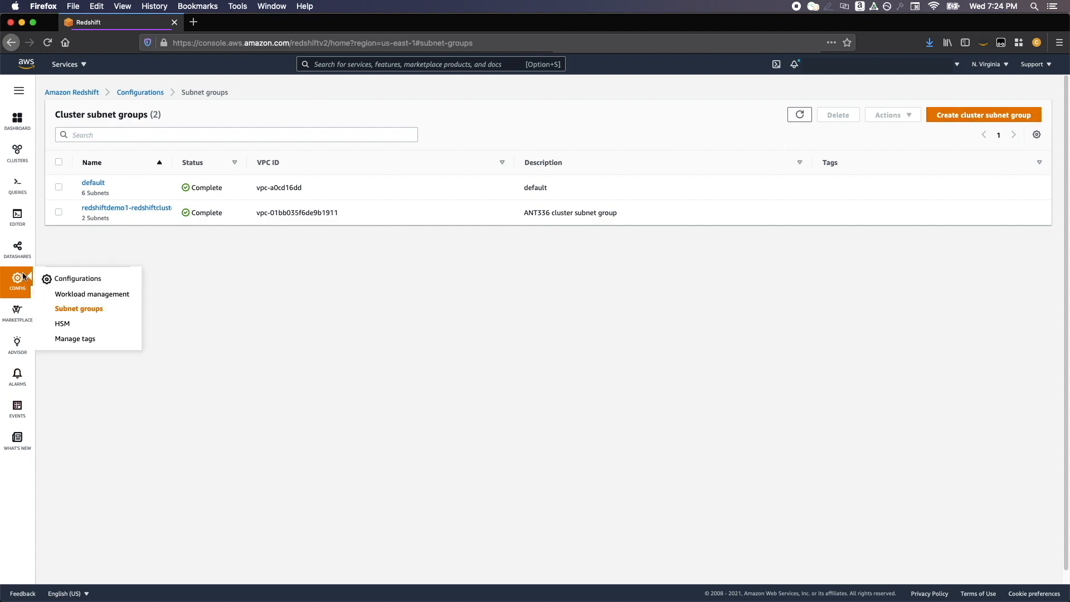
left_click(74, 338)
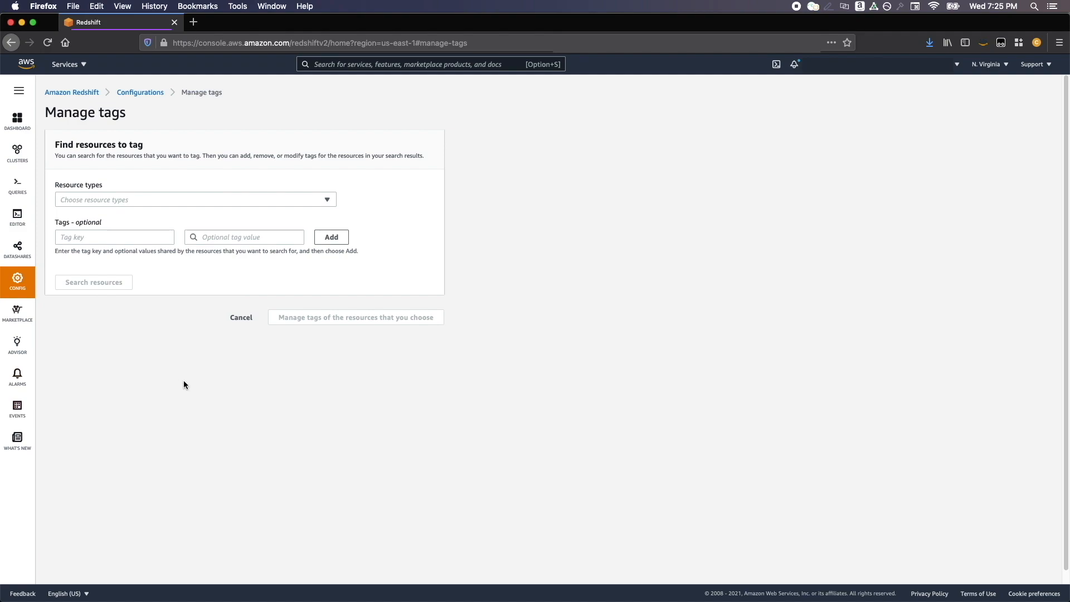
left_click(195, 199)
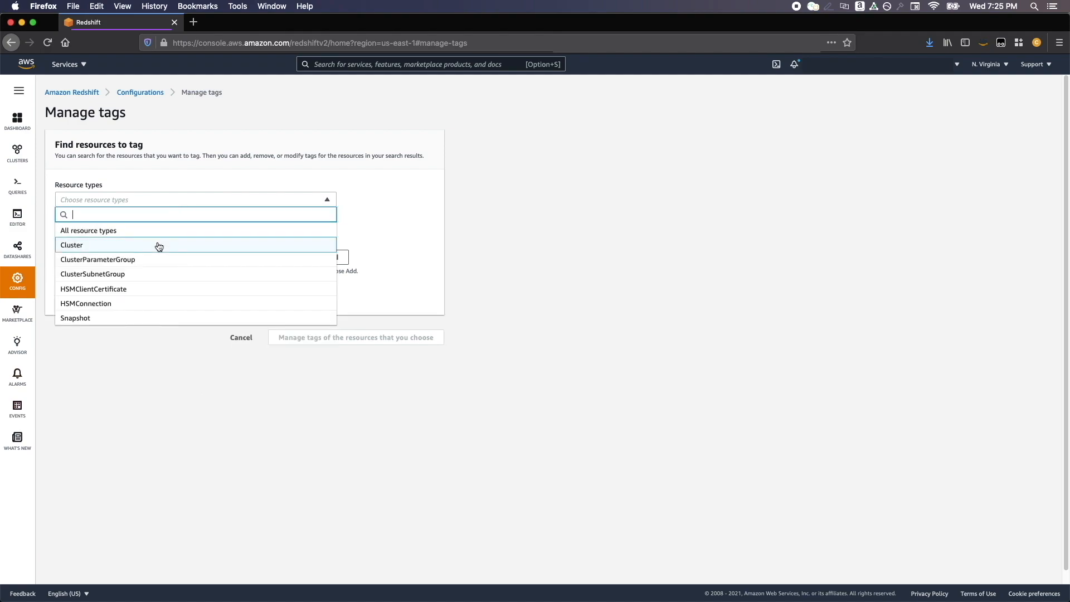
left_click(71, 246)
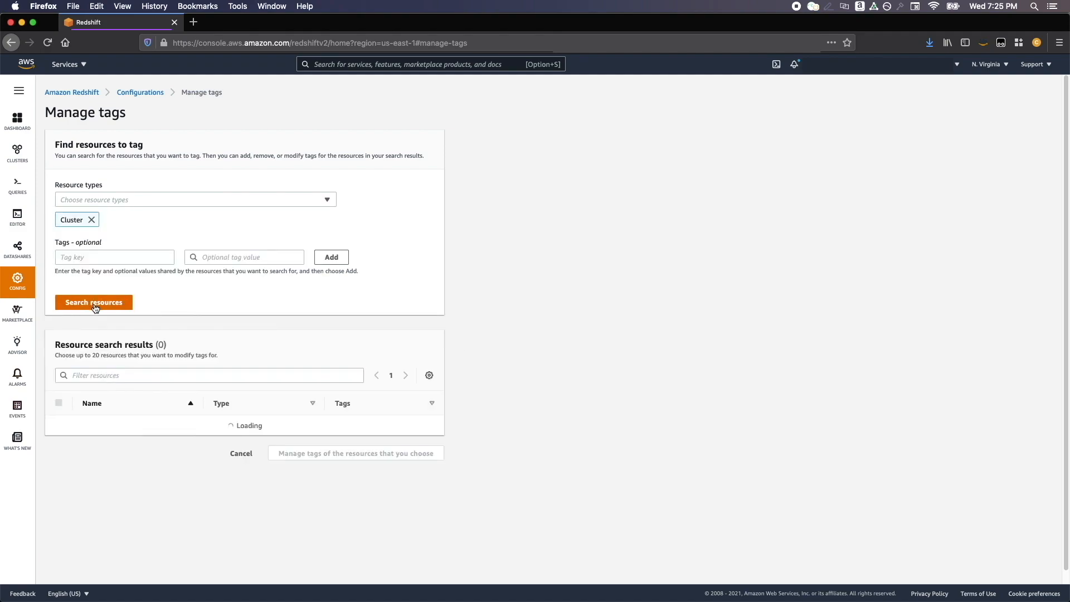
left_click(94, 302)
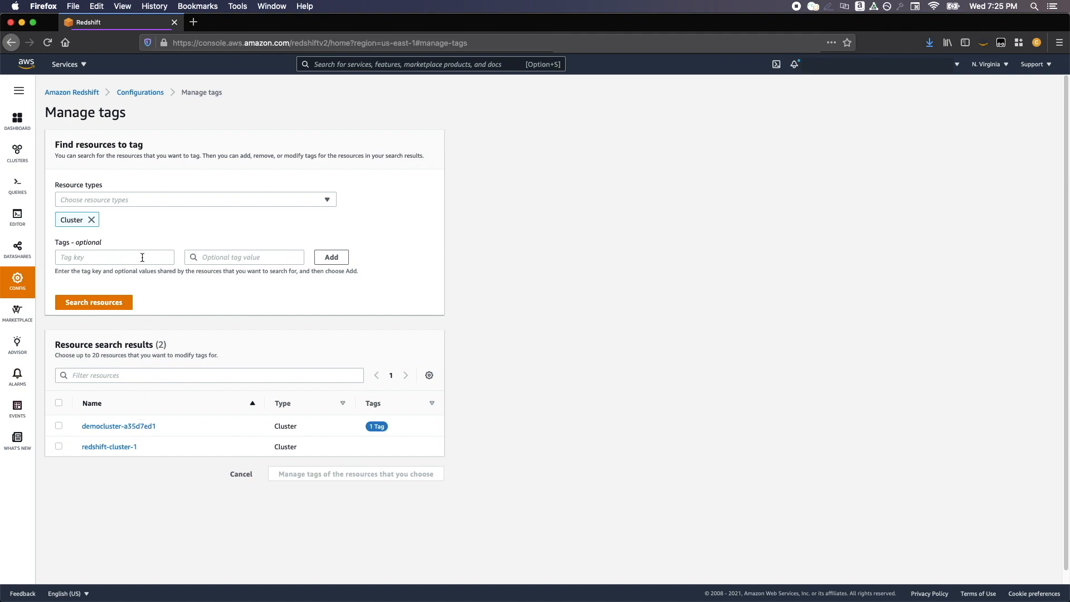
mouse_move(17, 313)
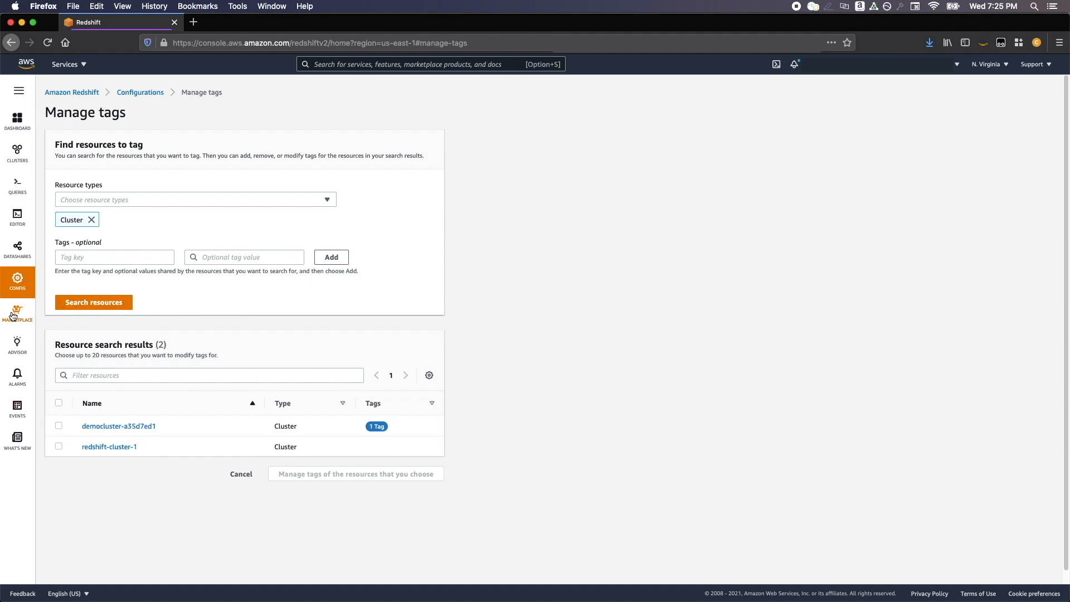
Browse the Redshift partner products listed in Marketplace
left_click(17, 313)
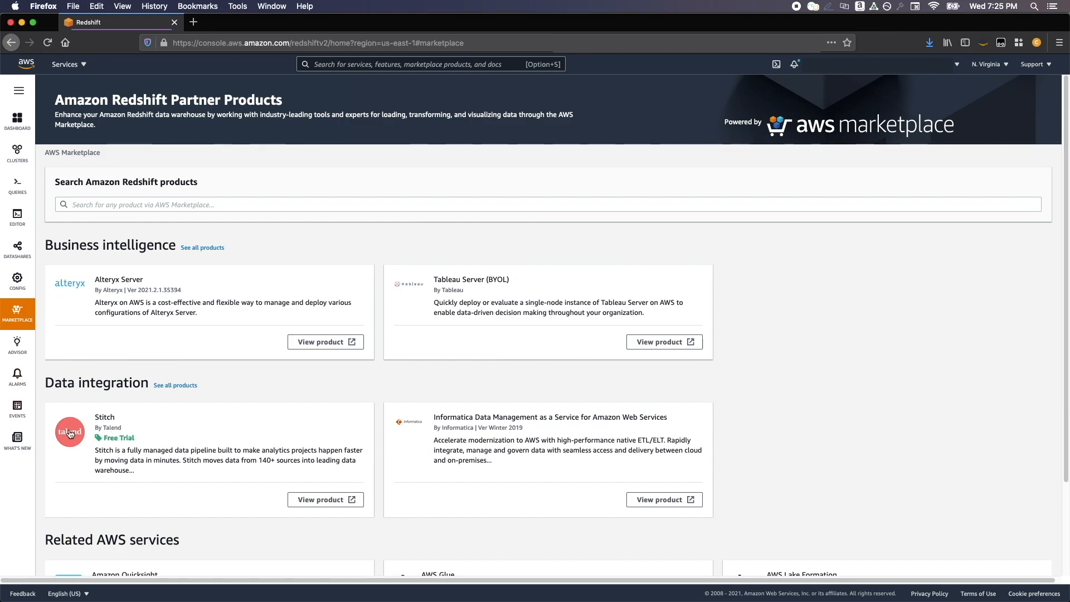
scroll("down", 3)
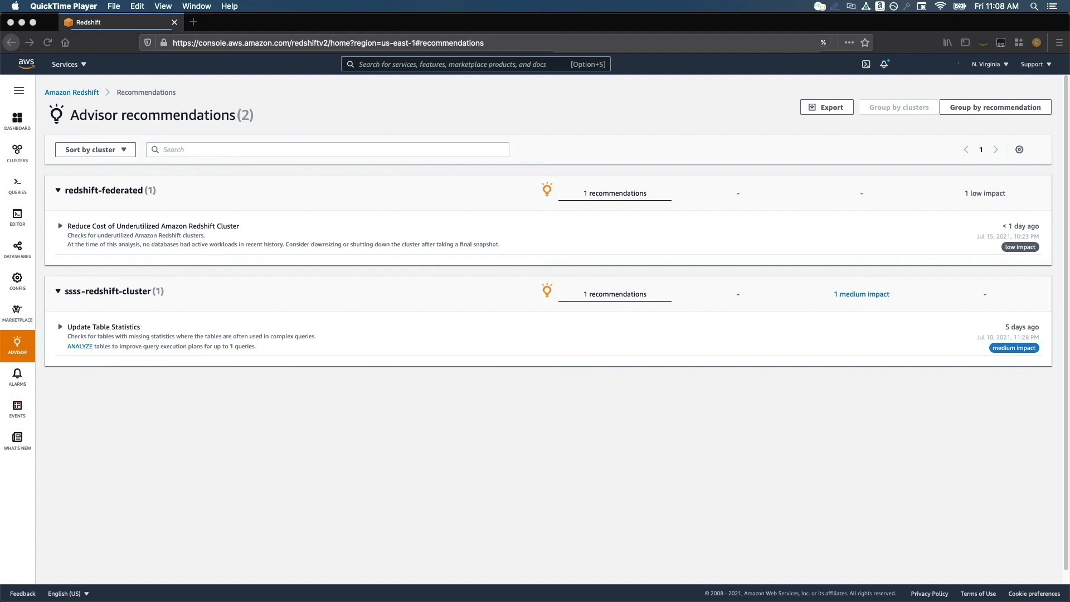
List alarms of any status, select the CPUUtilization-ALL alarm and view its actions
left_click(17, 379)
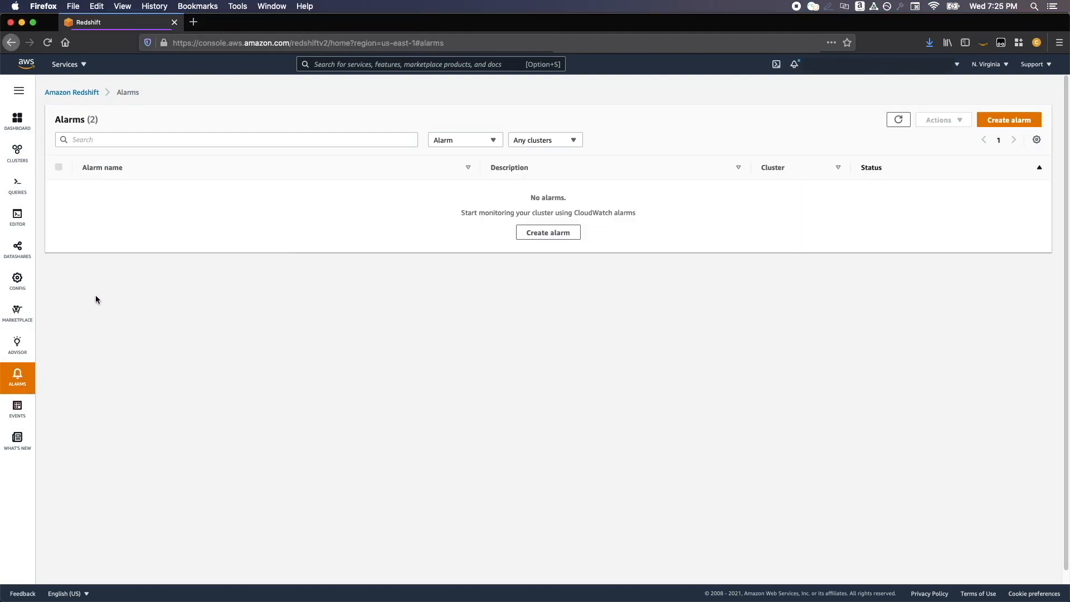
left_click(464, 139)
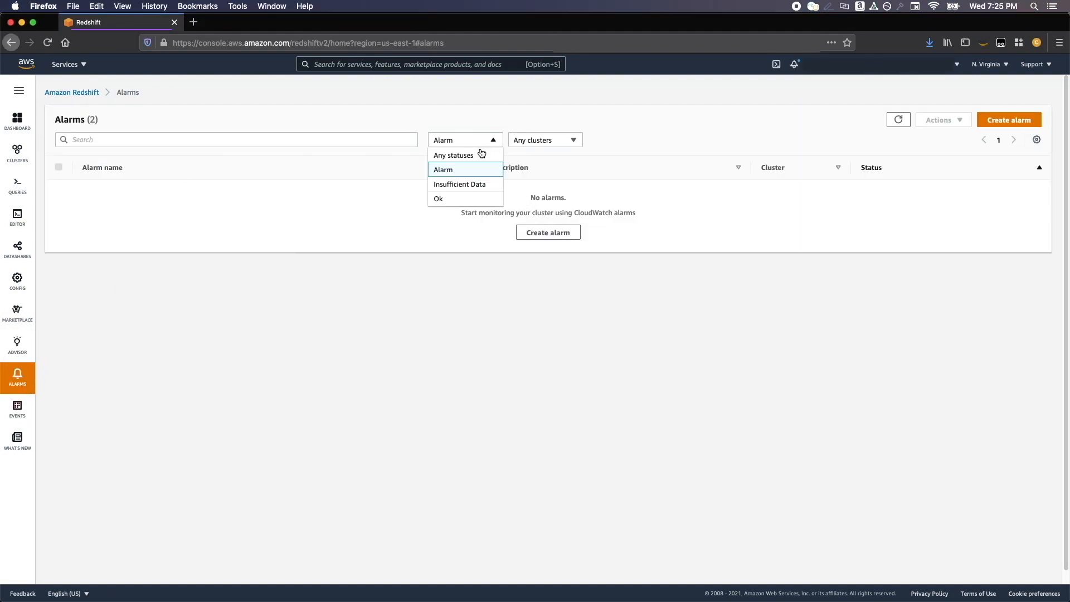
left_click(453, 155)
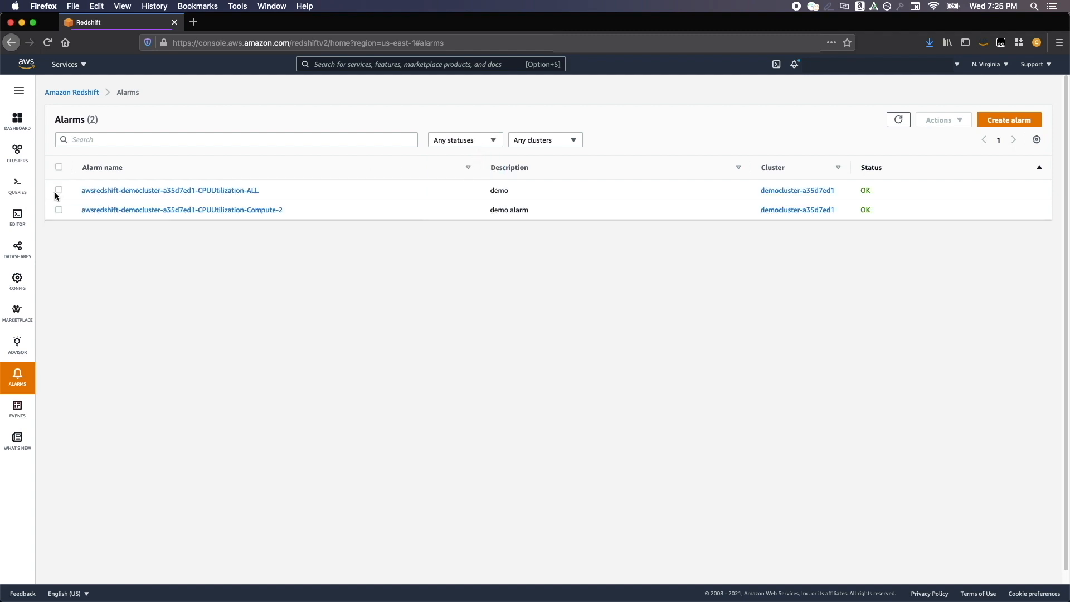
left_click(58, 189)
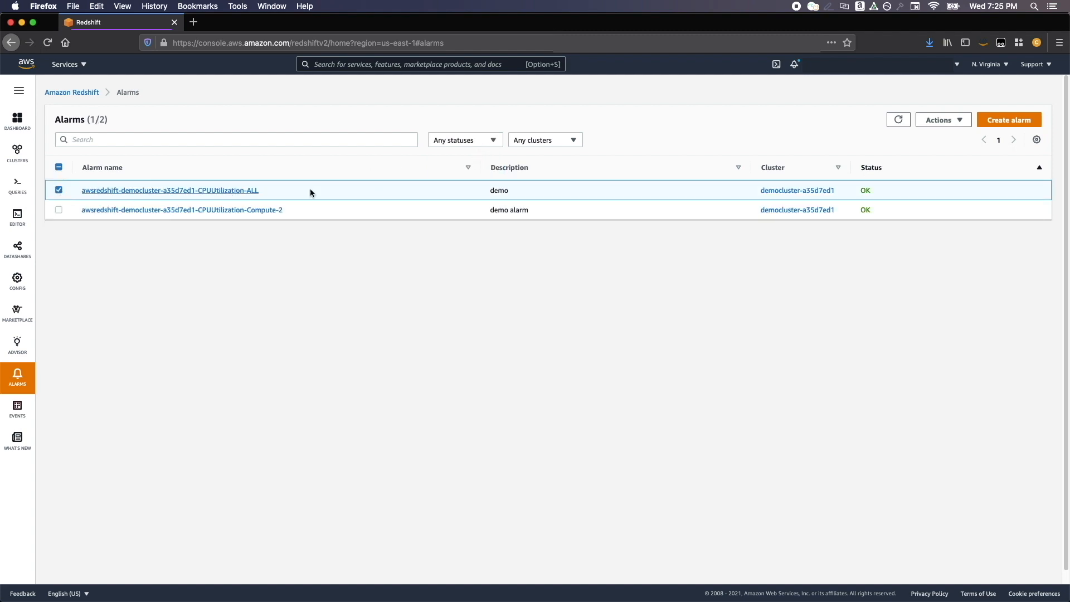
left_click(942, 119)
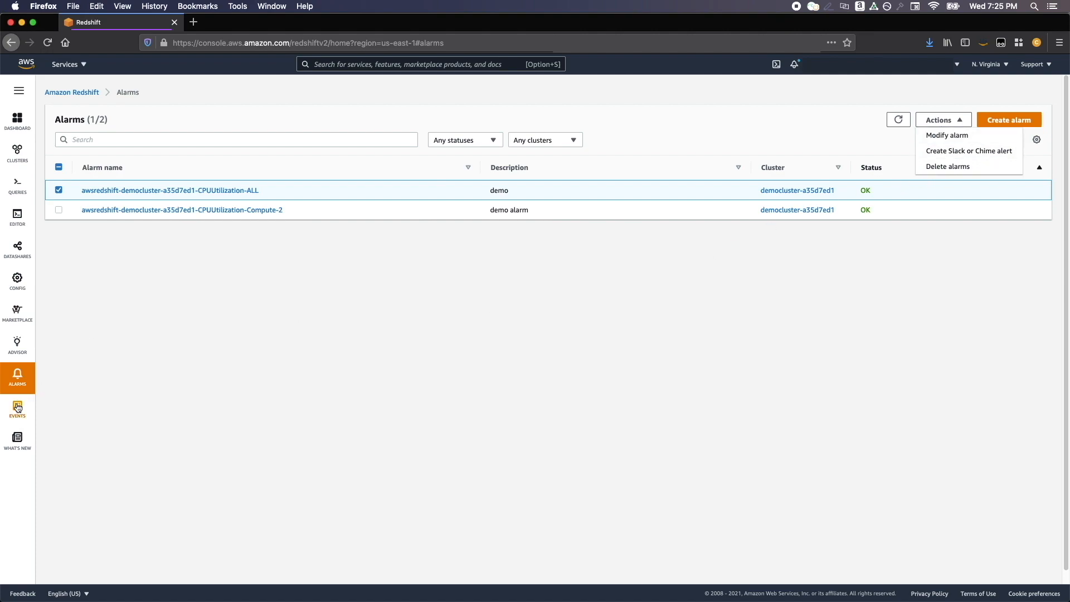
Review the 23 cluster events and the ClusterManagement subscription, then view What's new
left_click(17, 410)
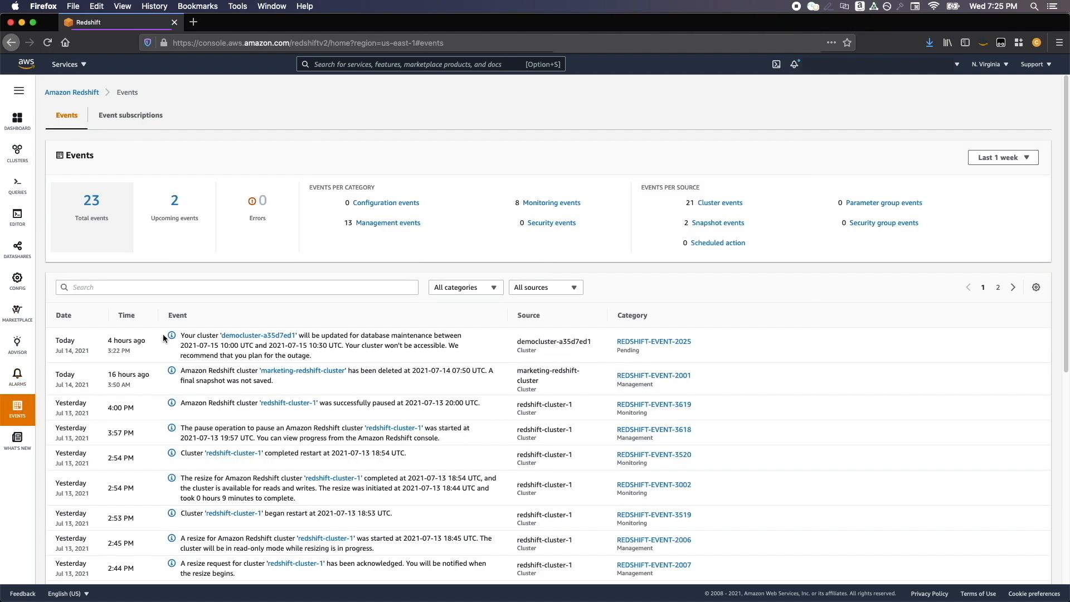
mouse_move(295, 386)
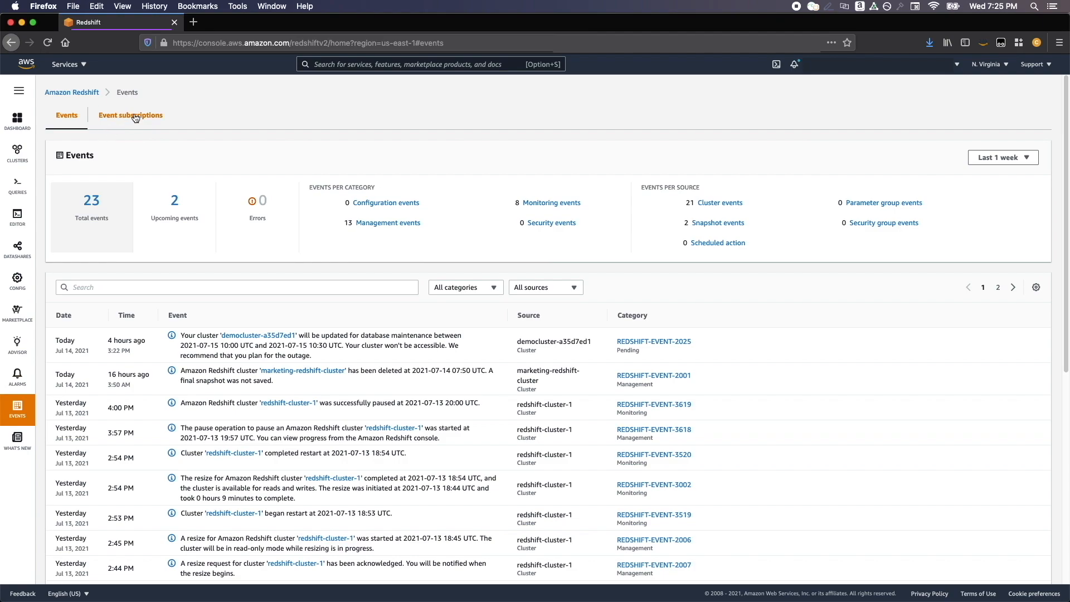
left_click(130, 115)
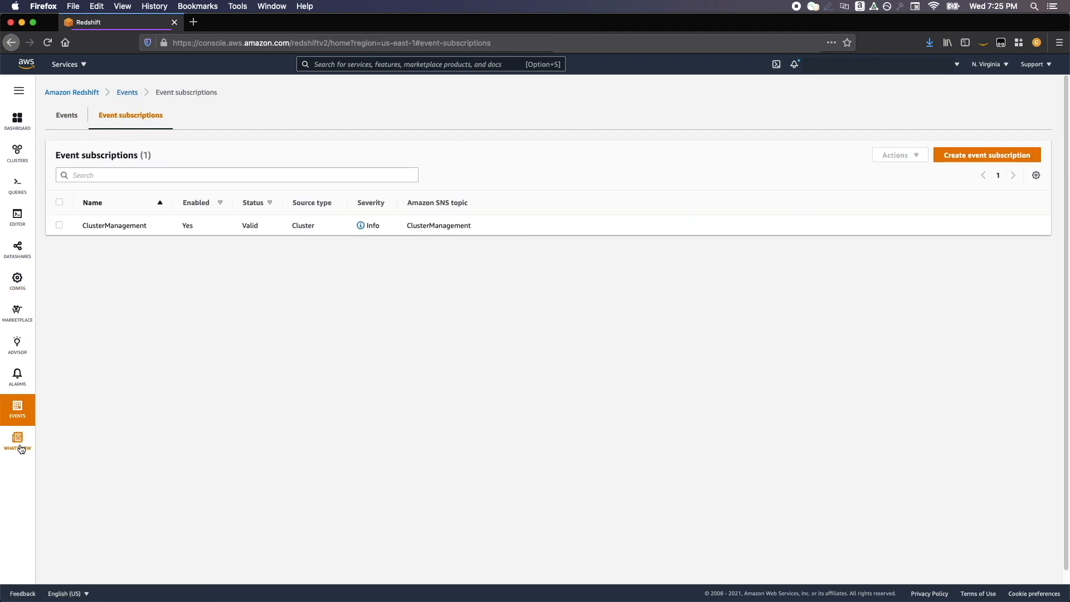
left_click(17, 442)
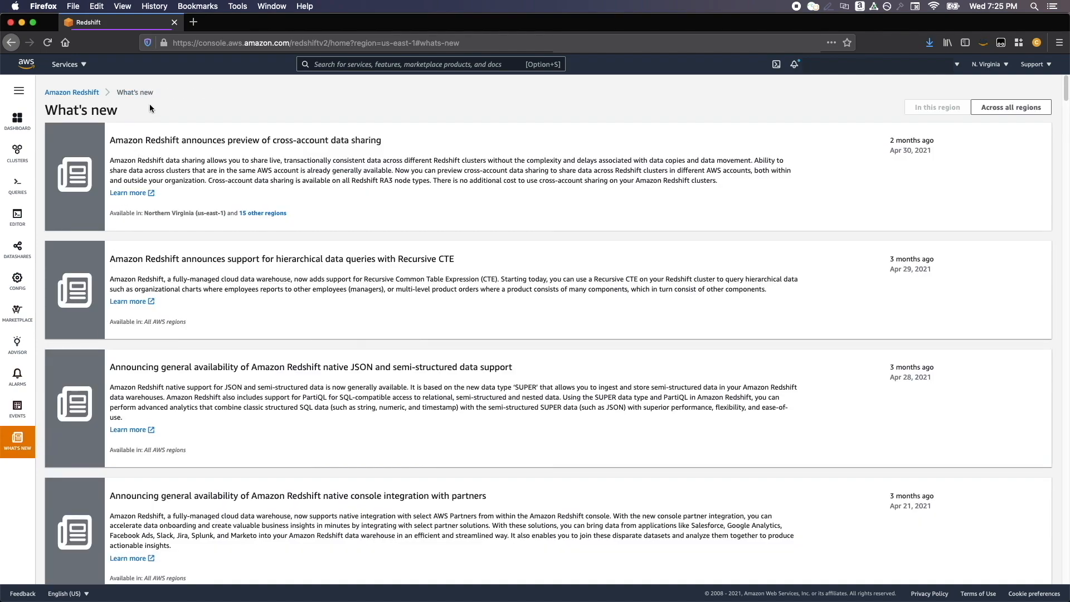
scroll("down", 3)
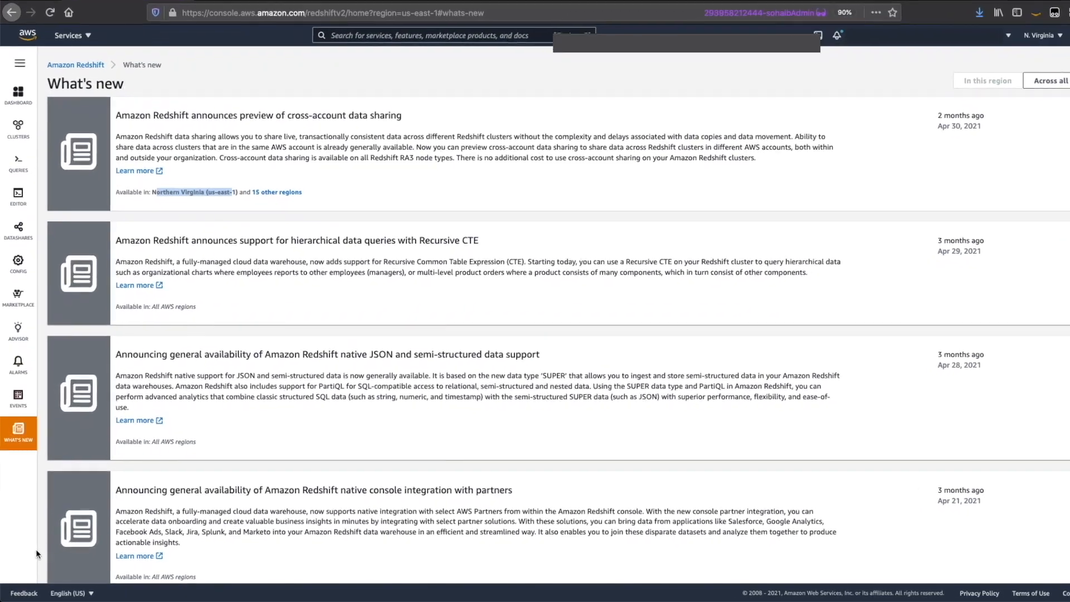
scroll("down", 3)
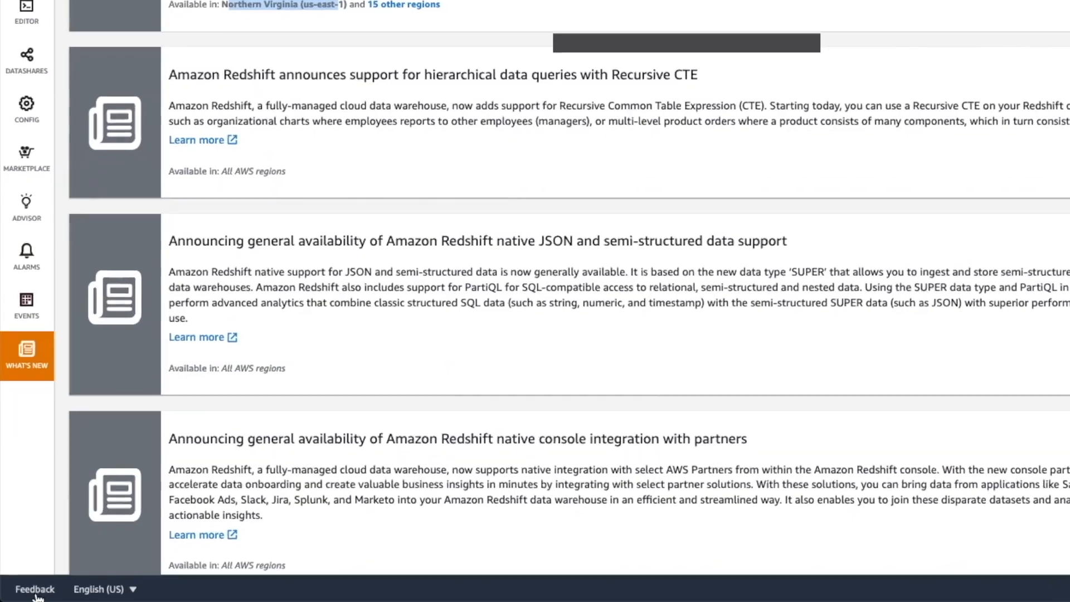
scroll("down", 3)
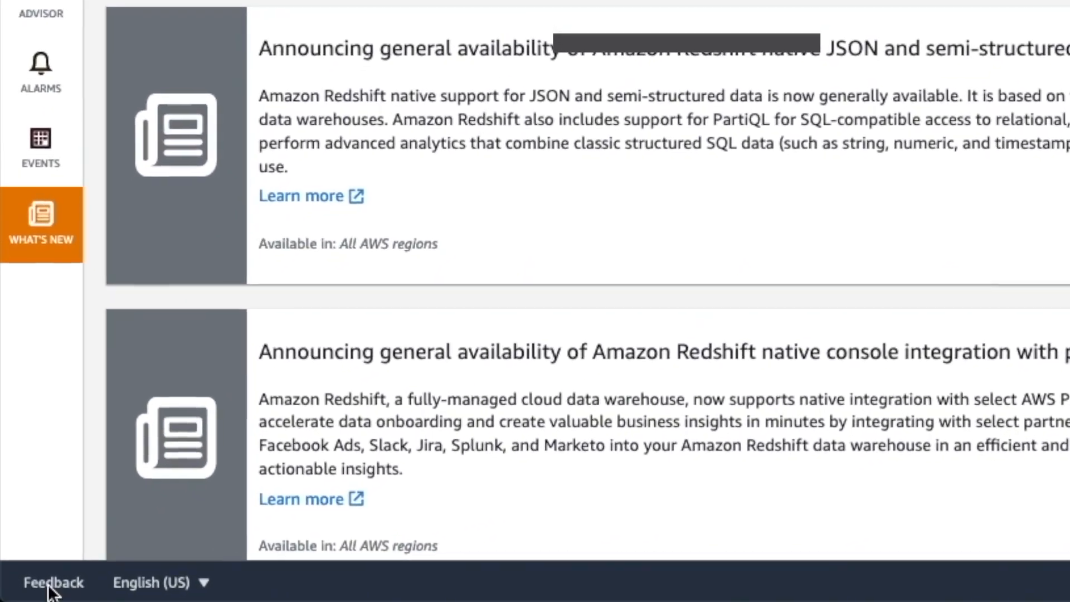